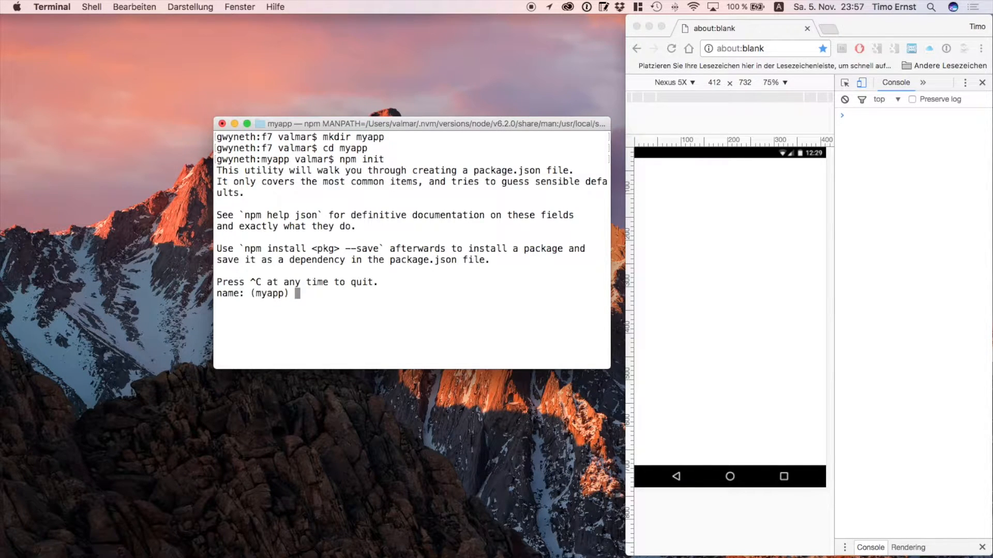
- Run npm init with default name and version, entry point index.html, author Timo Ernst
{"action": "key", "text": "enter"}
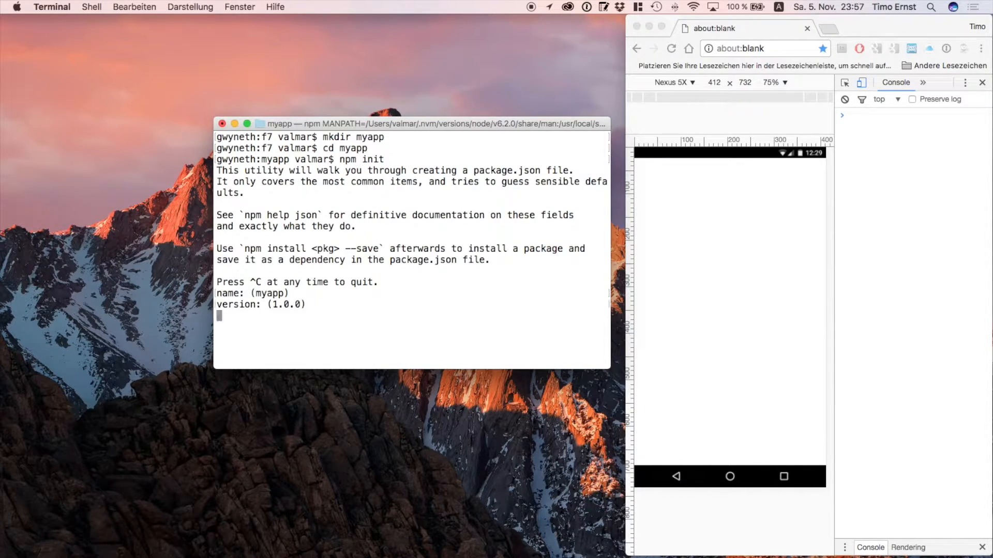
{"action": "key", "text": "enter"}
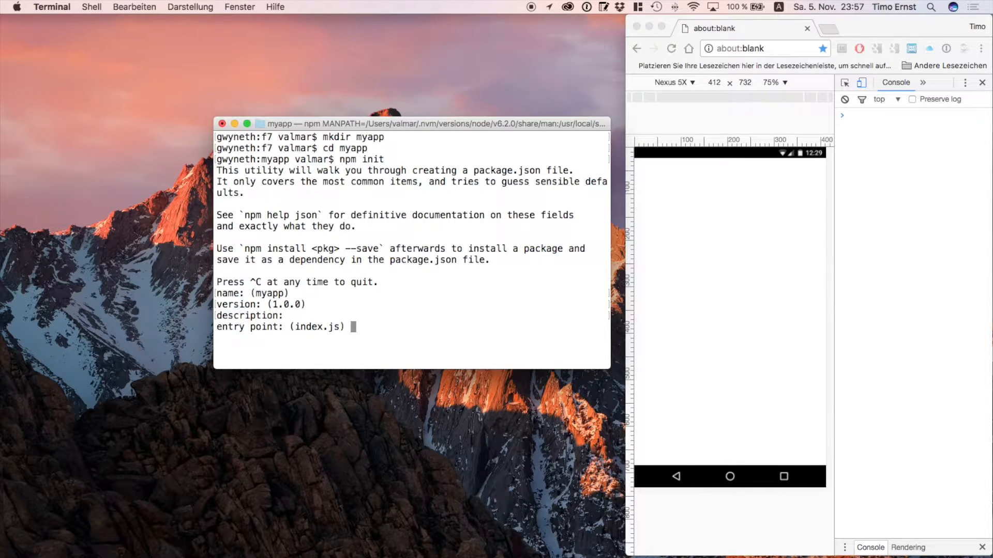
{"action": "type", "text": "index.html"}
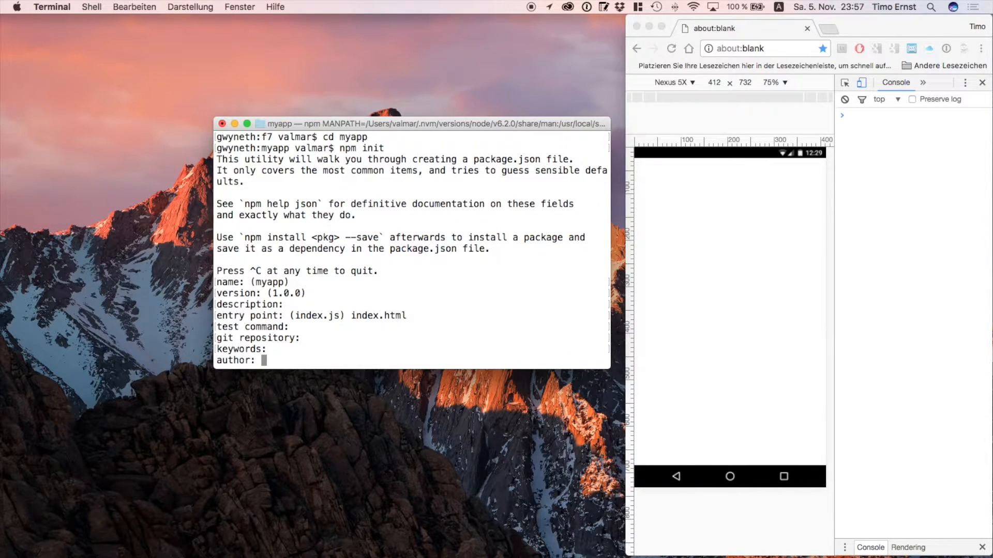
{"action": "type", "text": "Timo Ernst"}
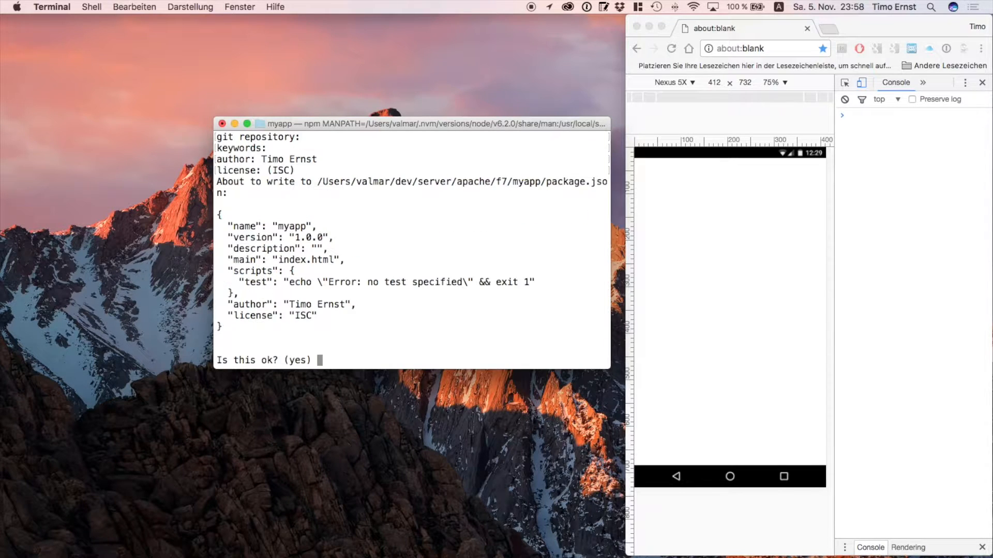
{"action": "type", "text": "yes"}
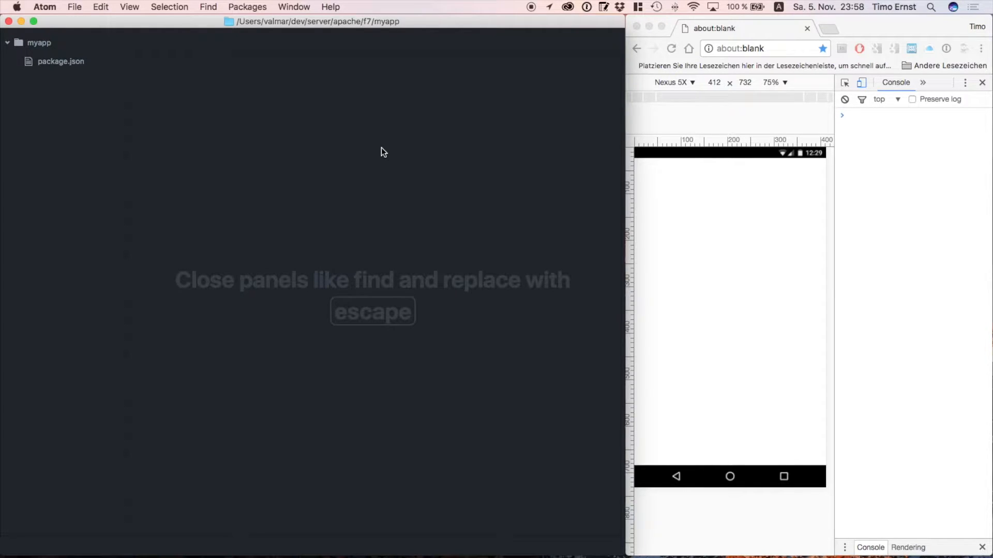
- Open package.json in Atom to show its name, version, main and author fields
{"action": "left_click", "coordinate": [60, 62]}
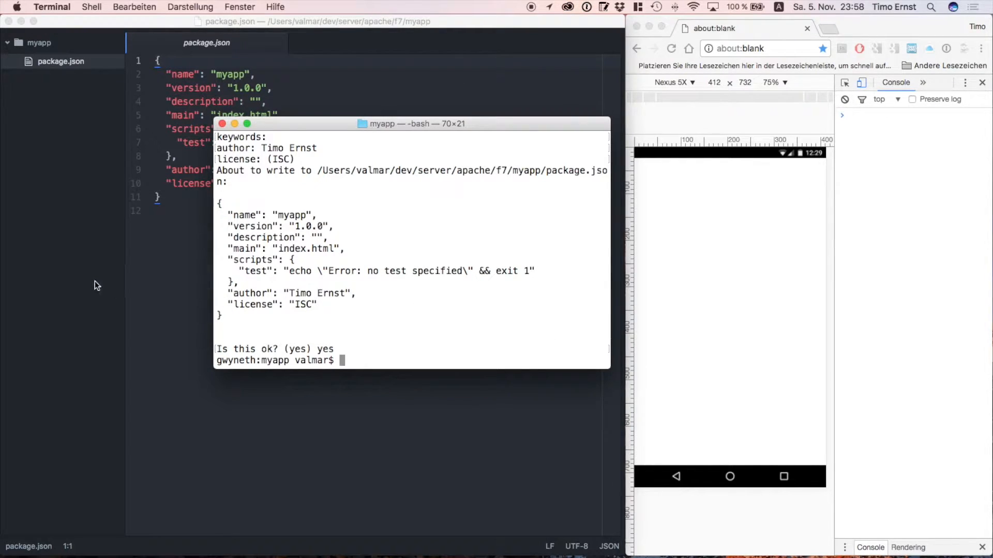
- Install gulp, gulp-jade and gulp-server-livereload with --save, then begin installing framework7
{"action": "type", "text": "npm install gulp gulp-jade gu"}
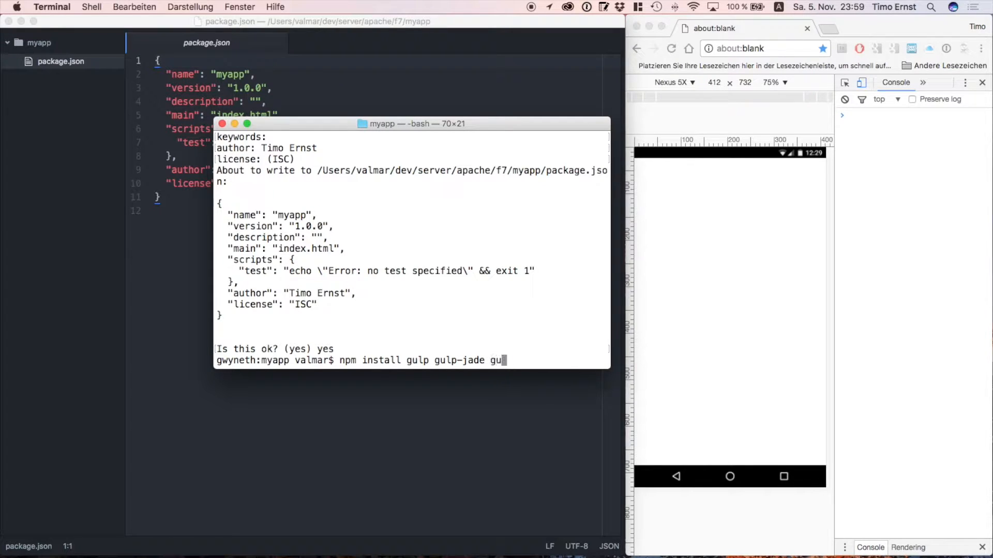
{"action": "type", "text": "lp-server-liverea"}
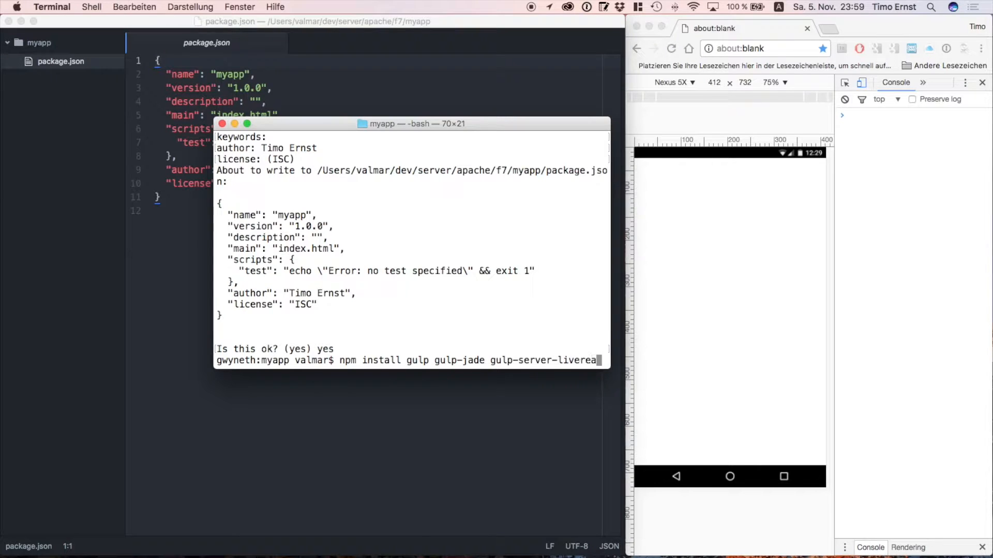
{"action": "type", "text": "d"}
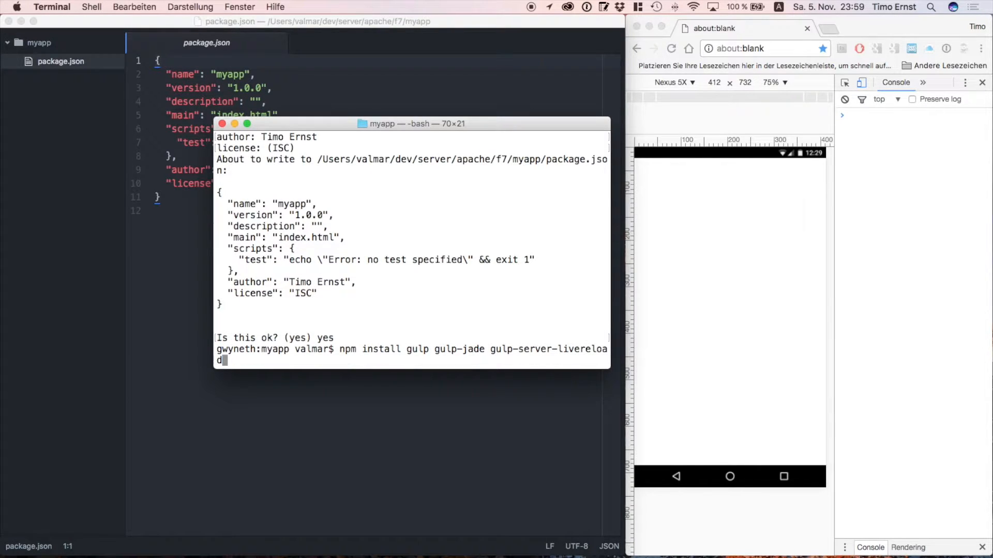
{"action": "type", "text": "--save"}
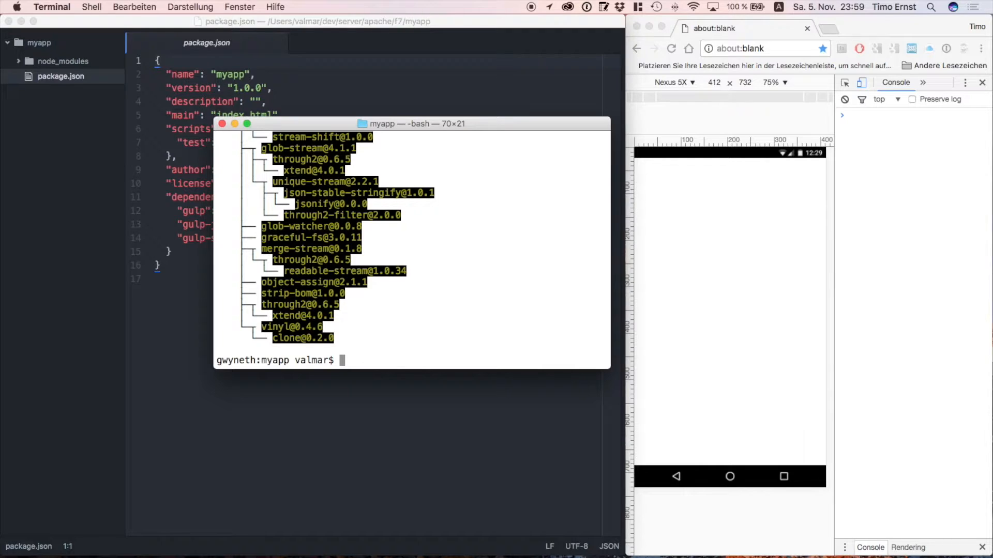
{"action": "type", "text": "npm install fra"}
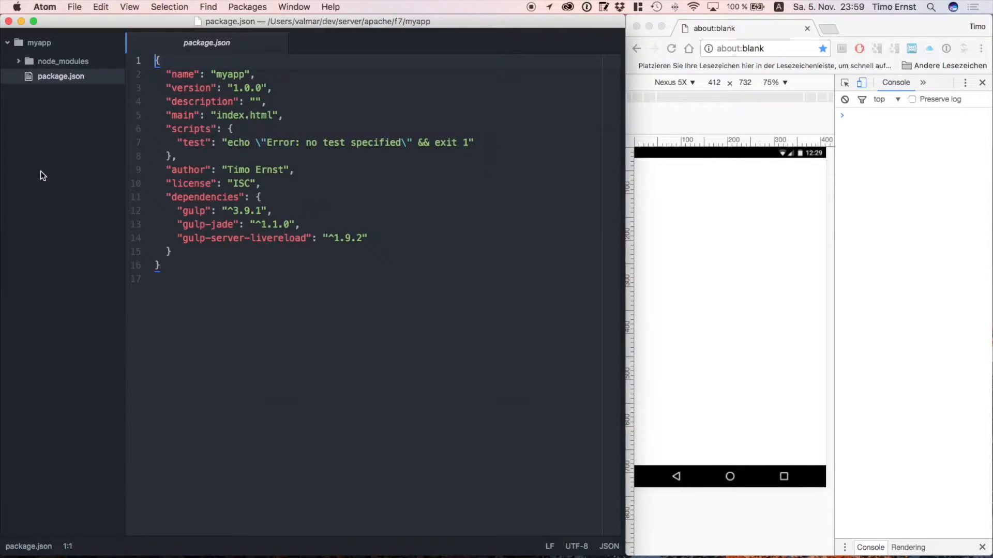
{"action": "left_click", "coordinate": [63, 61]}
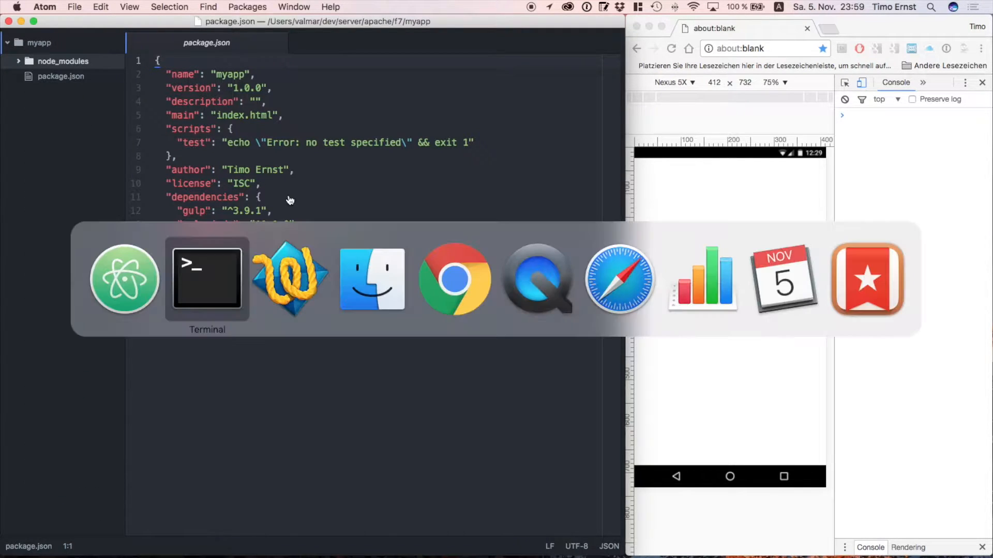
{"action": "left_click", "coordinate": [206, 279]}
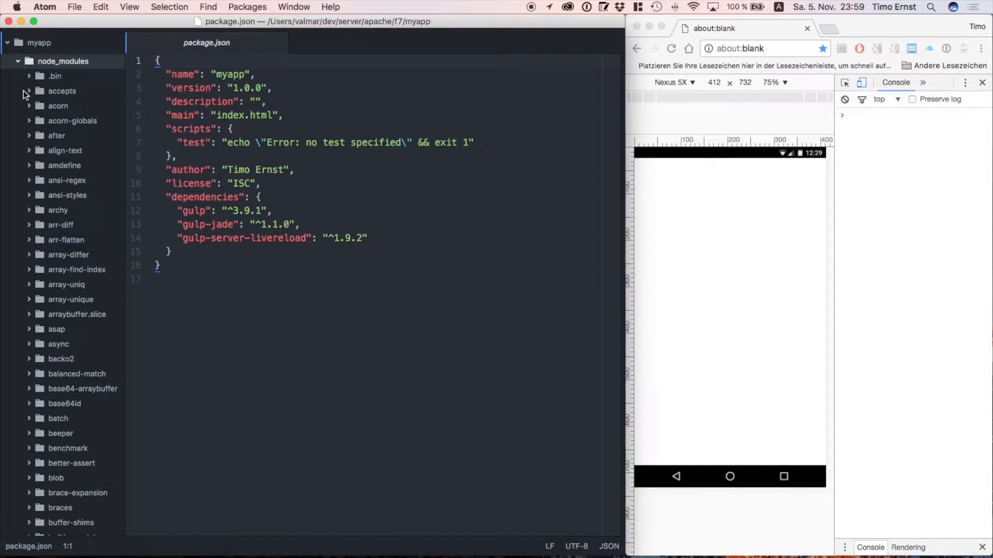
{"action": "scroll", "scroll_direction": "down", "scroll_amount": 3}
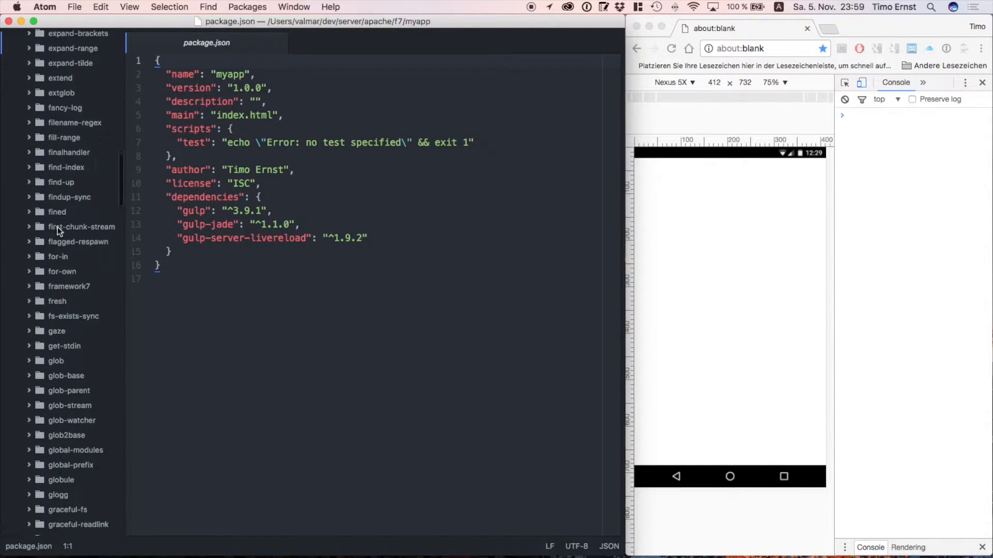
{"action": "scroll", "scroll_direction": "down", "scroll_amount": 3}
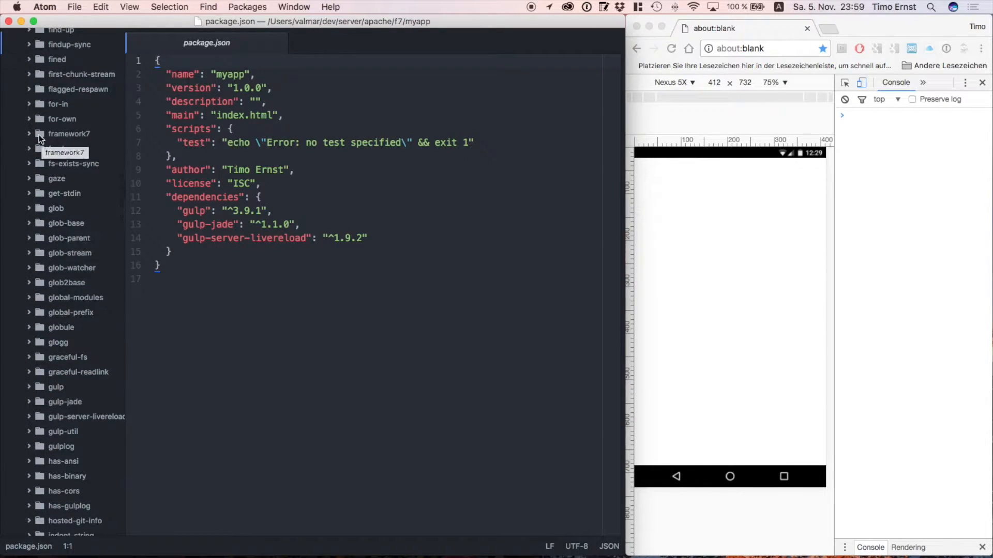
{"action": "left_click", "coordinate": [68, 134]}
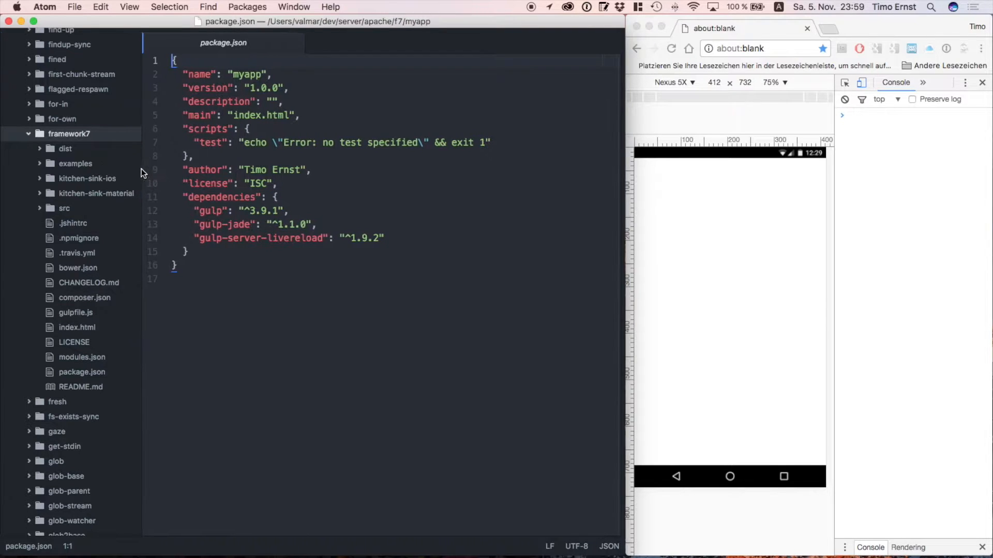
{"action": "left_click", "coordinate": [64, 149]}
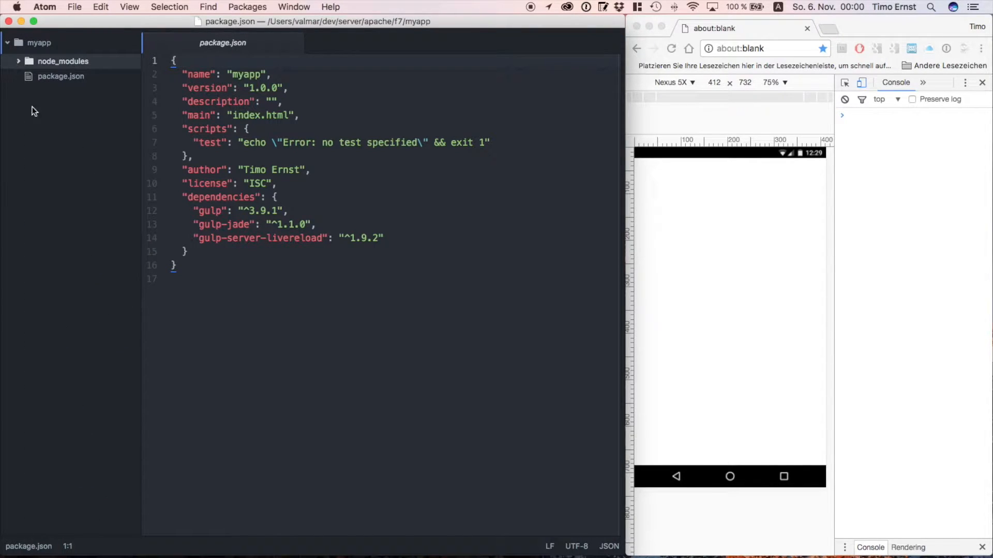
{"action": "mouse_move", "coordinate": [54, 119]}
{"action": "type", "text": "gulpfile"}
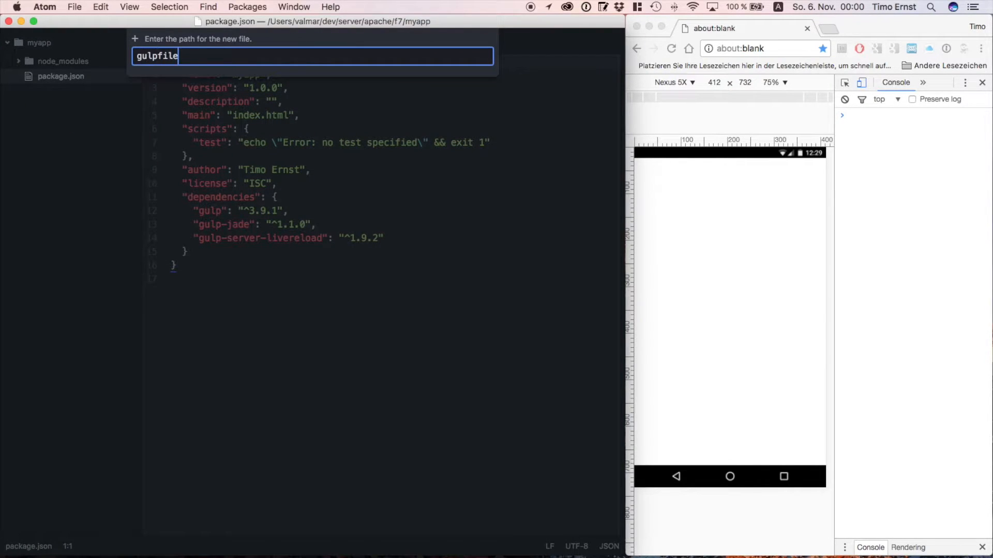
- Create gulpfile.js, a dist folder, and index.jade inside the src folder
{"action": "key", "text": "Enter"}
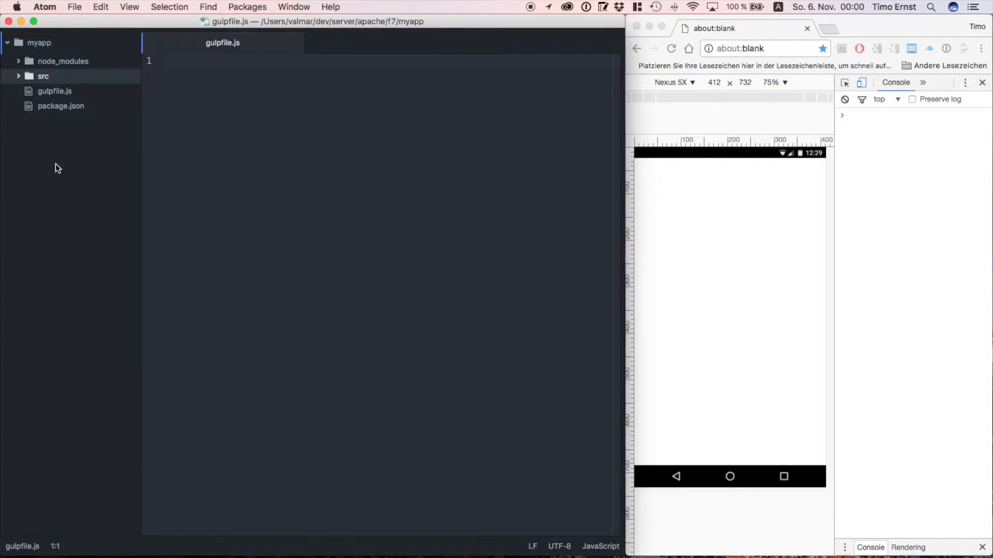
{"action": "right_click", "coordinate": [55, 90]}
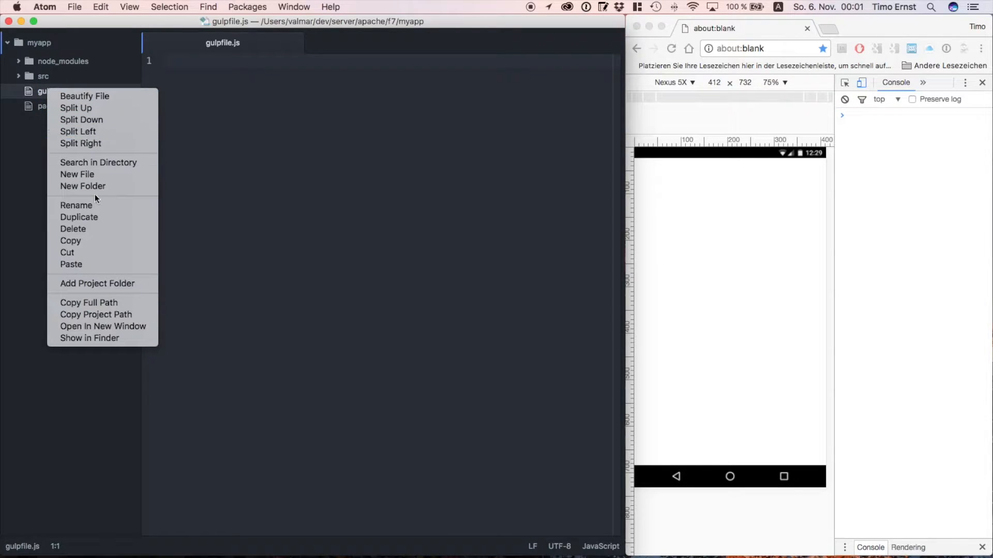
{"action": "left_click", "coordinate": [82, 187]}
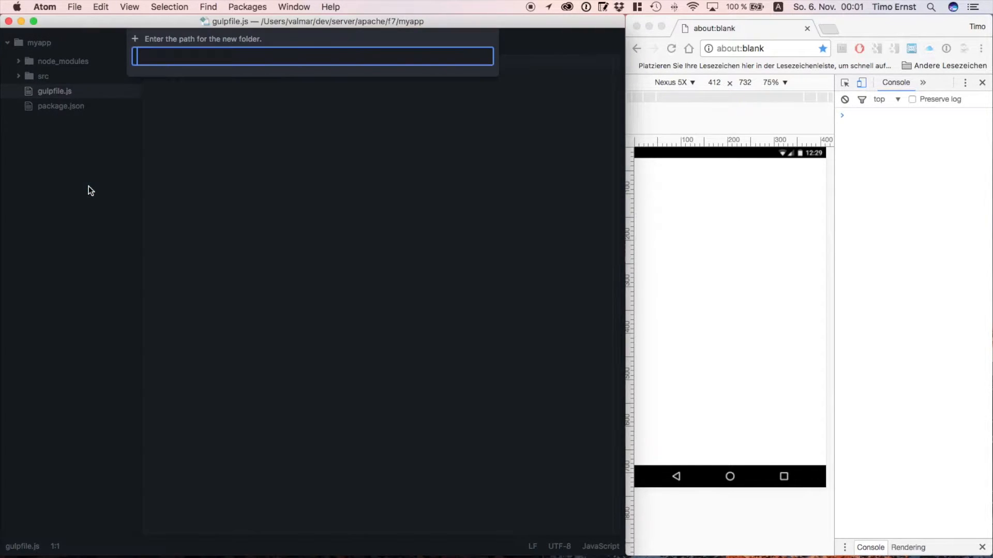
{"action": "type", "text": "dist"}
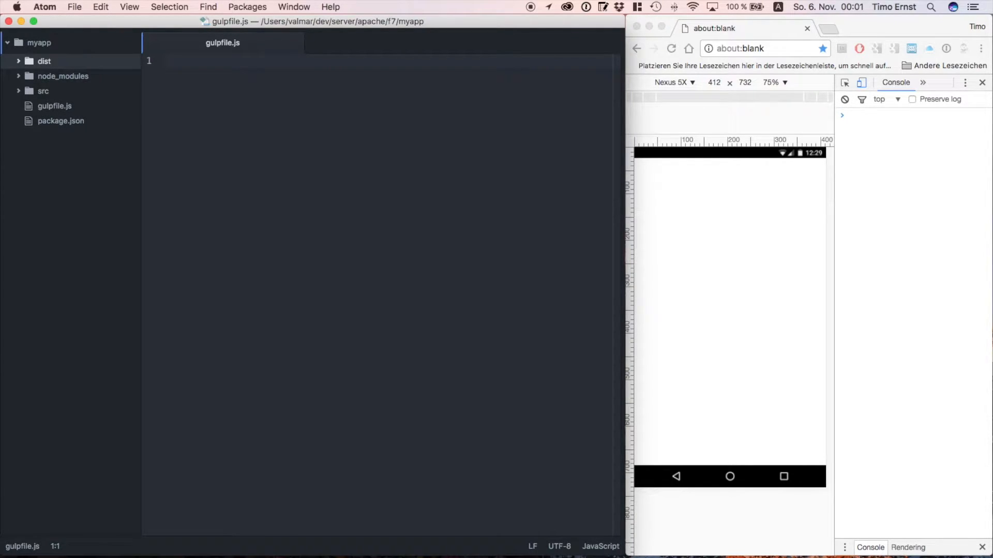
{"action": "left_click", "coordinate": [42, 91]}
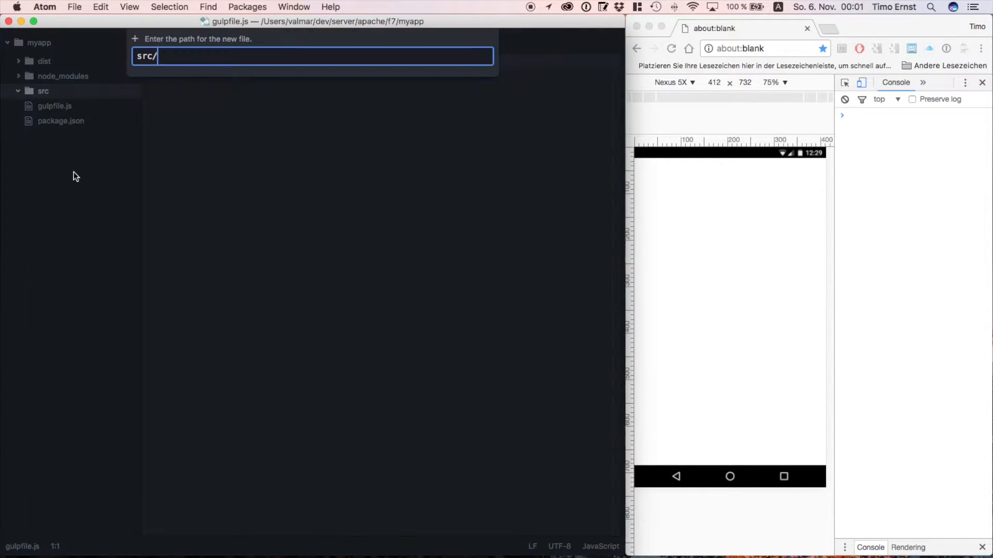
{"action": "type", "text": "index."}
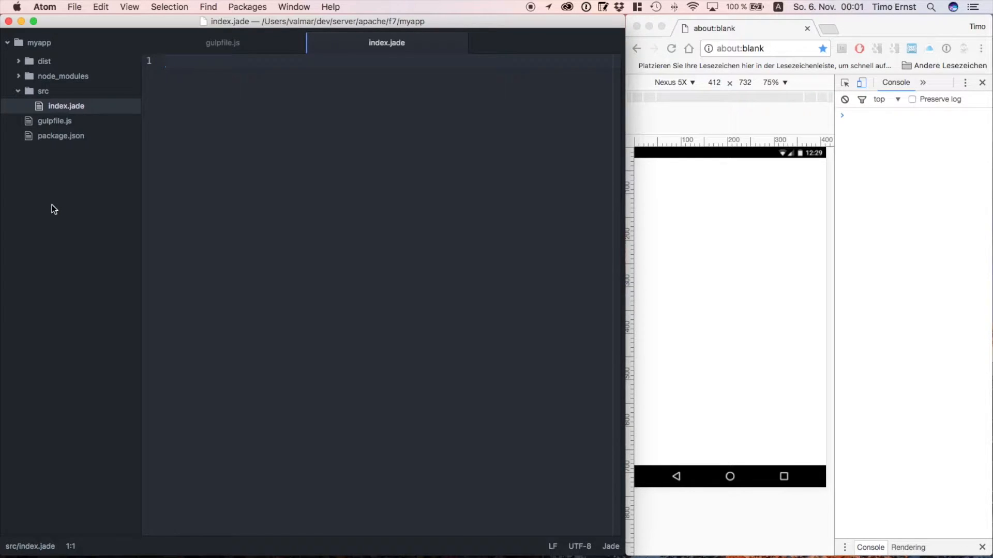
{"action": "mouse_move", "coordinate": [571, 208]}
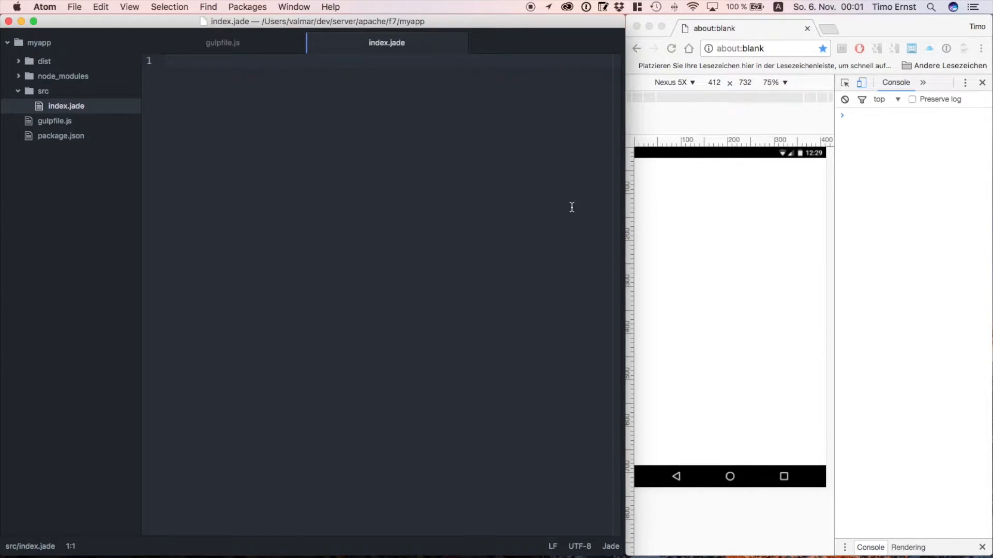
- Write the Jade skeleton: doctype, html, head, meta charset utf-8, title 'My ajax pages test'
{"action": "type", "text": "doctype"}
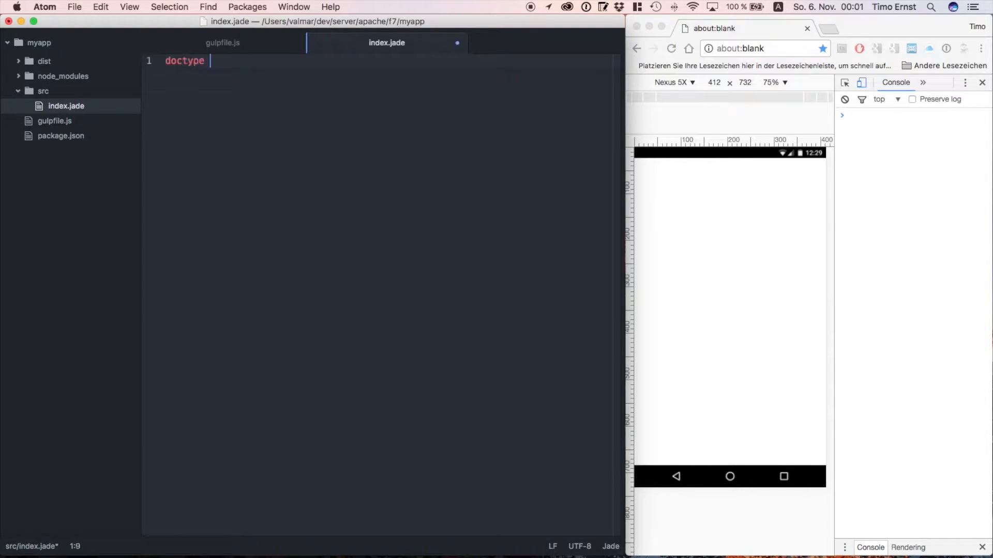
{"action": "type", "text": "html"}
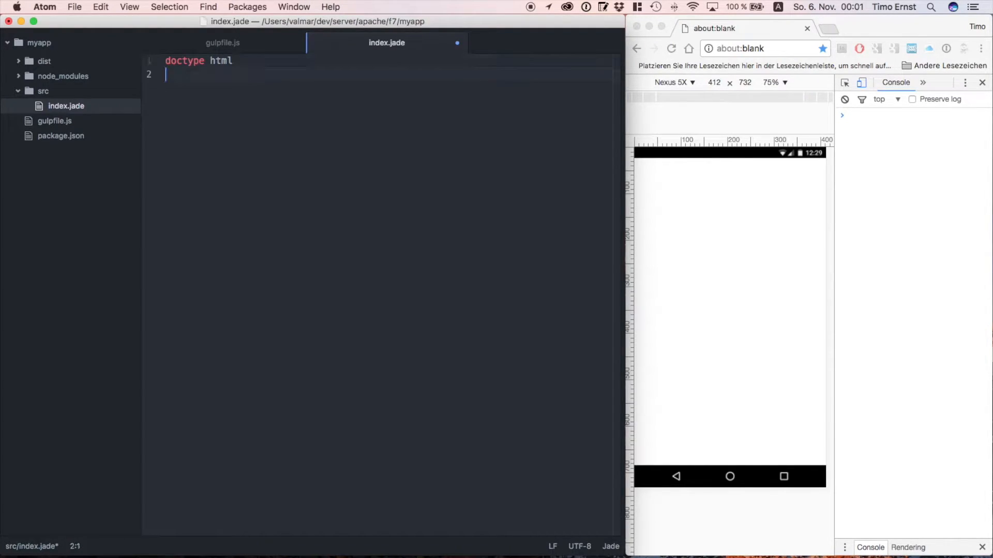
{"action": "type", "text": "html"}
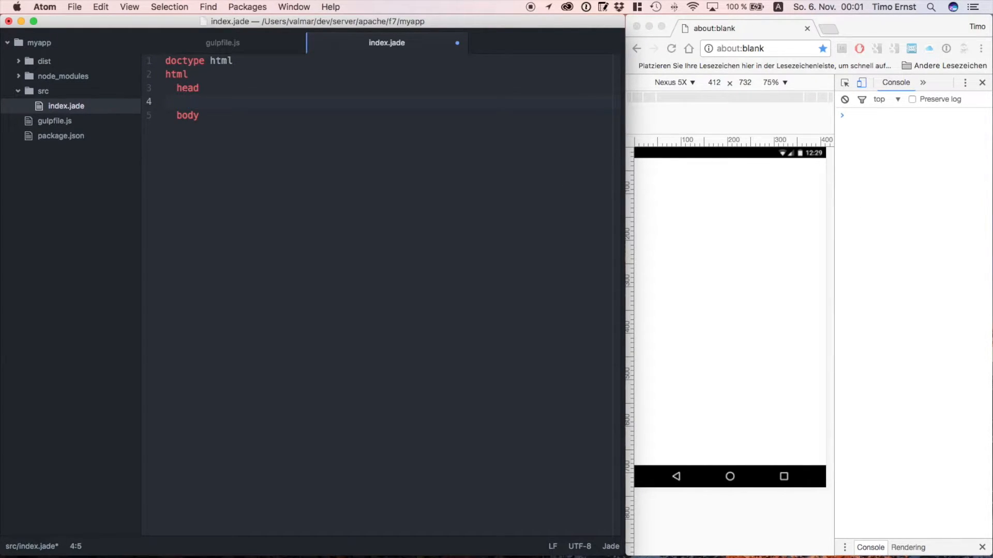
{"action": "type", "text": "meta(charset='utf-8')"}
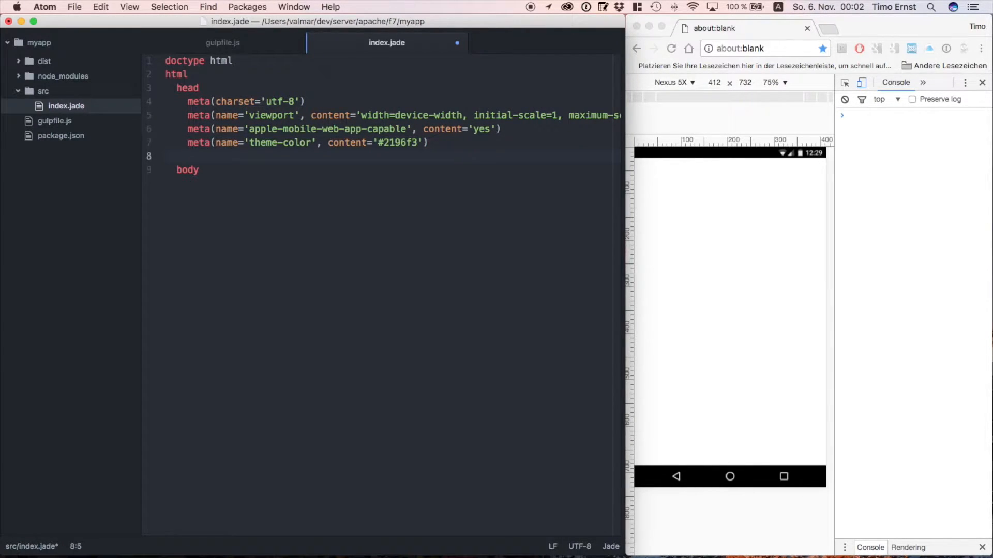
{"action": "type", "text": "title"}
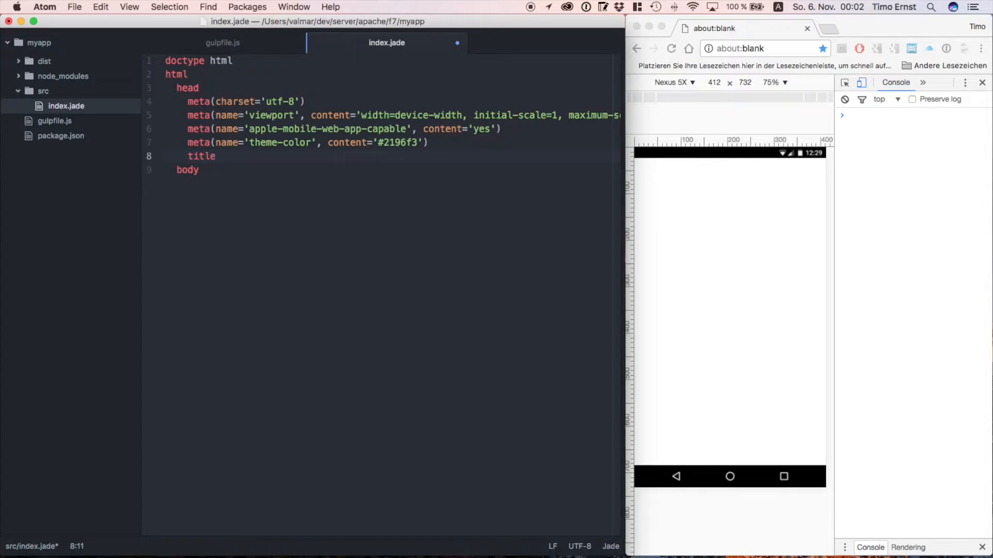
{"action": "type", "text": "My ajax pages test"}
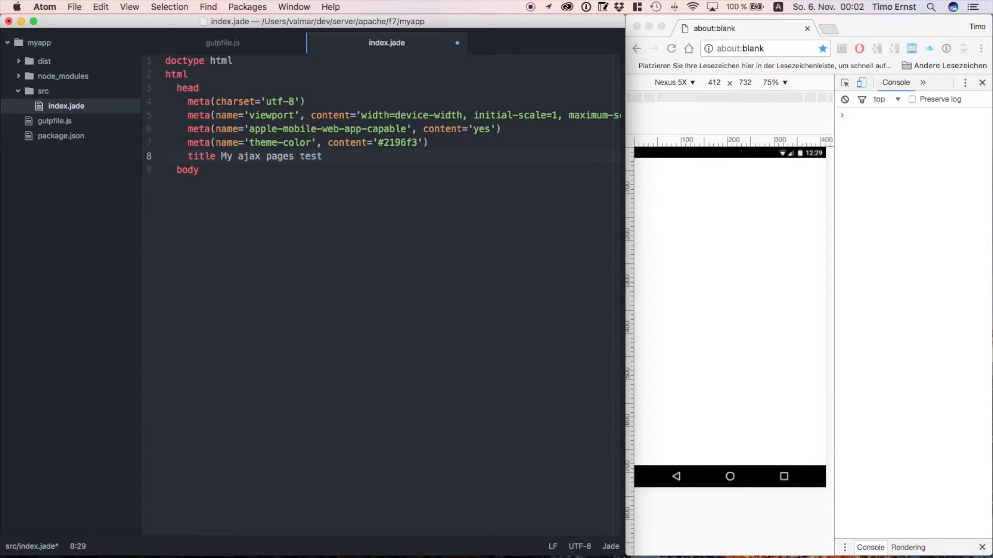
- Add a link(rel='stylesheet') line with an empty href under the title
{"action": "type", "text": "link(rel='"}
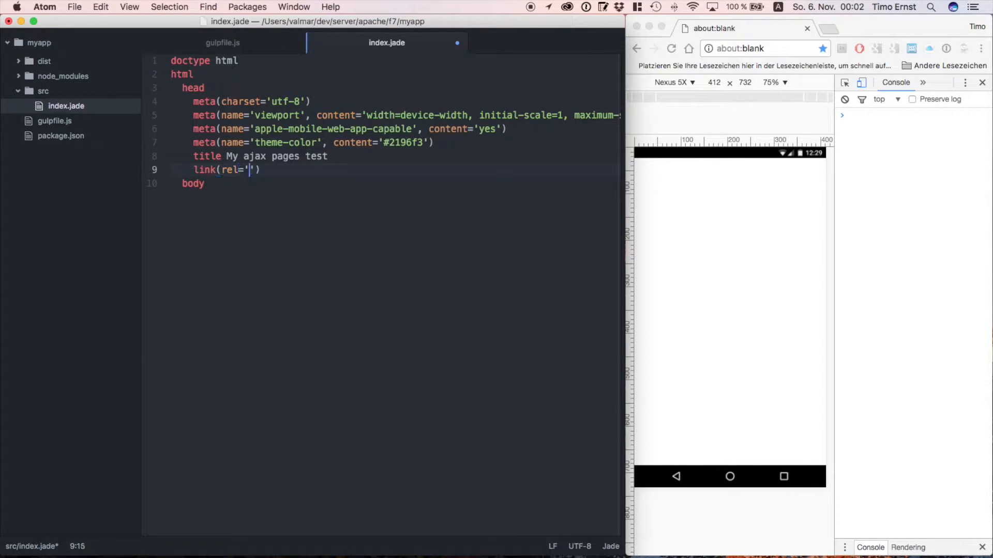
{"action": "type", "text": "stylesheet', hr"}
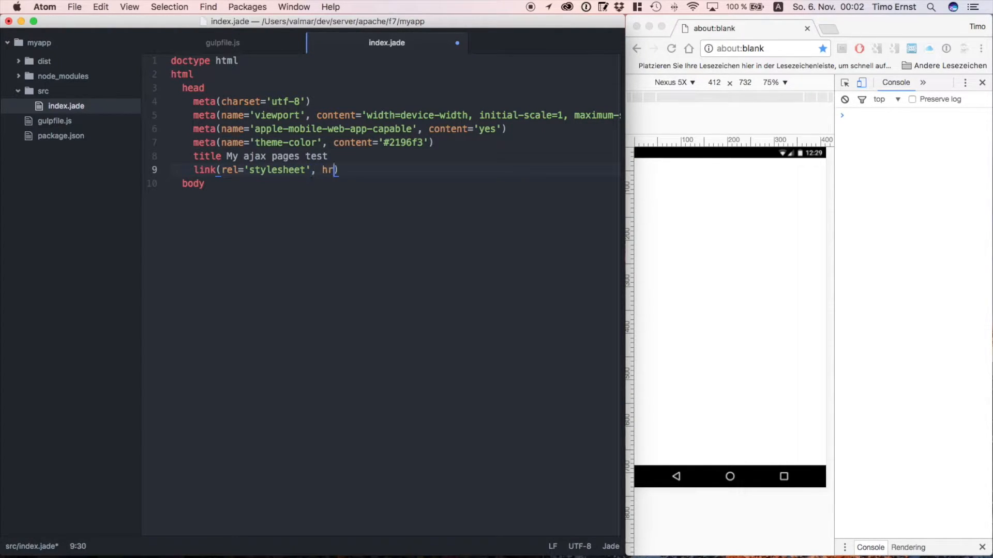
{"action": "type", "text": "ef=''"}
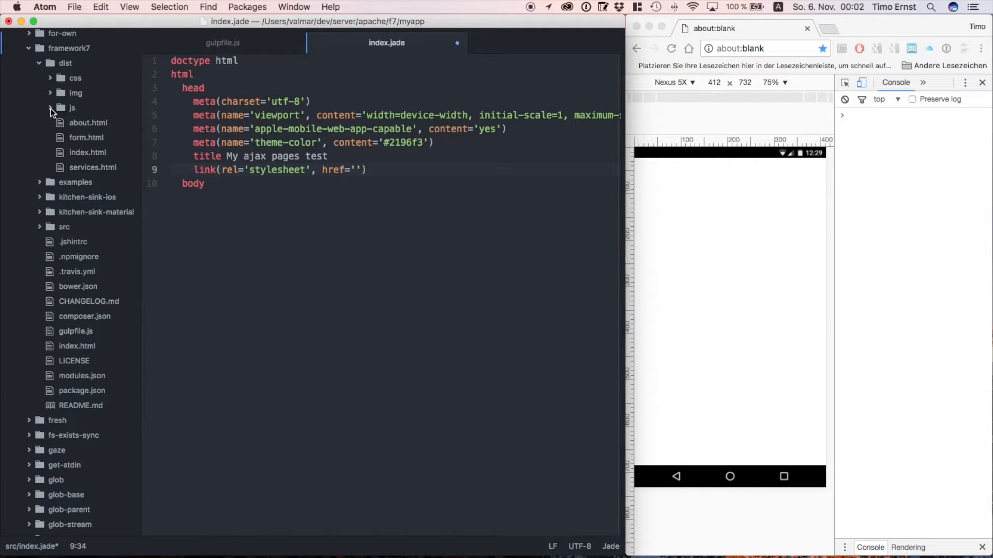
- Fill the stylesheet hrefs with node_modules/framework7/dist/css/framework7 stylesheet paths
{"action": "left_click", "coordinate": [49, 78]}
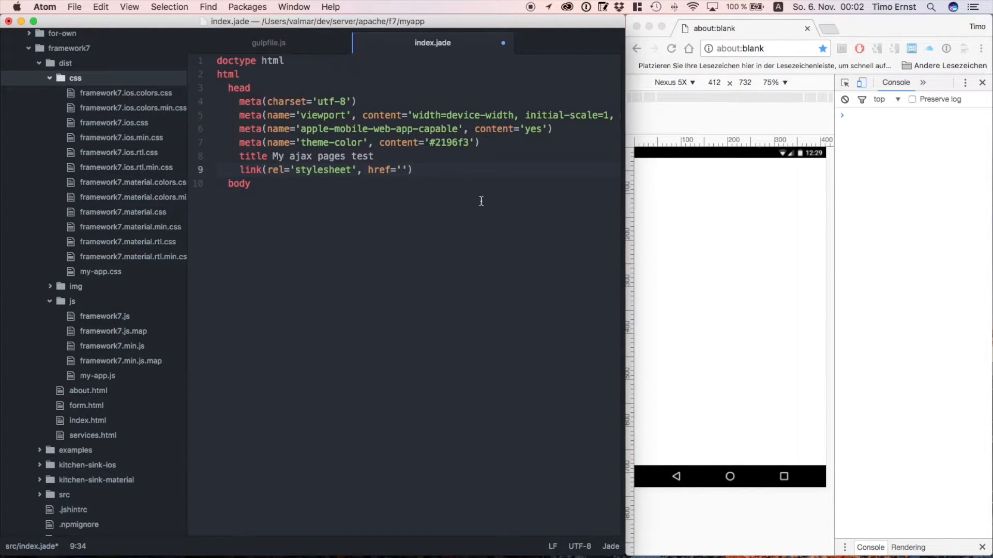
{"action": "type", "text": "node_modules"}
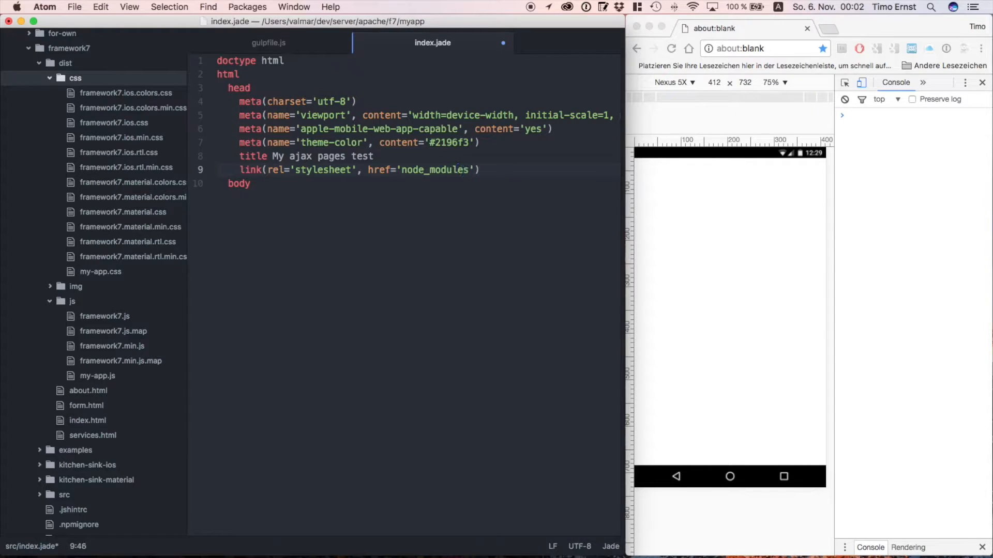
{"action": "type", "text": "/framework7/"}
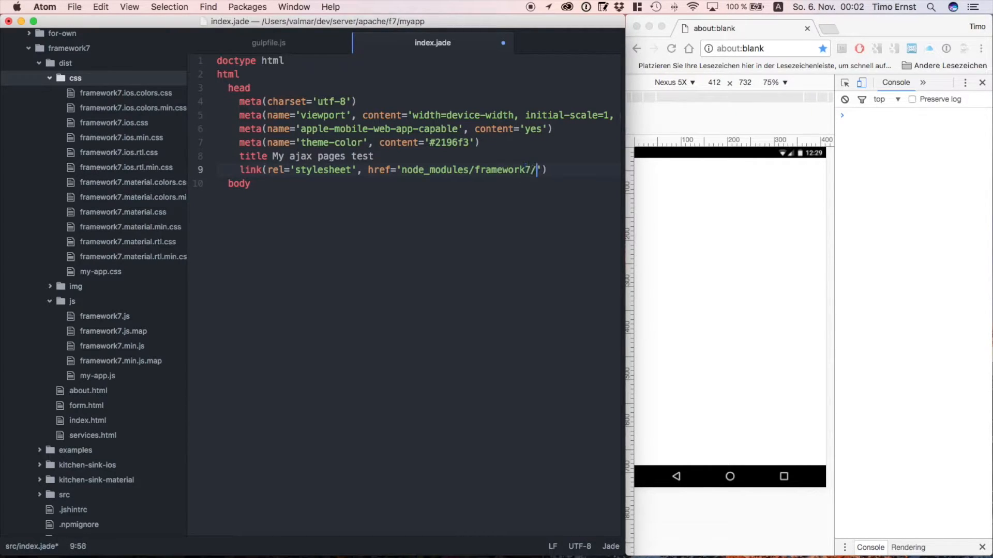
{"action": "type", "text": "dist/css/"}
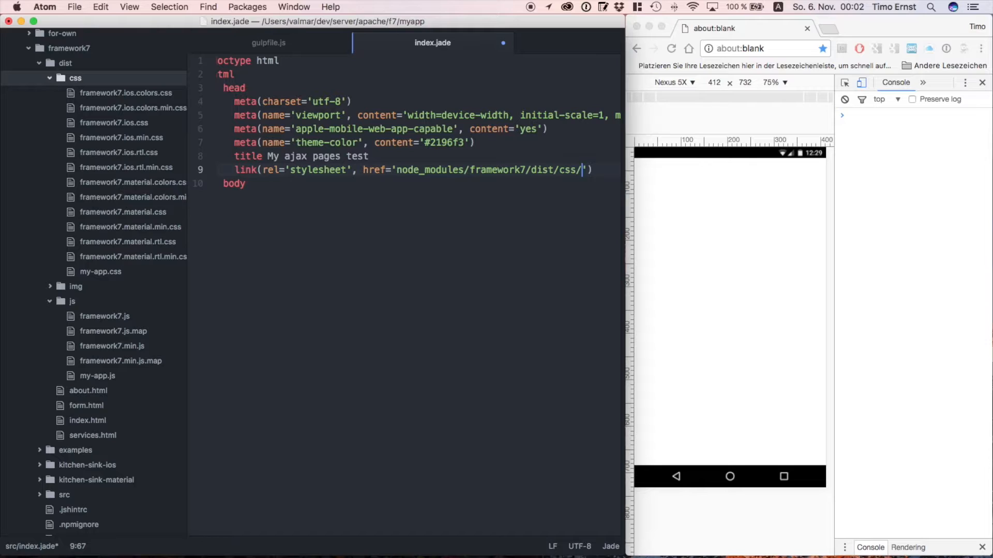
{"action": "type", "text": "framework7.ma"}
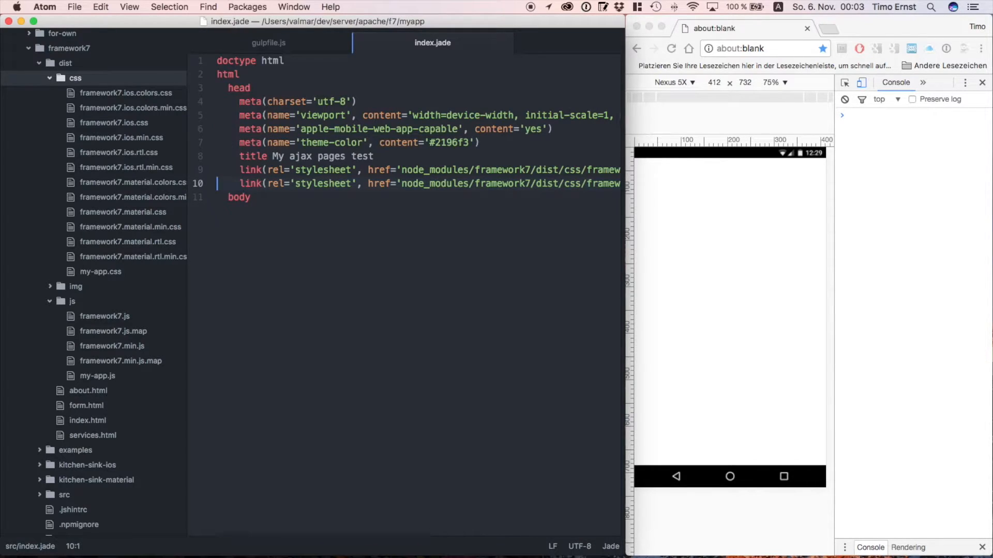
- Add a script tag loading framework7.min.js inside the body
{"action": "key", "text": "enter"}
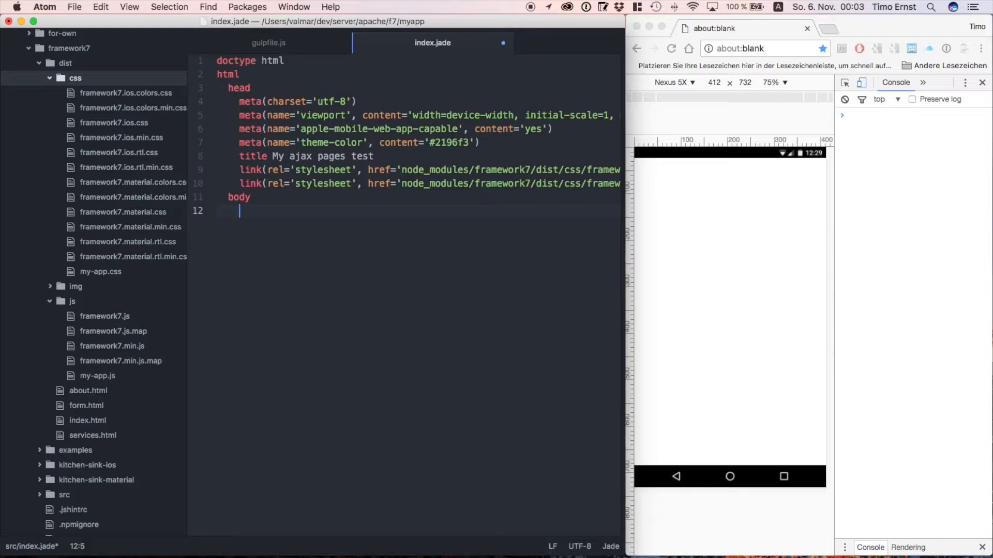
{"action": "type", "text": "script(sc"}
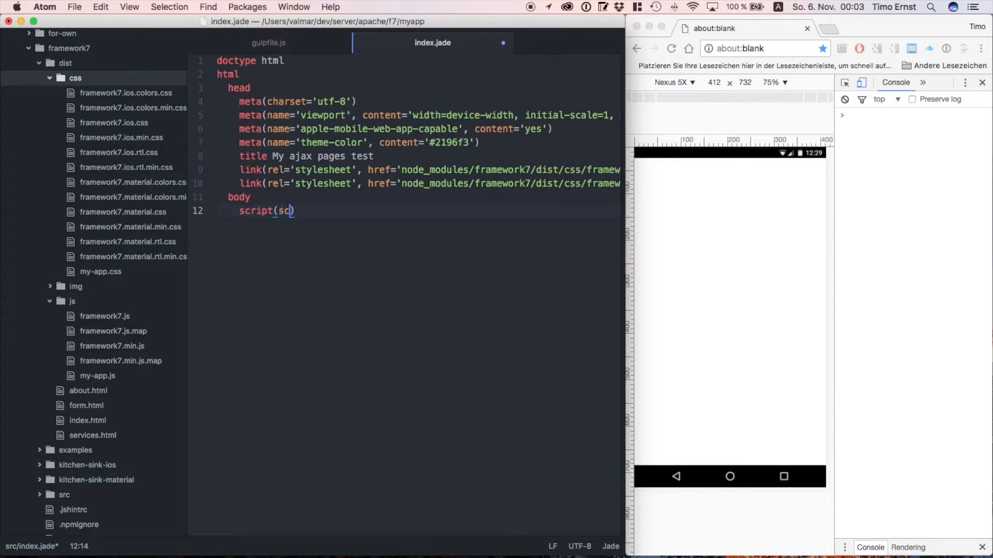
{"action": "type", "text": "r"}
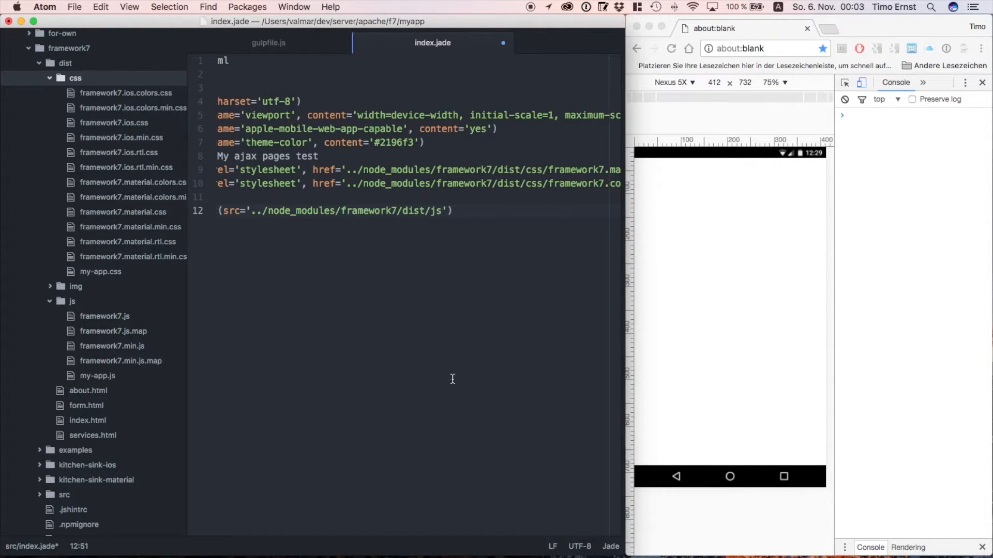
{"action": "type", "text": "/framework7.min.js"}
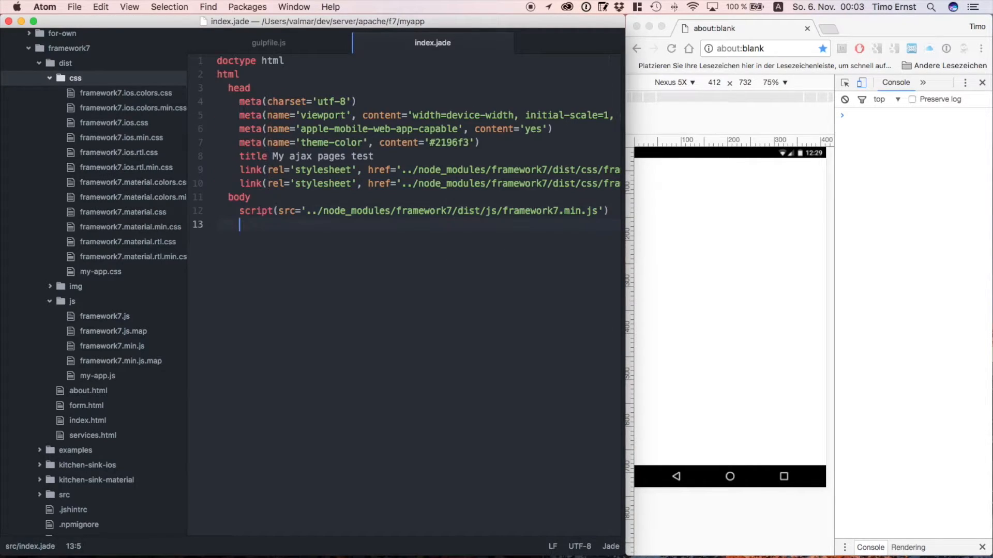
{"action": "key", "text": "backspace"}
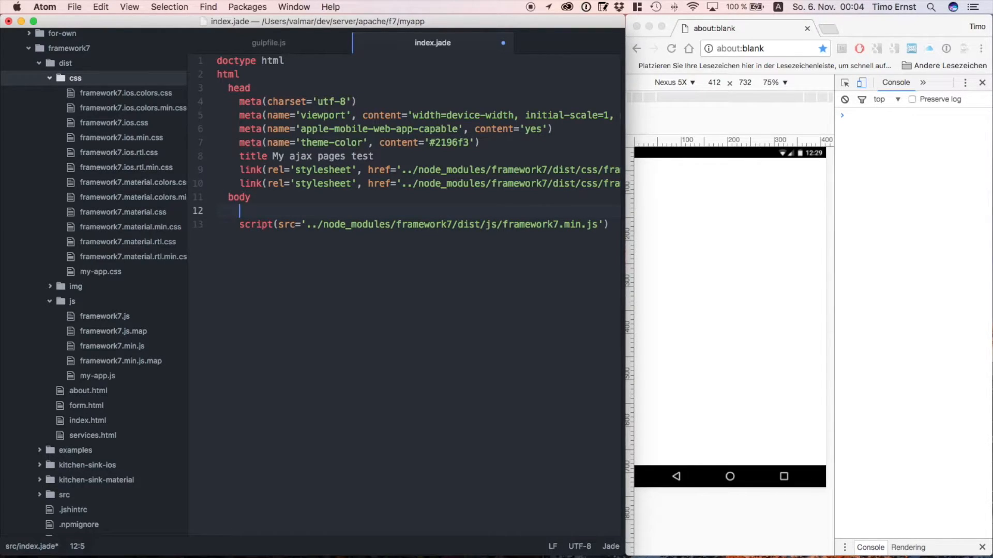
- Nest .views, .view.view-main and .page(data-page='page1') with 'Hello world, this is page 1'
{"action": "type", "text": ".views"}
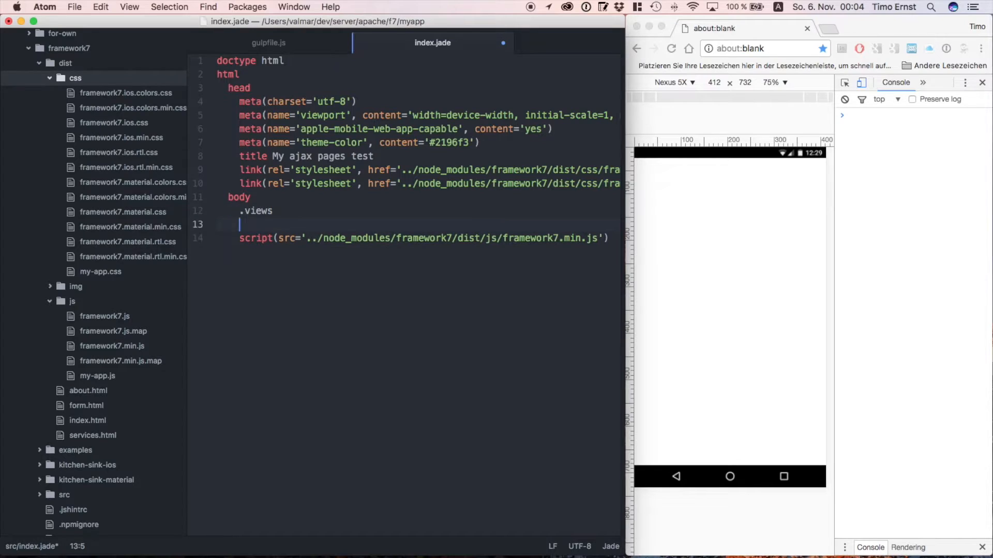
{"action": "type", "text": ".view.view-main"}
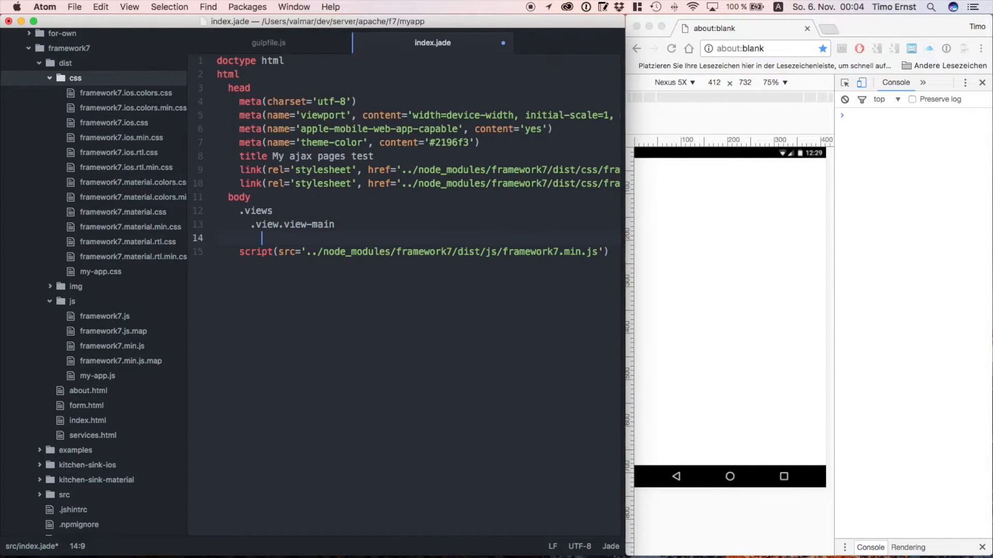
{"action": "type", "text": ".page"}
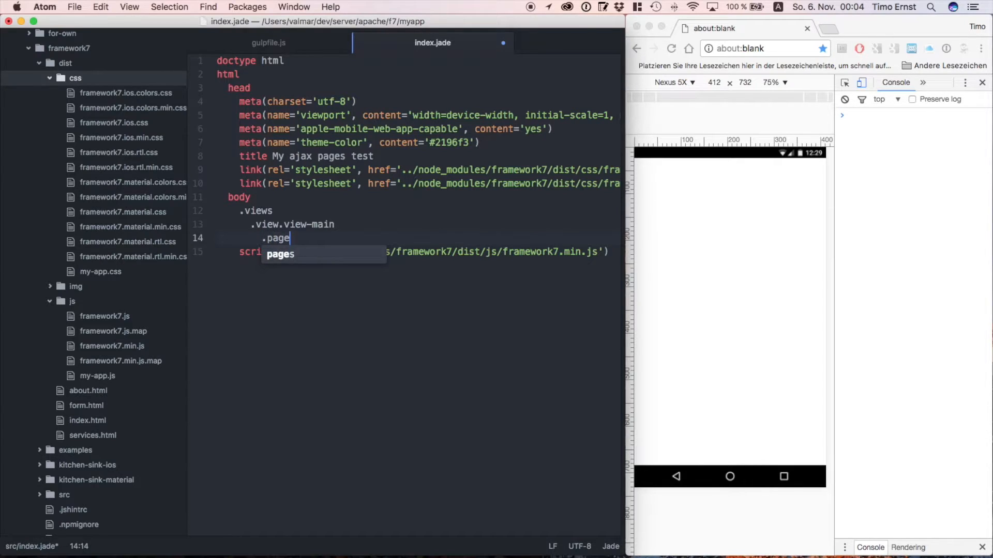
{"action": "type", "text": "(data-pag"}
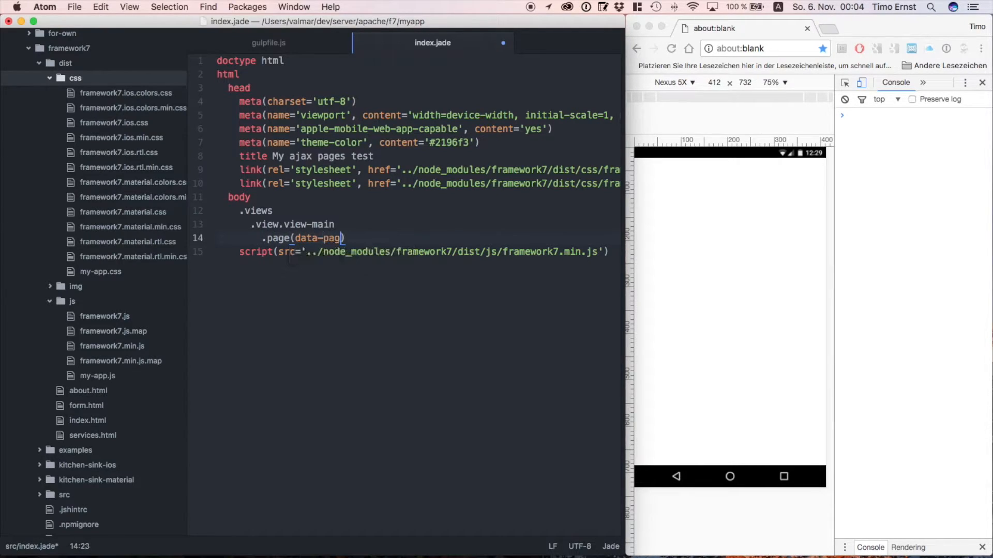
{"action": "type", "text": "='page1'"}
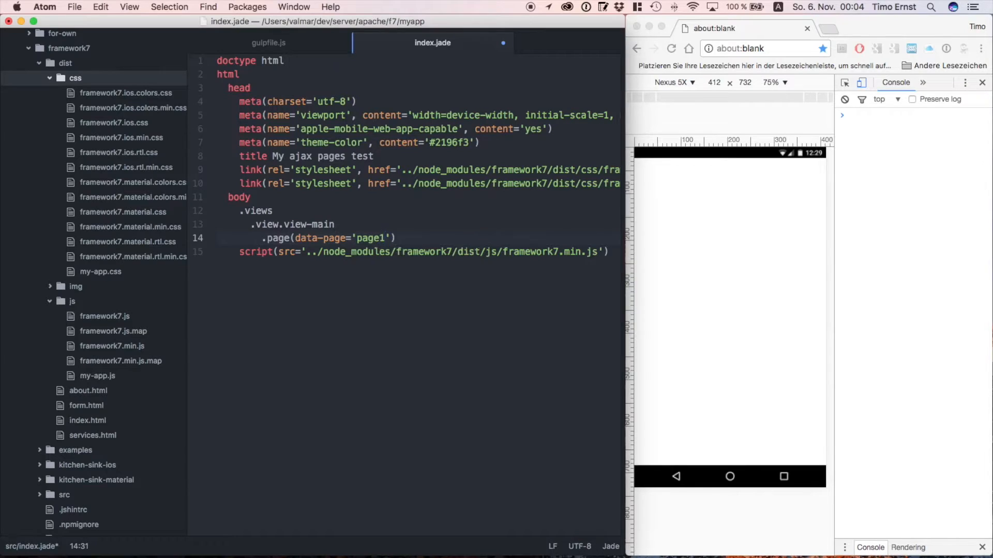
{"action": "key", "text": "enter"}
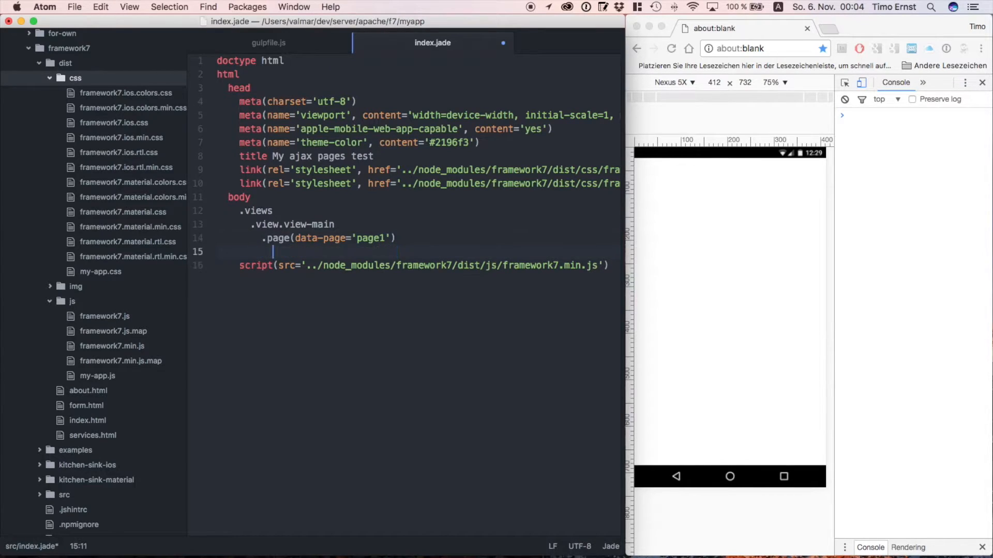
{"action": "type", "text": "Hello world, this is page"}
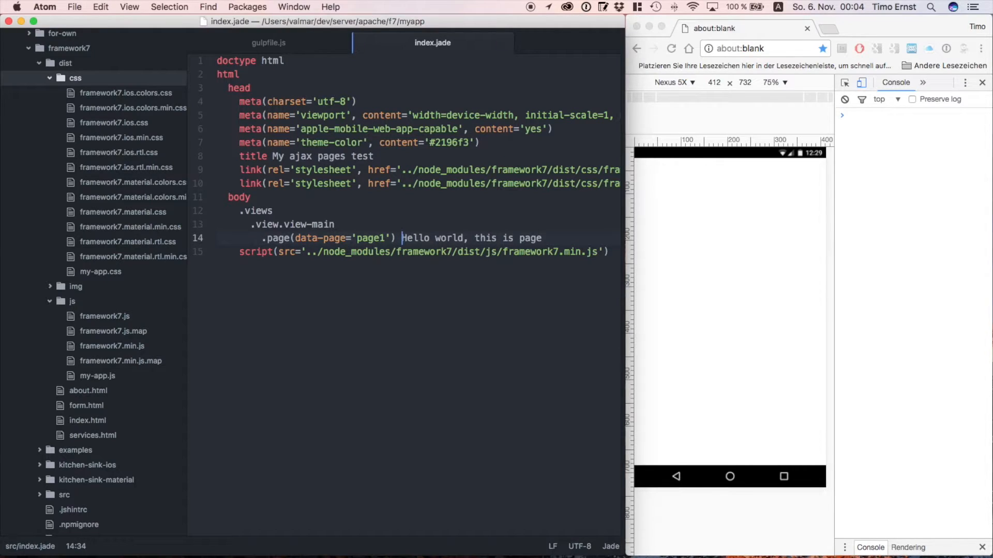
{"action": "type", "text": "1"}
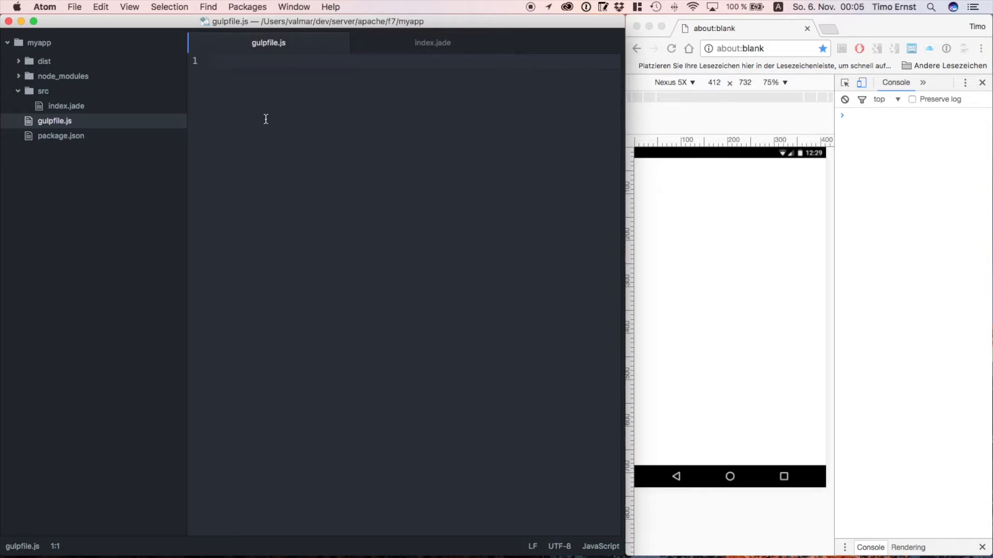
- Require gulp, gulp-jade and gulp-server-livereload at the top of gulpfile.js
{"action": "type", "text": "var gulp = r"}
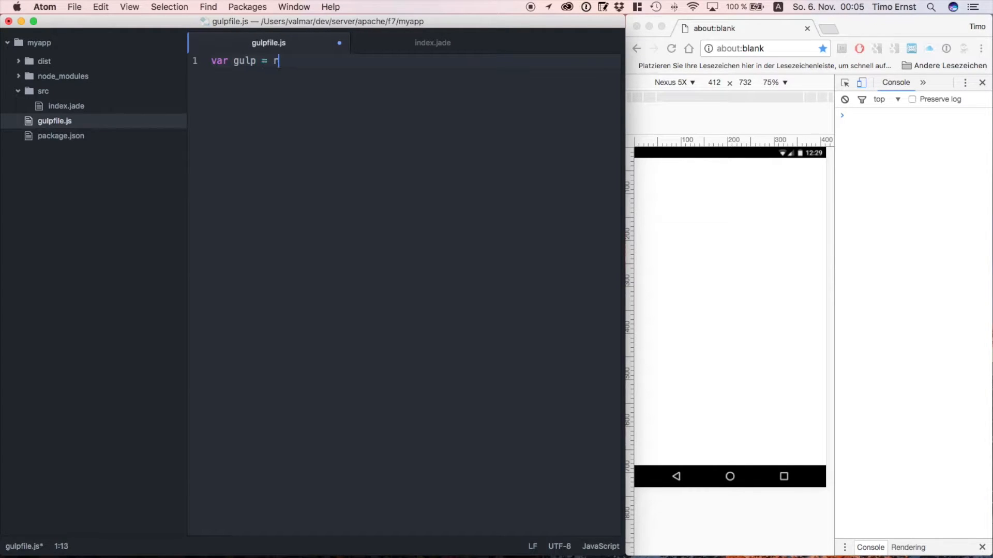
{"action": "type", "text": "equire('gulp');"}
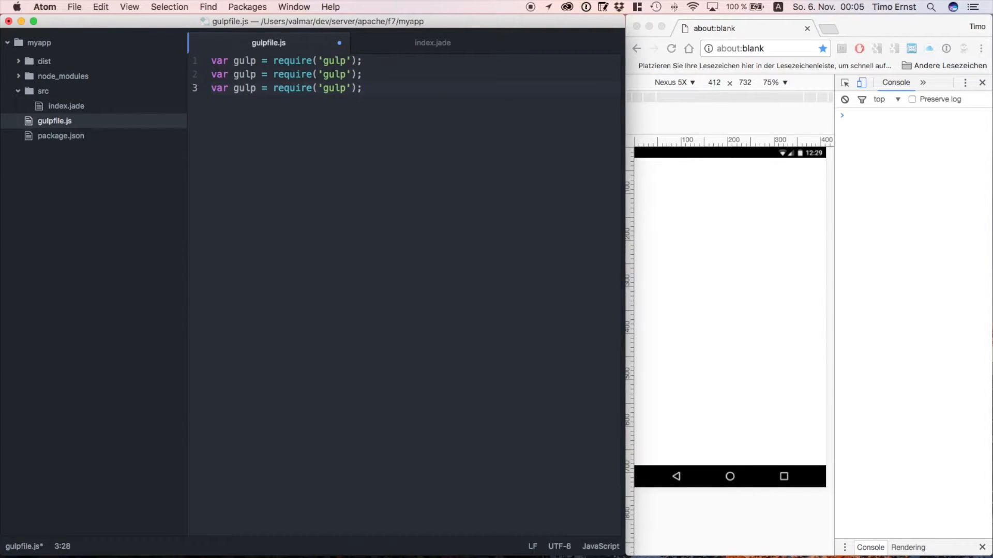
{"action": "type", "text": "jade"}
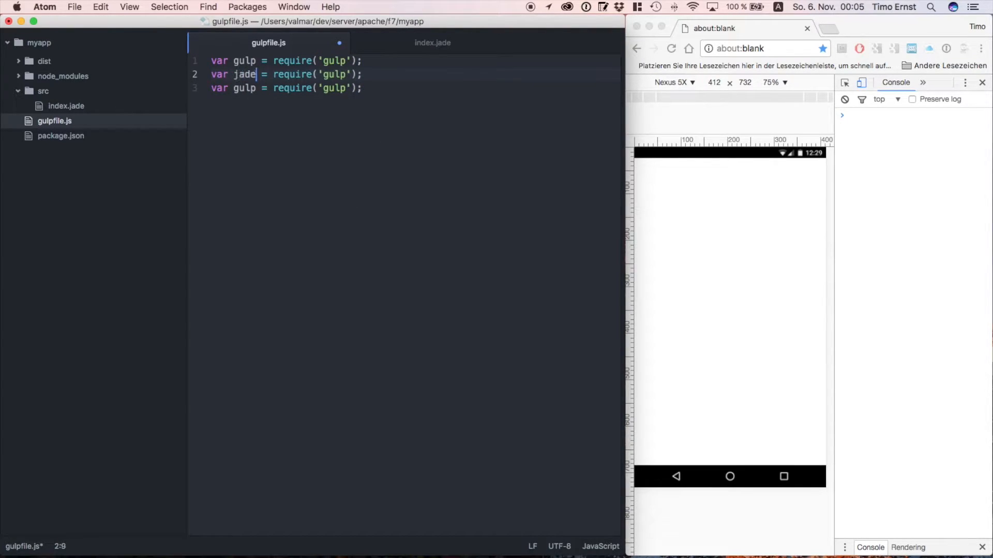
{"action": "type", "text": "-jade"}
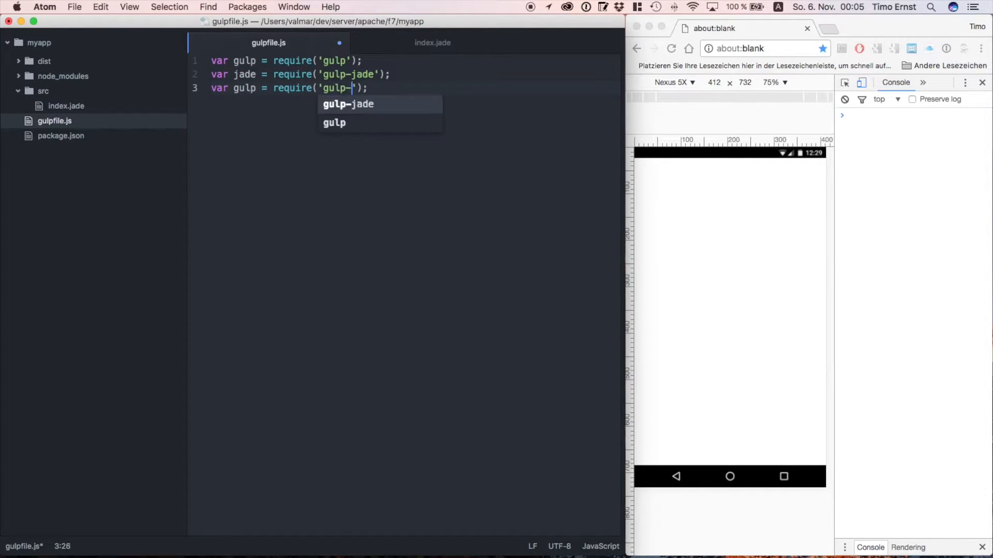
{"action": "type", "text": "server-livereload"}
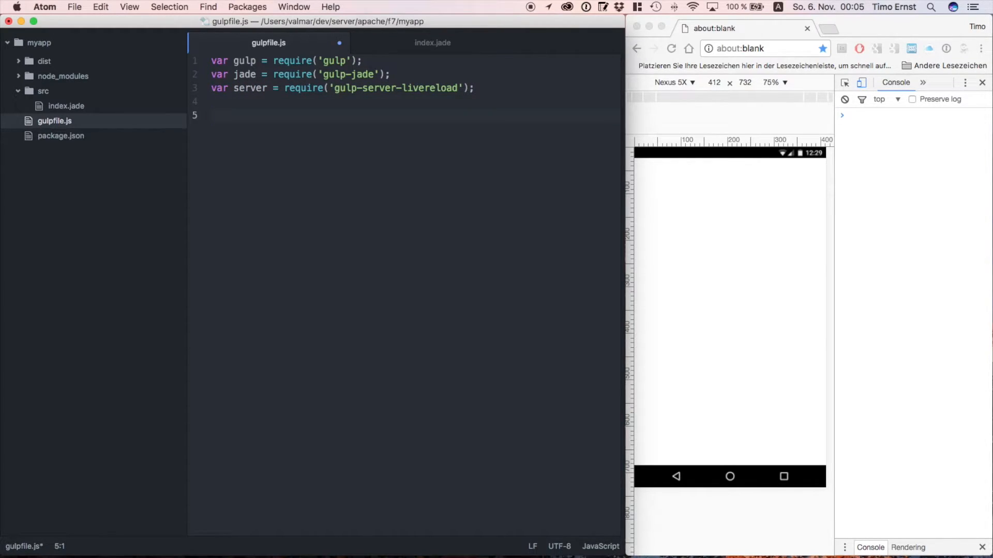
- Define a paths object with templates ['src/*.jade'] and dist './dist'
{"action": "type", "text": "var path"}
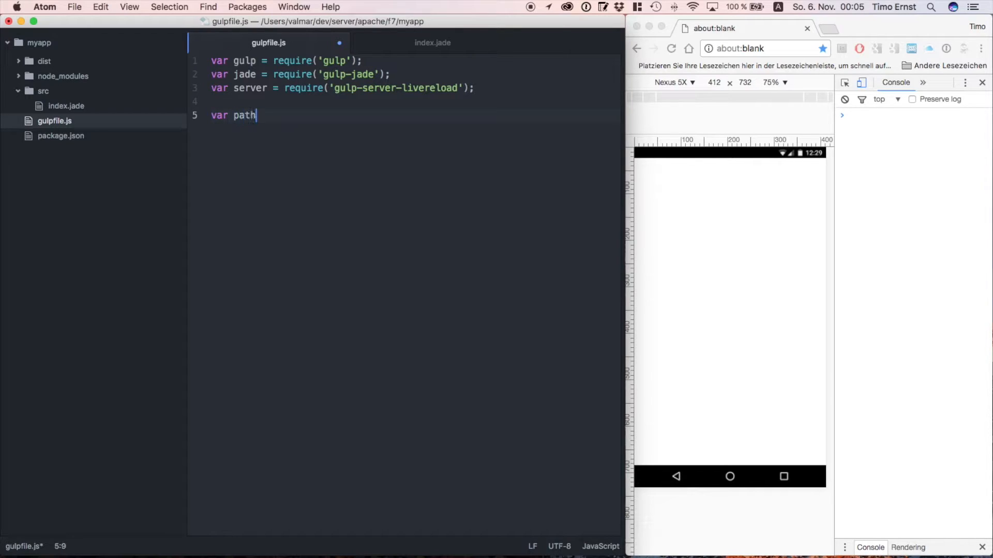
{"action": "type", "text": "s = {"}
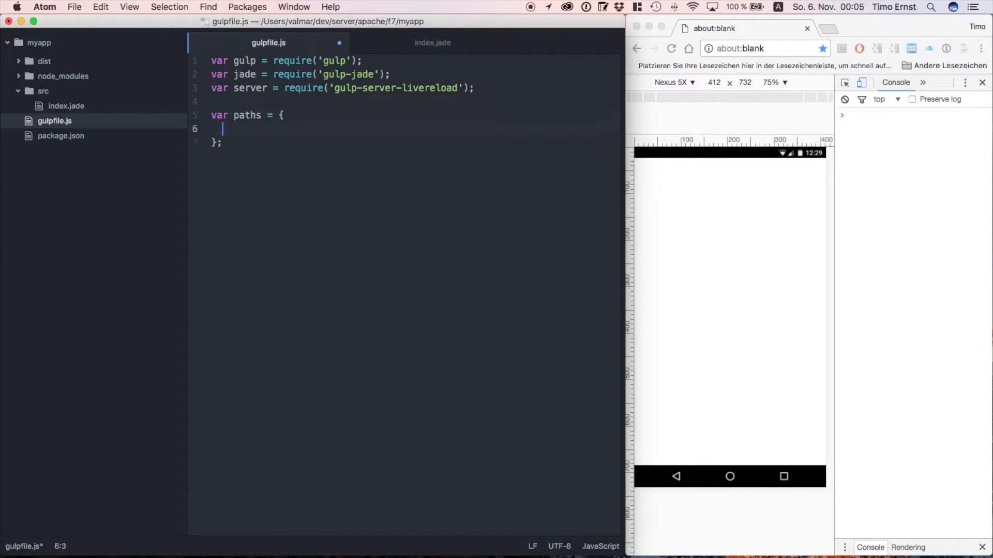
{"action": "type", "text": "templates"}
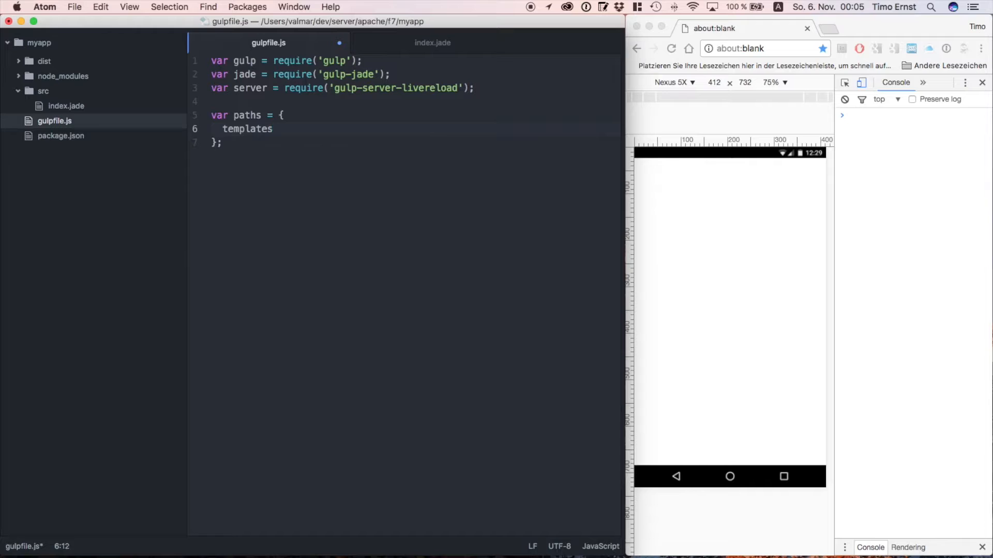
{"action": "type", "text": ": []"}
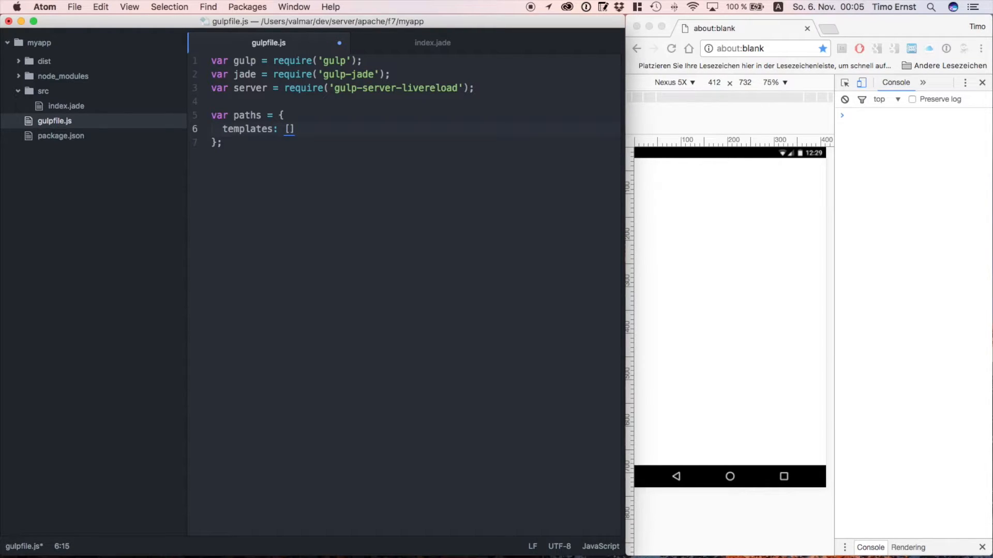
{"action": "type", "text": "'src/*.jade"}
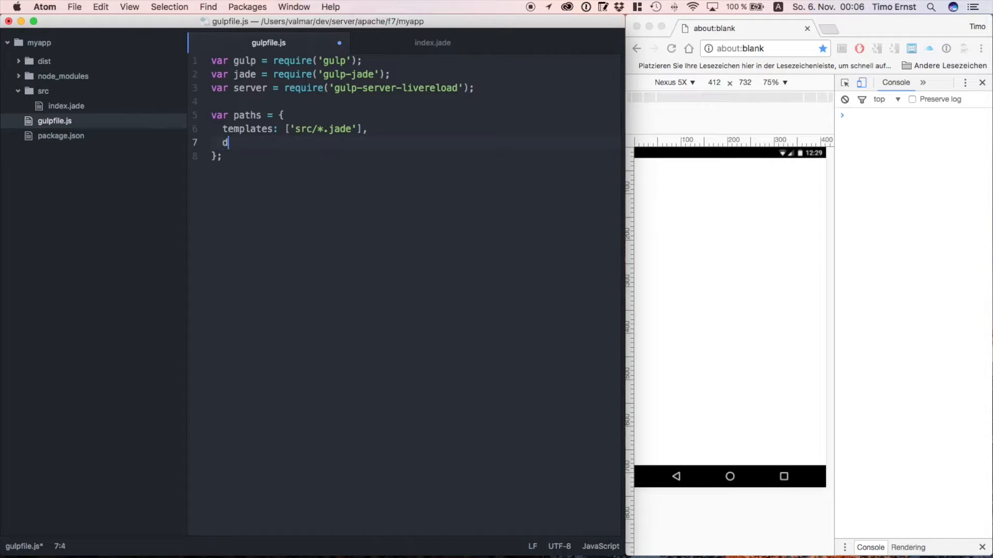
{"action": "type", "text": "ist: './d'"}
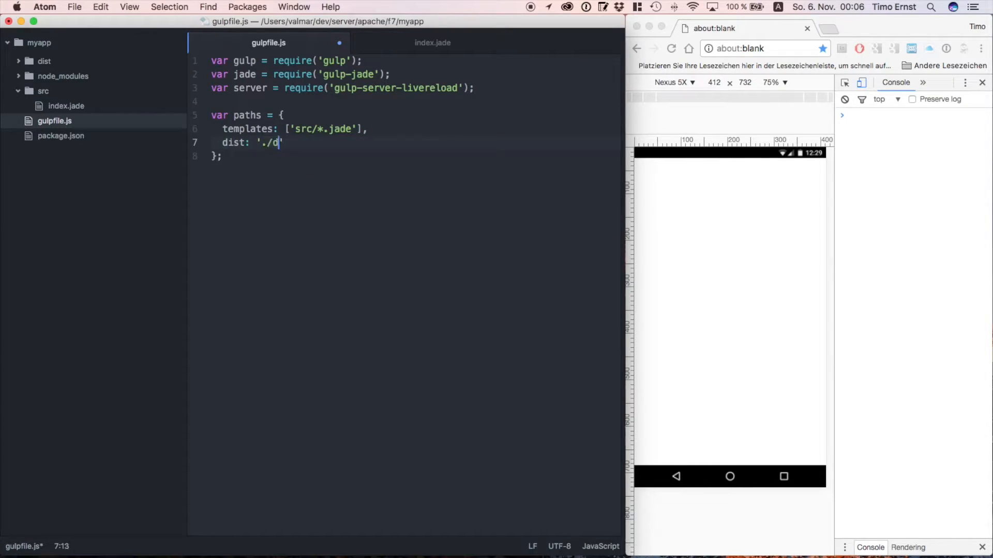
{"action": "type", "text": "ist'"}
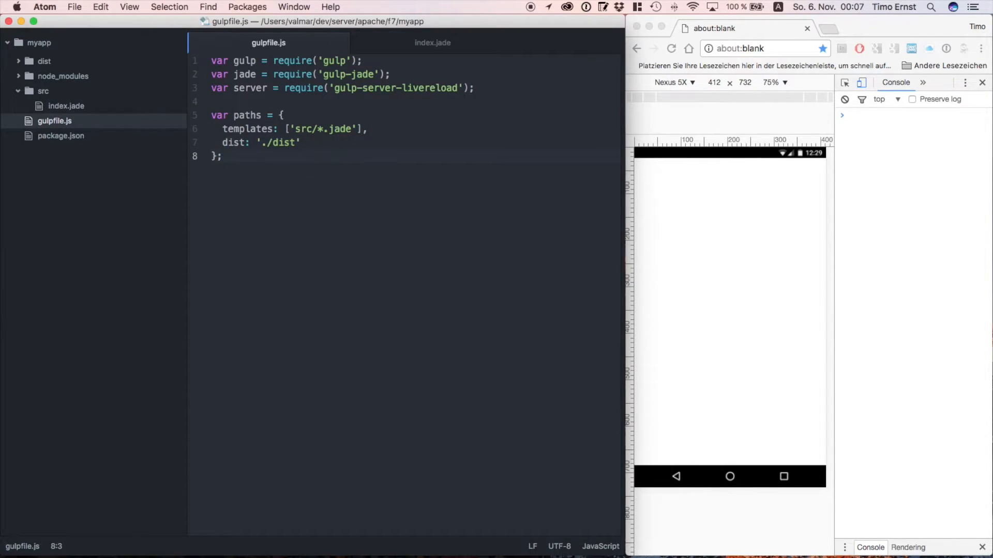
- Start a gulp.task named 'templates'
{"action": "type", "text": "gu"}
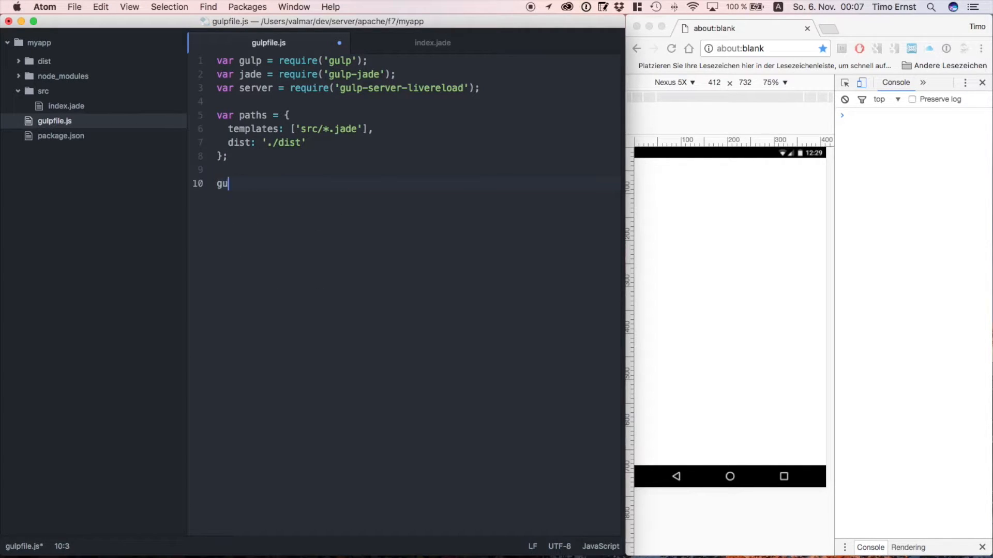
{"action": "type", "text": "lp.task"}
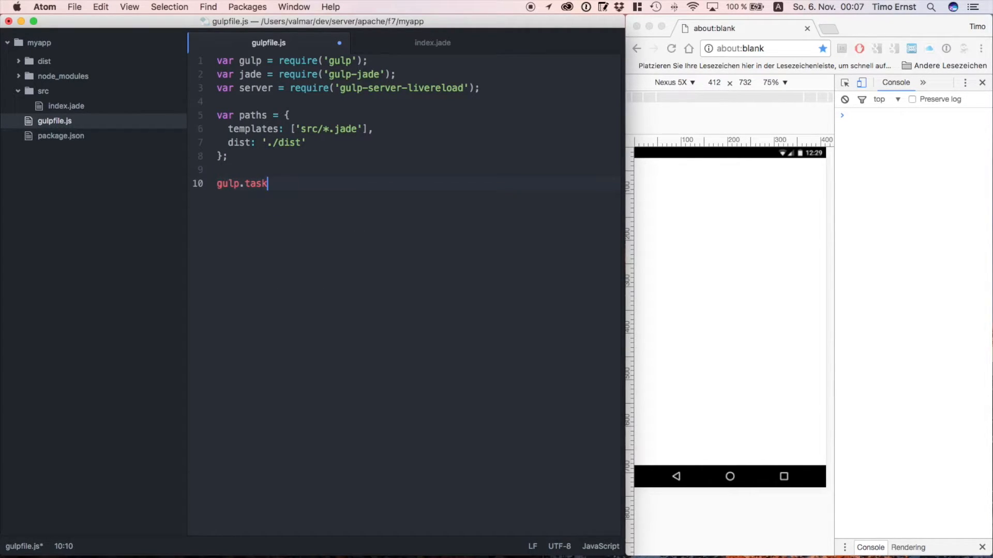
{"action": "type", "text": "('templates', funct"}
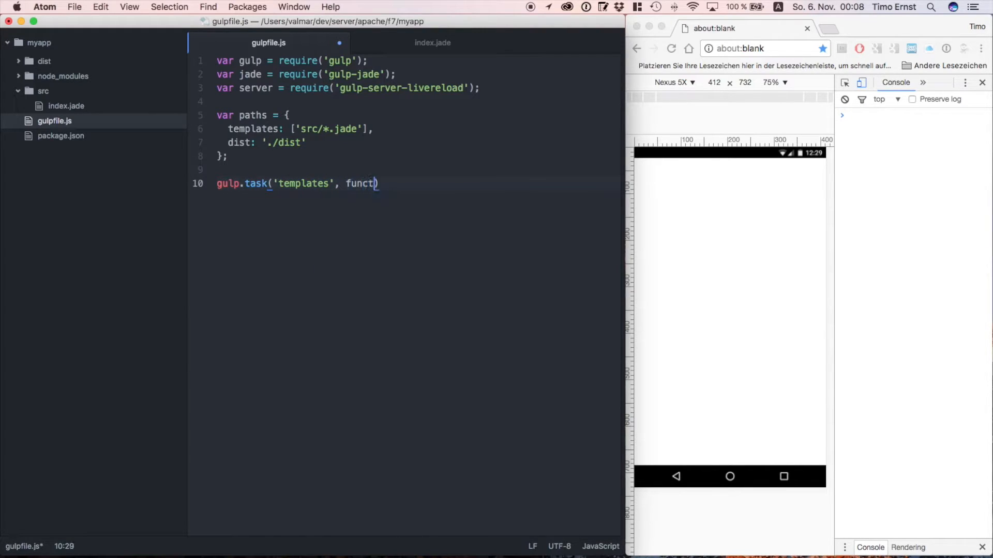
- Make the templates task read paths.template and pipe it through jade with pretty:true
{"action": "type", "text": "ion () {}"}
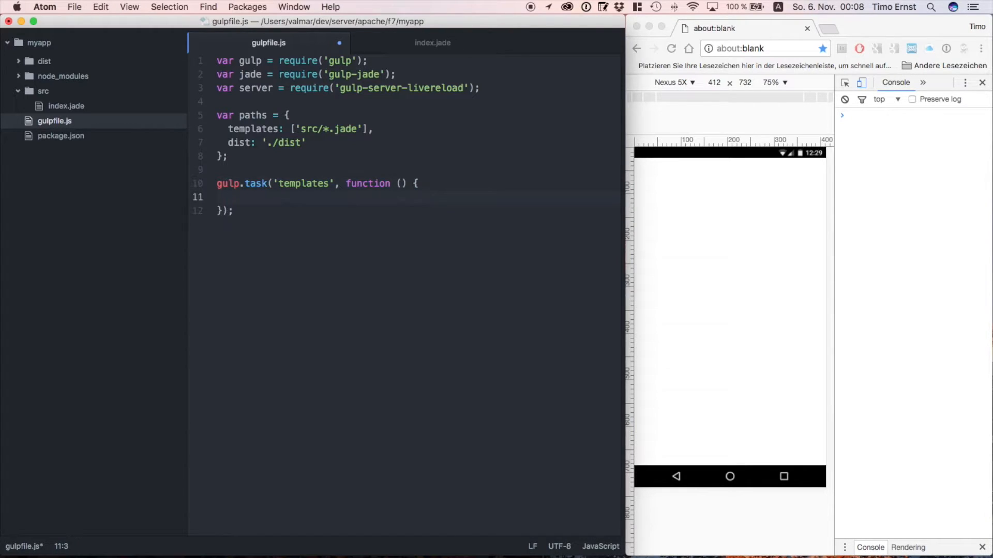
{"action": "type", "text": "gulp.src("}
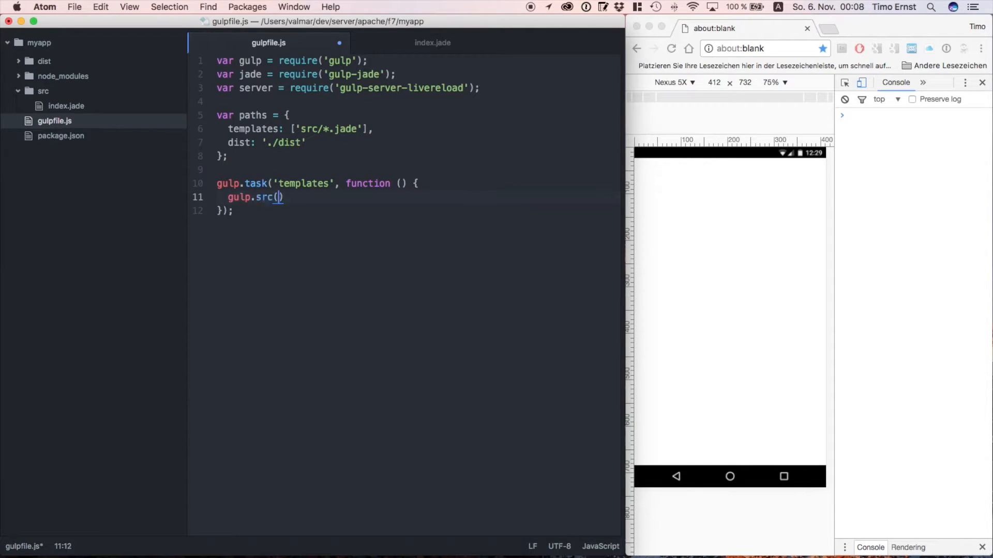
{"action": "type", "text": "paths.template"}
{"action": "type", "text": "pipe"}
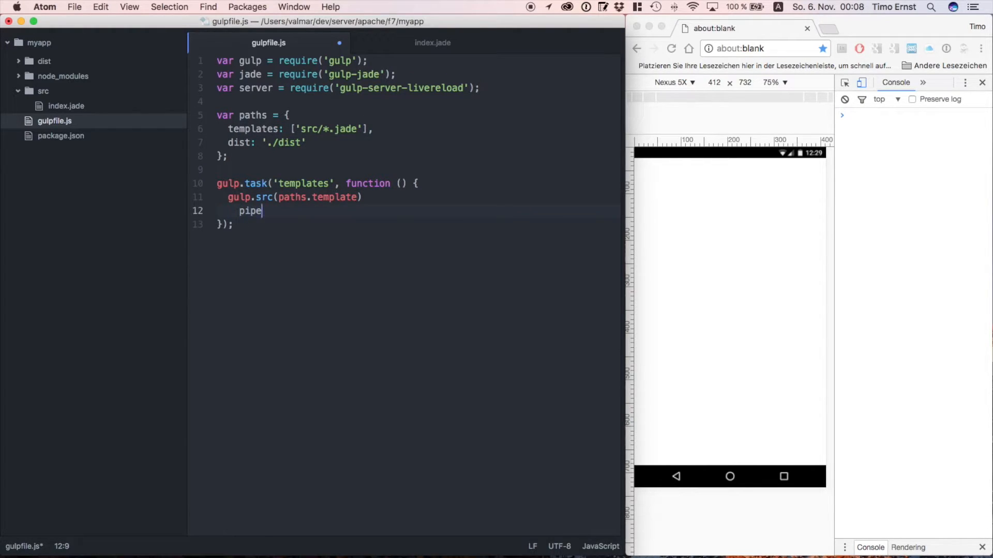
{"action": "type", "text": "()"}
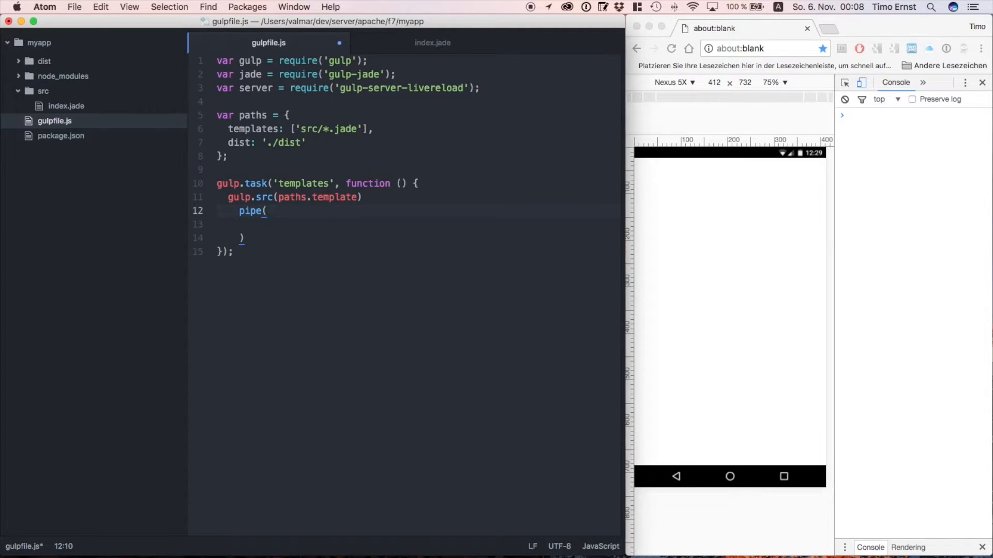
{"action": "type", "text": "jade()"}
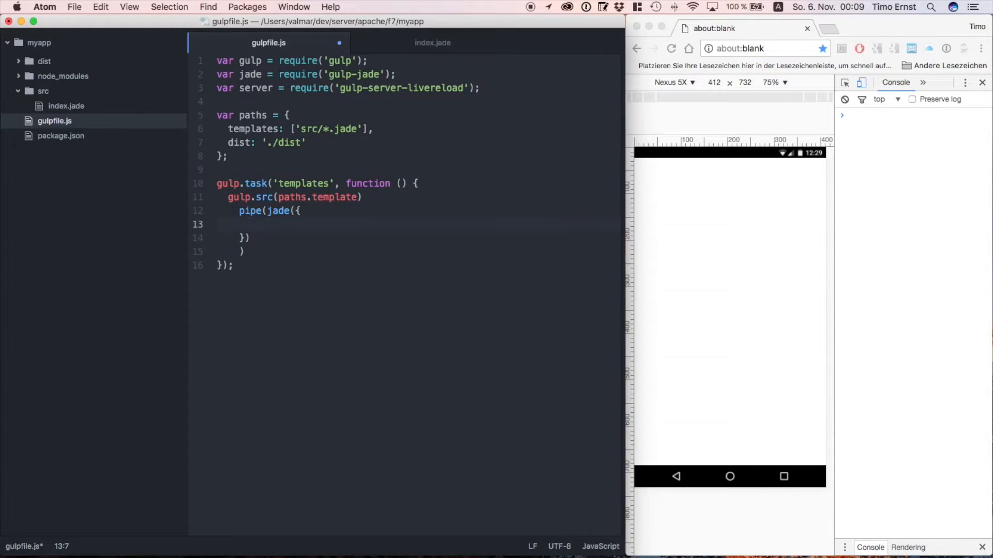
{"action": "type", "text": "pretty:true"}
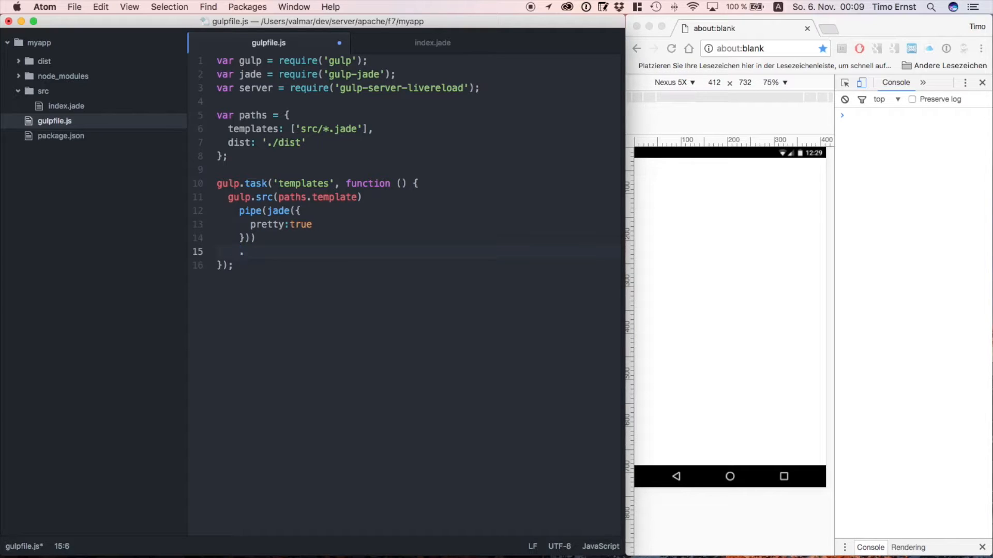
- Pipe the output to gulp.dest(paths.dist) and begin a 'webserver' gulp task
{"action": "type", "text": ".pipe()"}
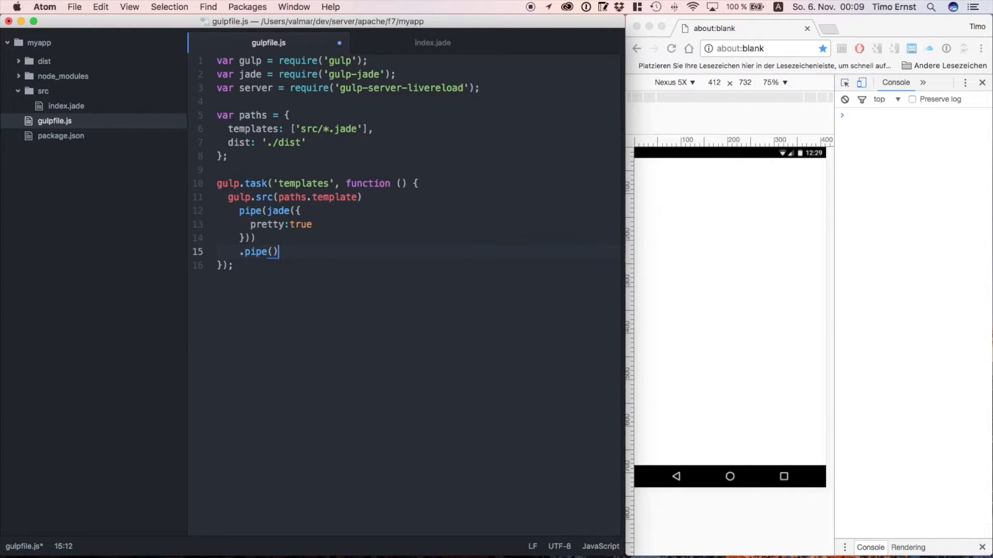
{"action": "key", "text": "Left"}
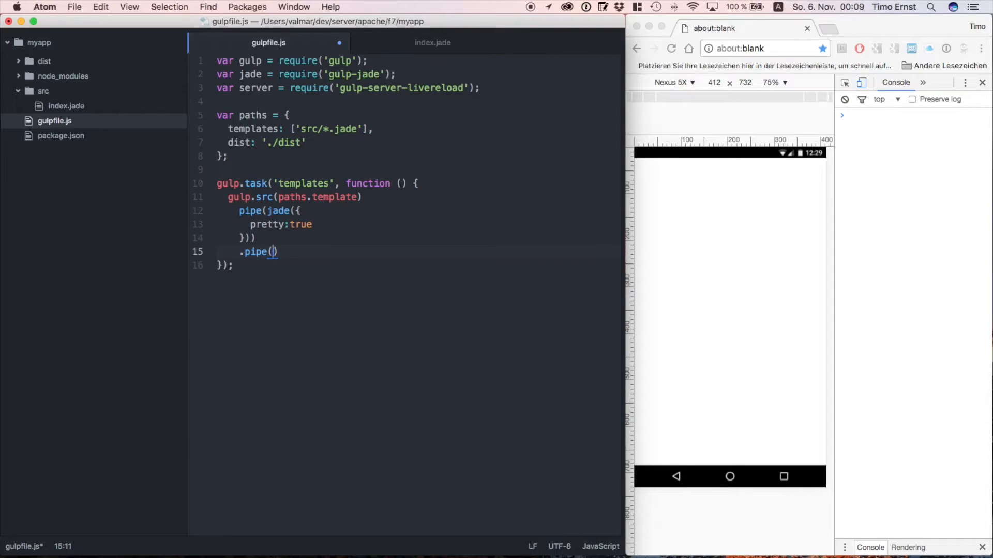
{"action": "type", "text": "gulp.dest()"}
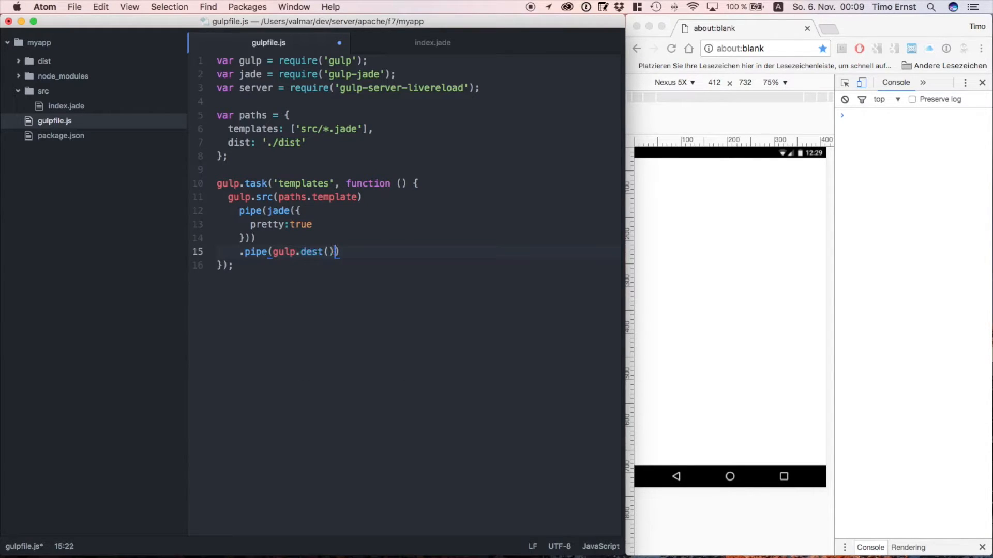
{"action": "type", "text": "paths.dist"}
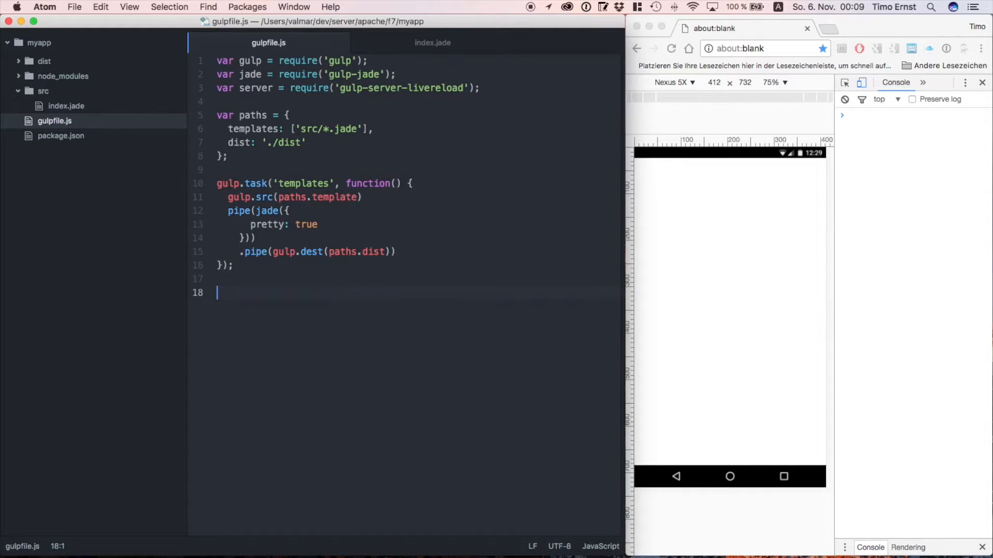
{"action": "type", "text": "gulp.task"}
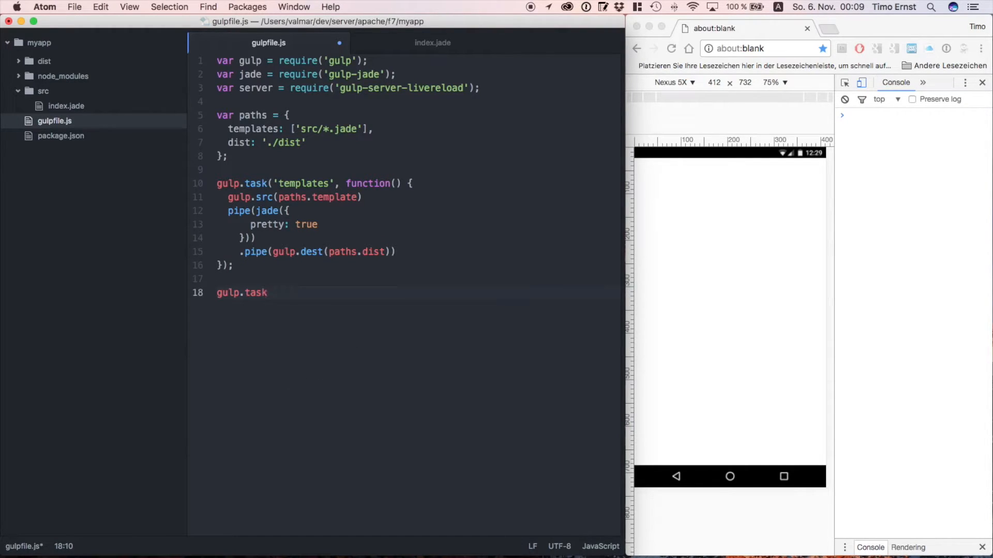
{"action": "type", "text": "('webserver')"}
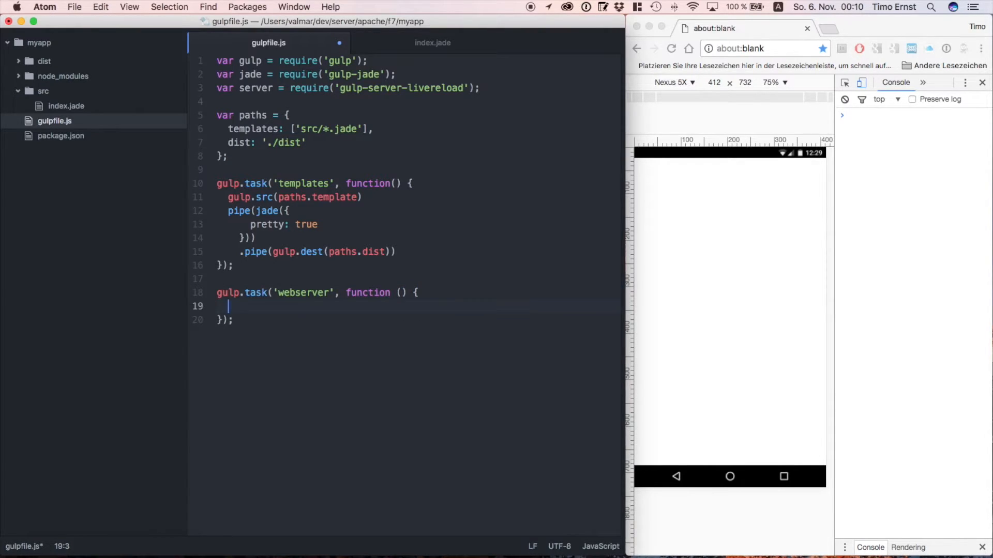
- Pipe gulp.src('./') into server with livereload, directoryListing and open set true
{"action": "type", "text": "gulp.src("}
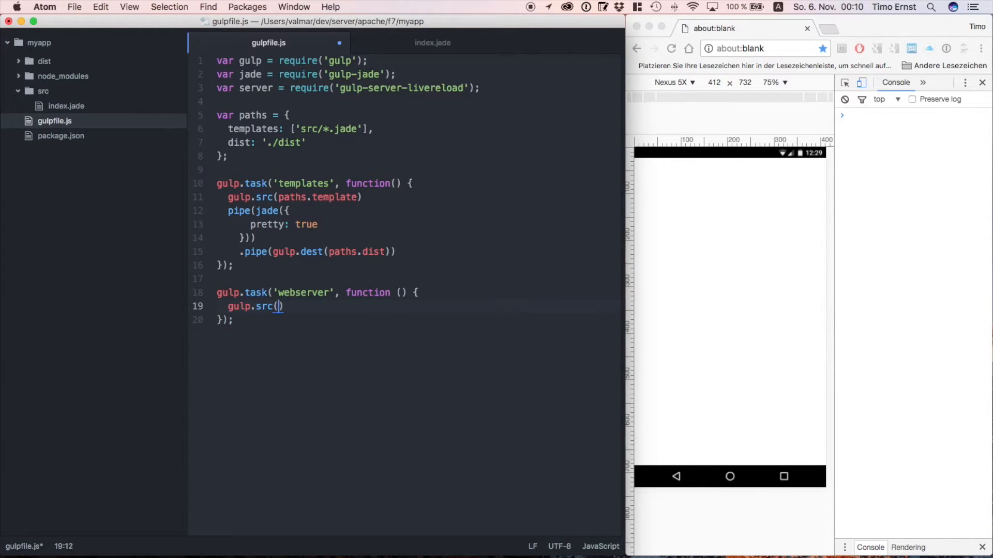
{"action": "type", "text": "'./'"}
{"action": "type", "text": ".pipe("}
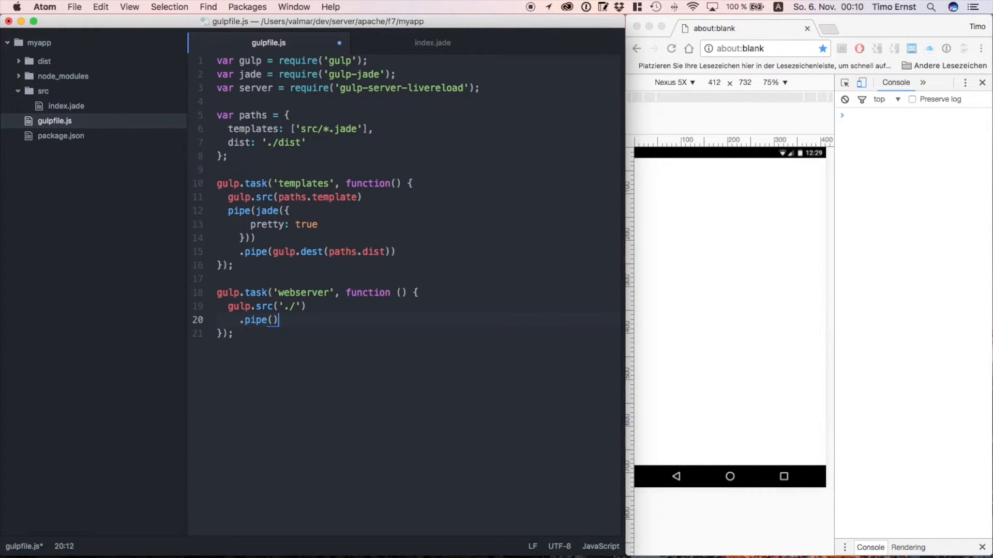
{"action": "type", "text": "server"}
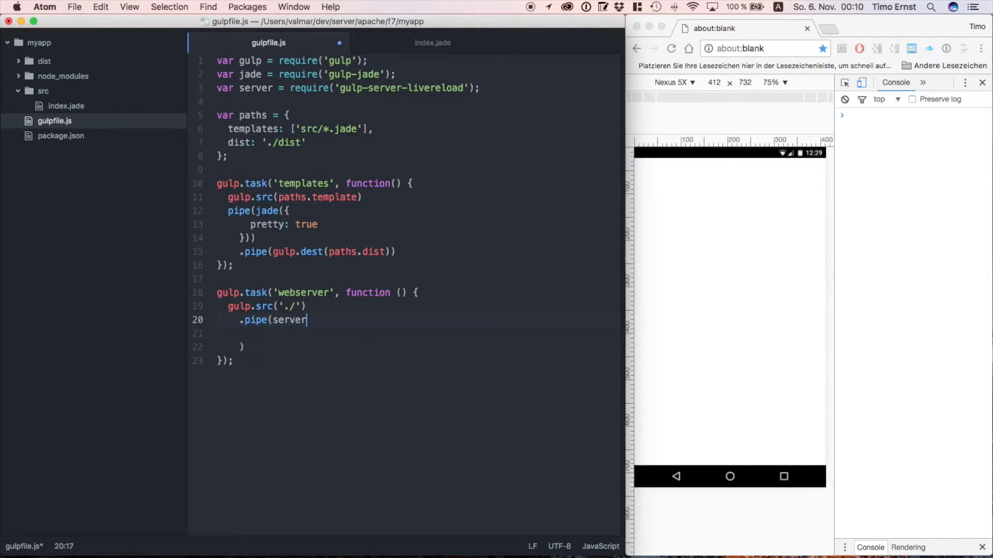
{"action": "type", "text": "({"}
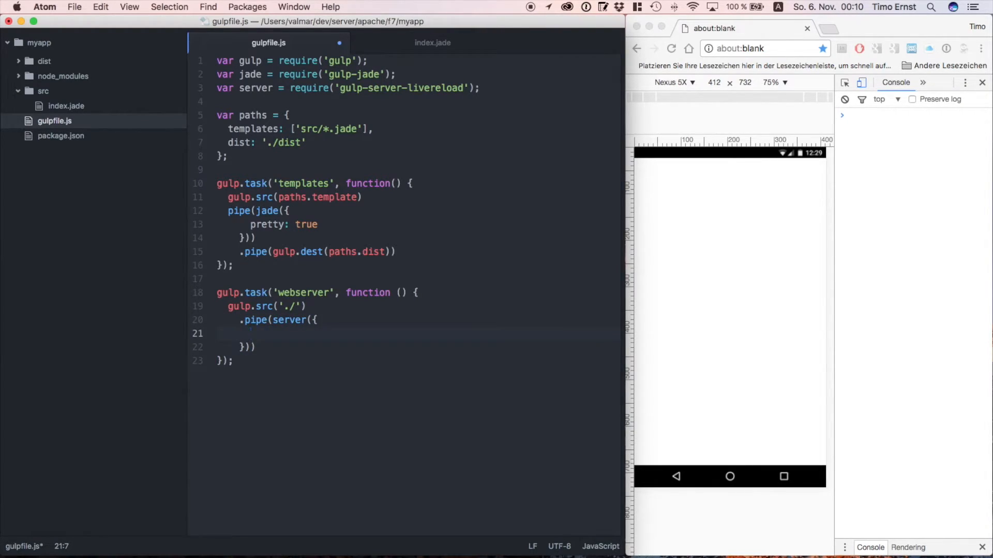
{"action": "type", "text": "livereload"}
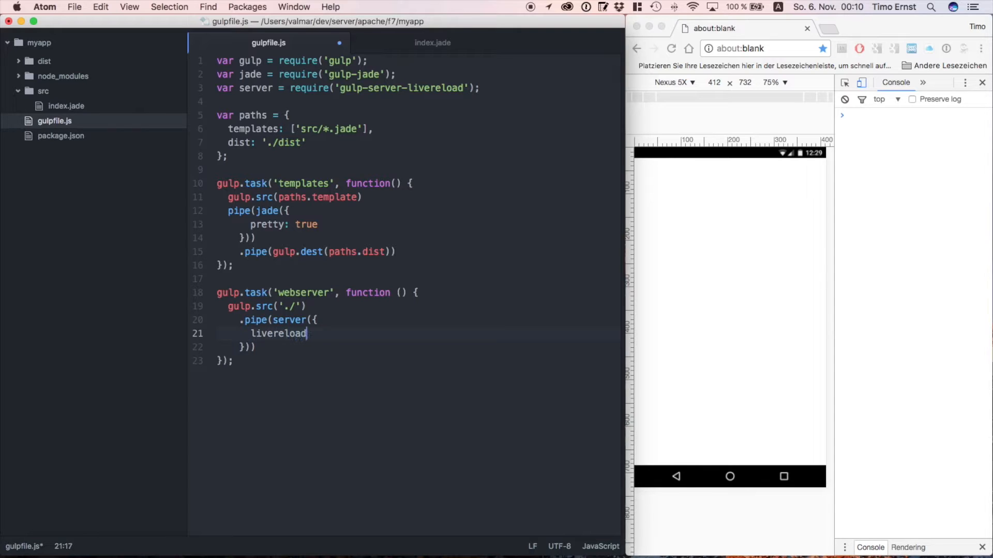
{"action": "type", "text": ":true,"}
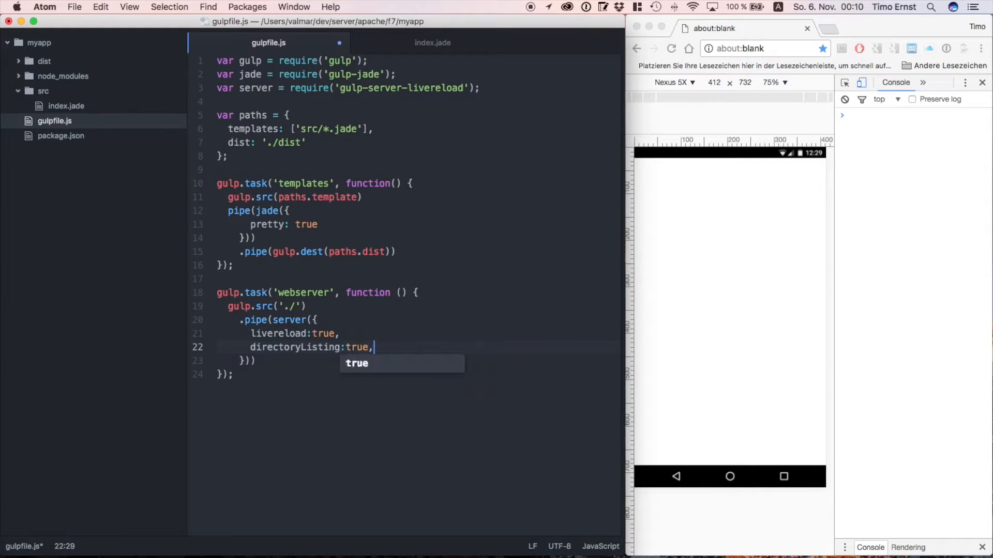
{"action": "type", "text": "open: true"}
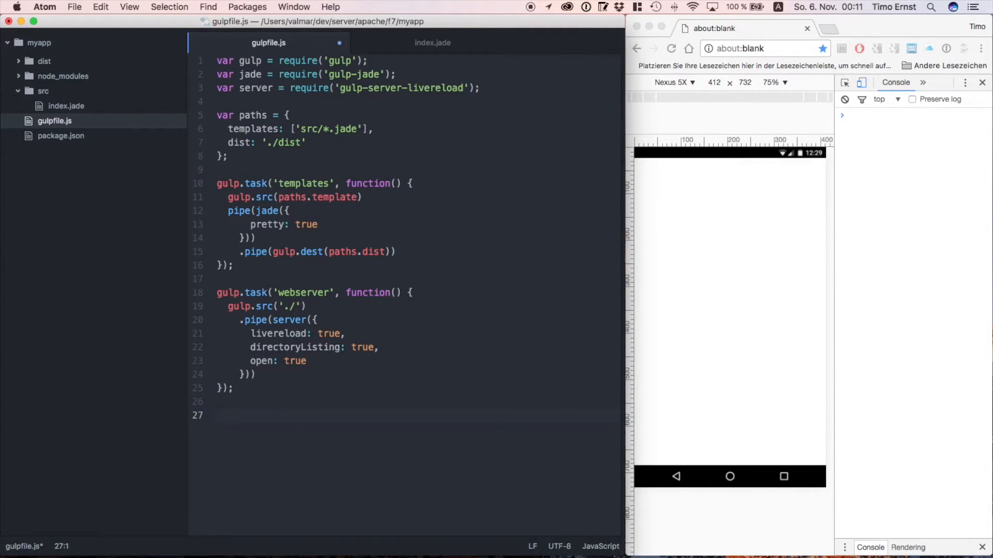
{"action": "type", "text": "gulp.t"}
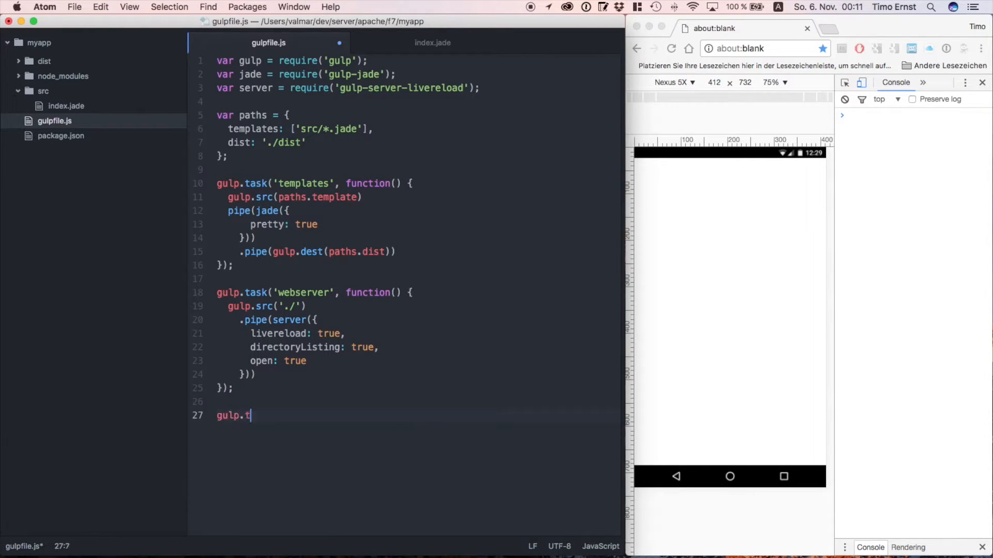
- Add a 'watch' task that watches the template paths and runs 'templates'
{"action": "type", "text": "ask('watch')"}
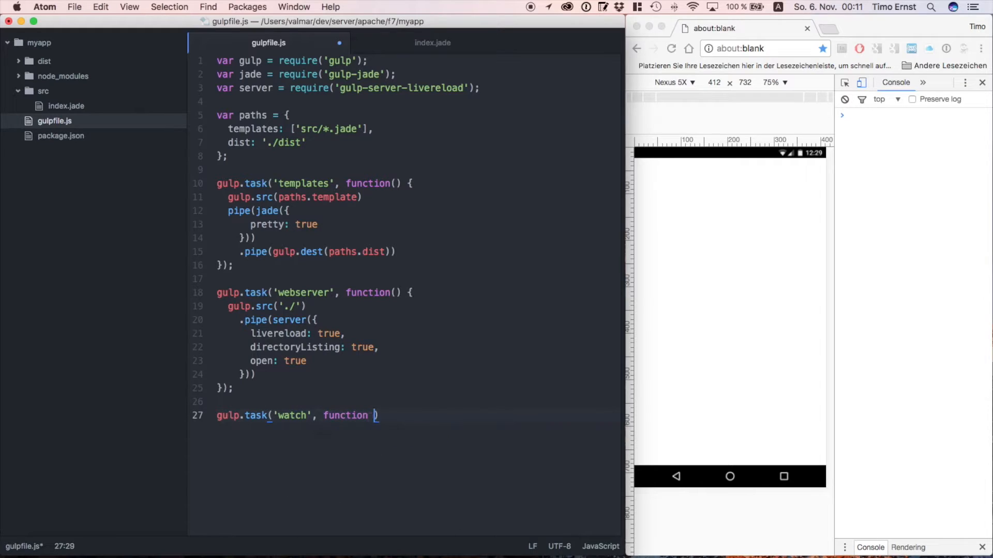
{"action": "type", "text": "() {});"}
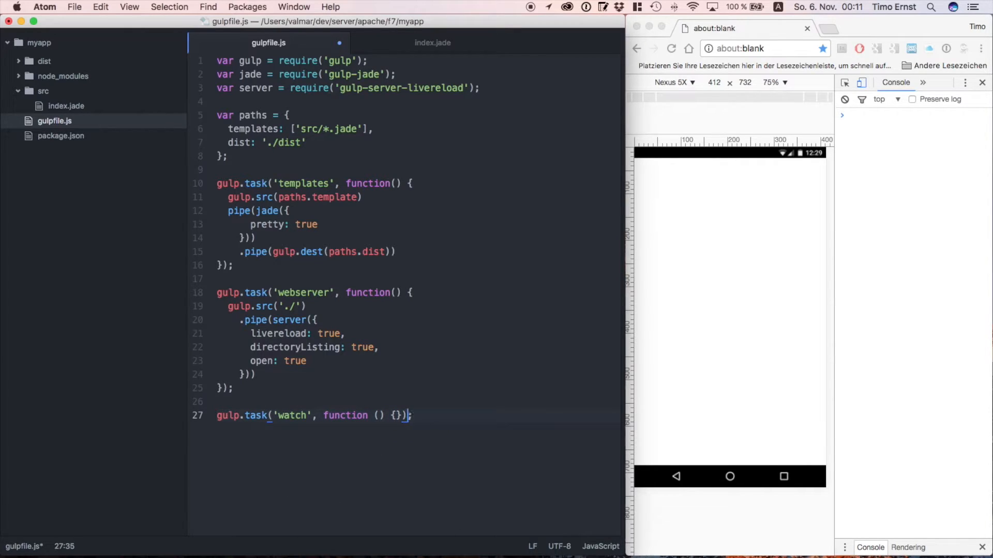
{"action": "type", "text": "gulp.watch"}
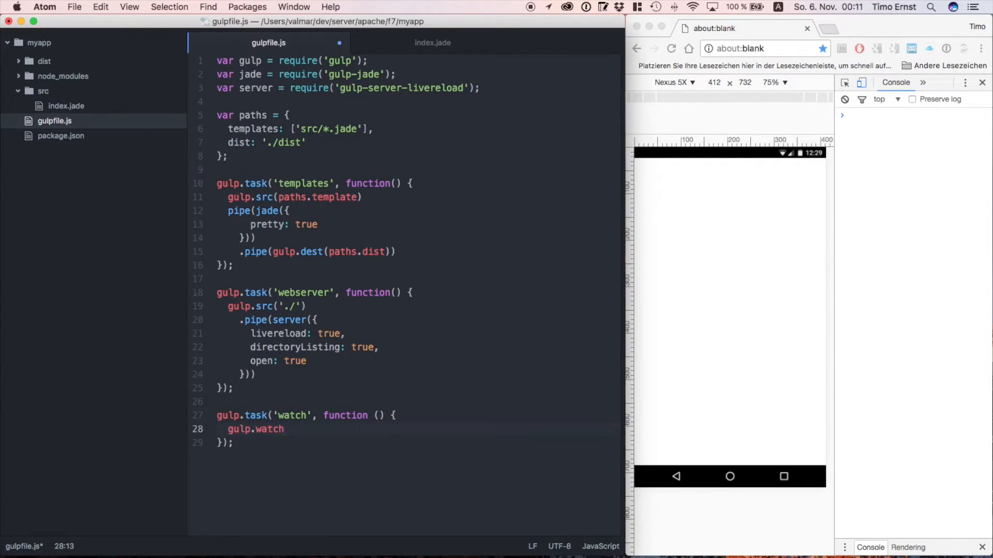
{"action": "type", "text": "(paths);"}
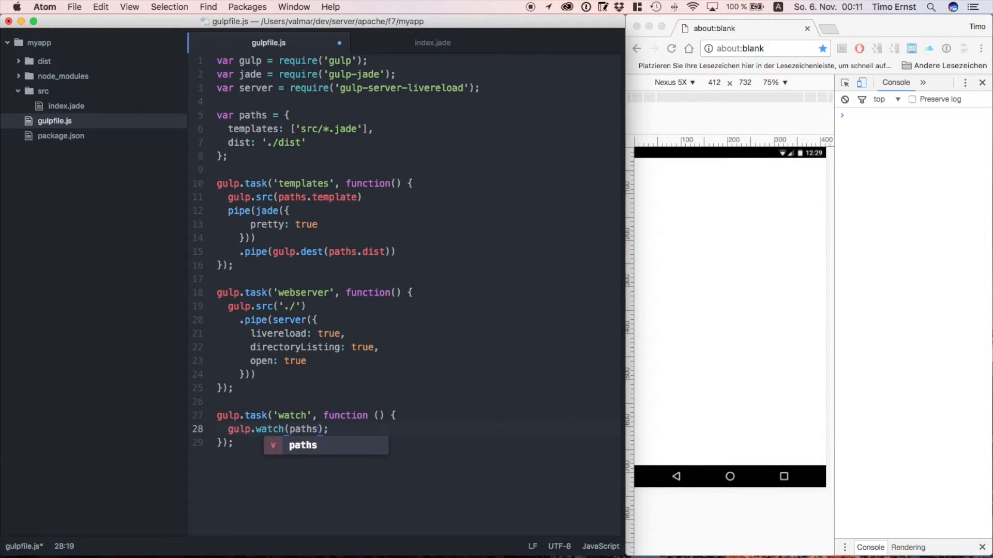
{"action": "type", "text": ".templates, []"}
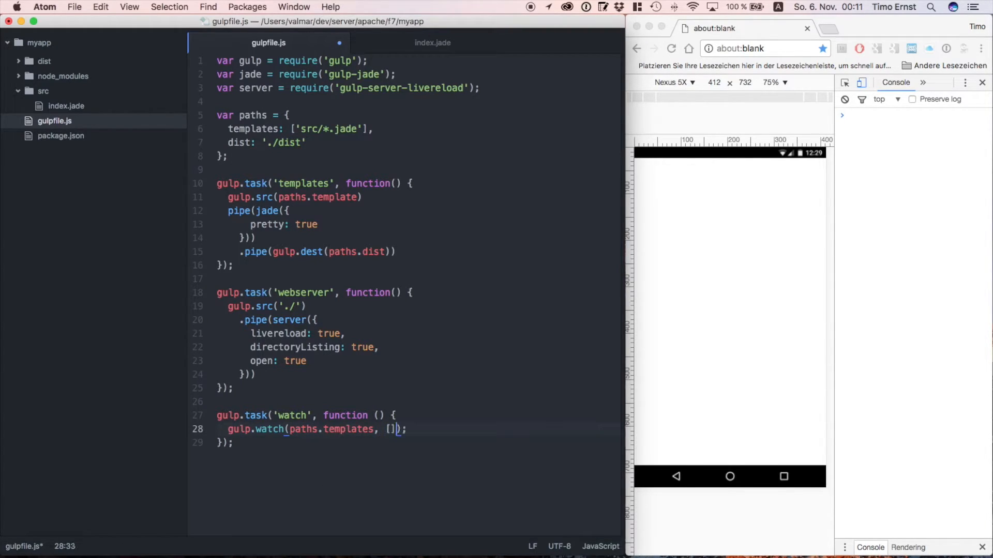
{"action": "type", "text": "templates"}
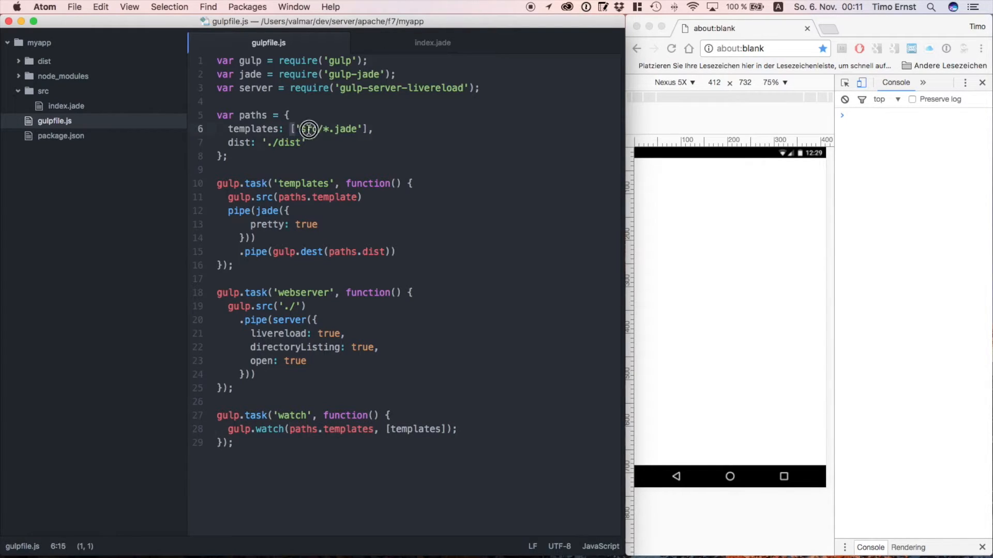
- Define the 'default' task to run templates, 'watch' and 'webserver'
{"action": "double_click", "coordinate": [412, 429]}
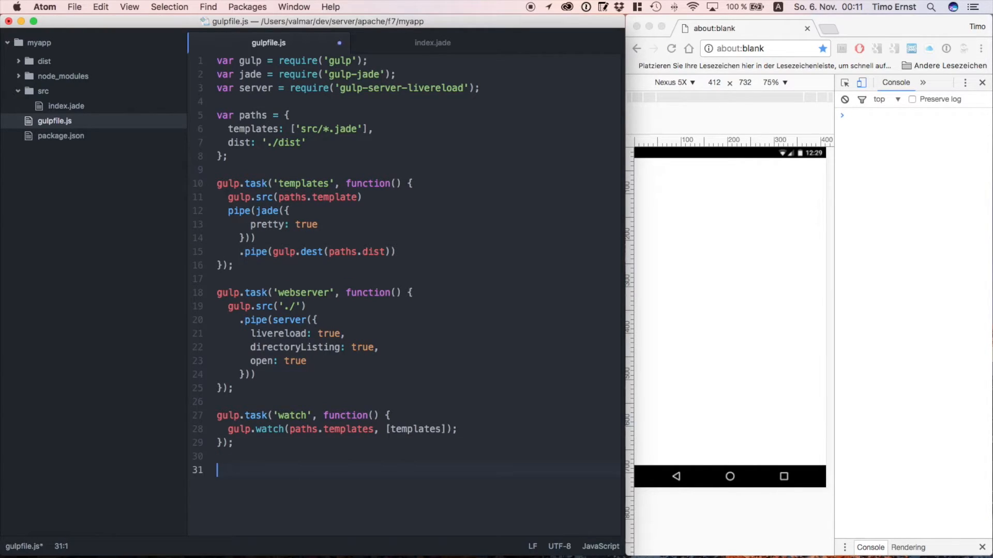
{"action": "type", "text": "gulp.task();"}
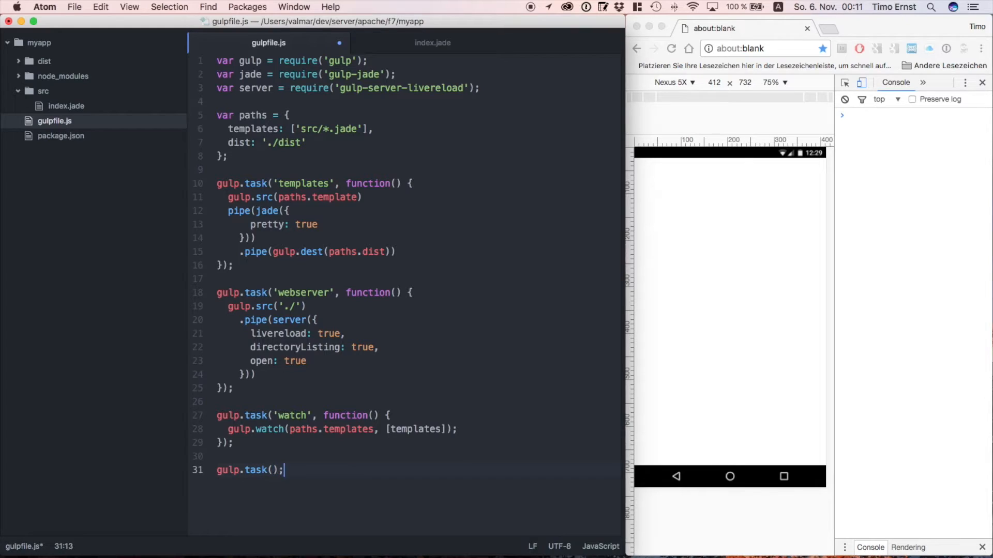
{"action": "type", "text": "'default', ['templates', '"}
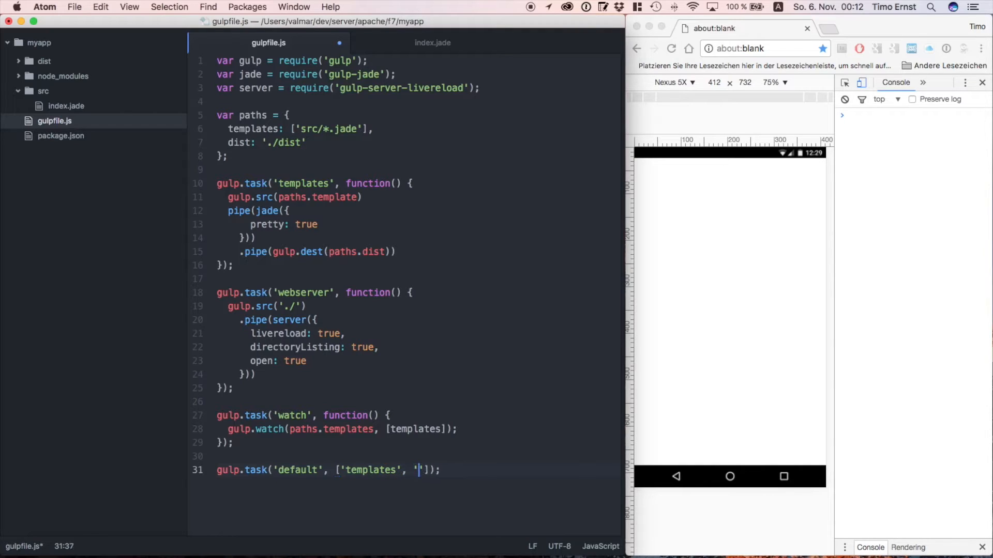
{"action": "type", "text": "watch'"}
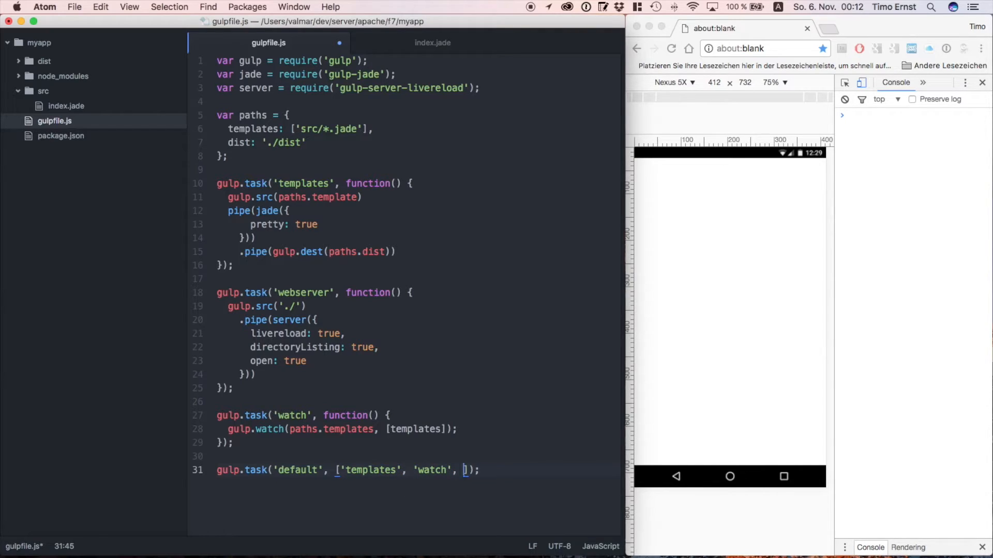
{"action": "type", "text": "'webserver'"}
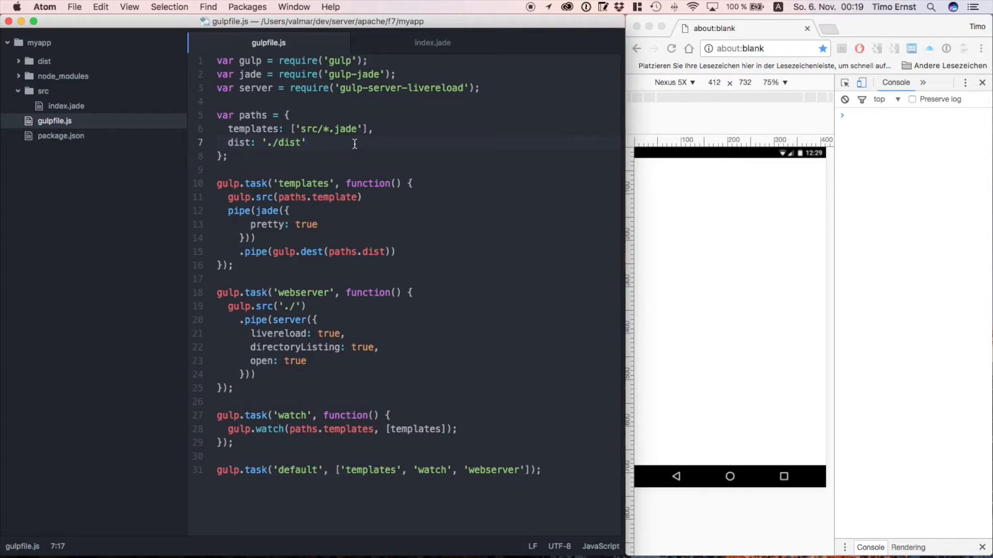
- Add paths.jade './src/**/*.jade' and use it as the templates task source
{"action": "type", "text": "jade: '.'"}
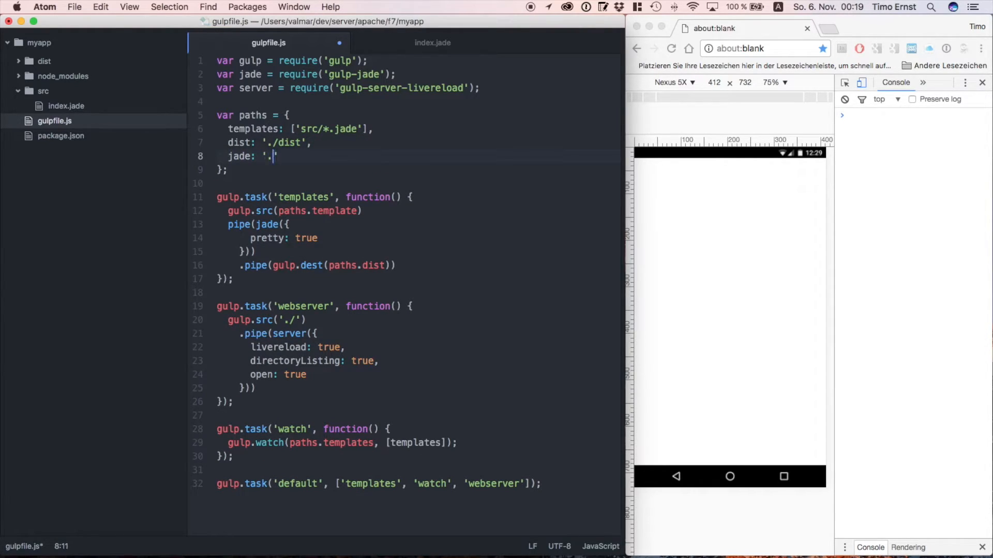
{"action": "type", "text": "src/"}
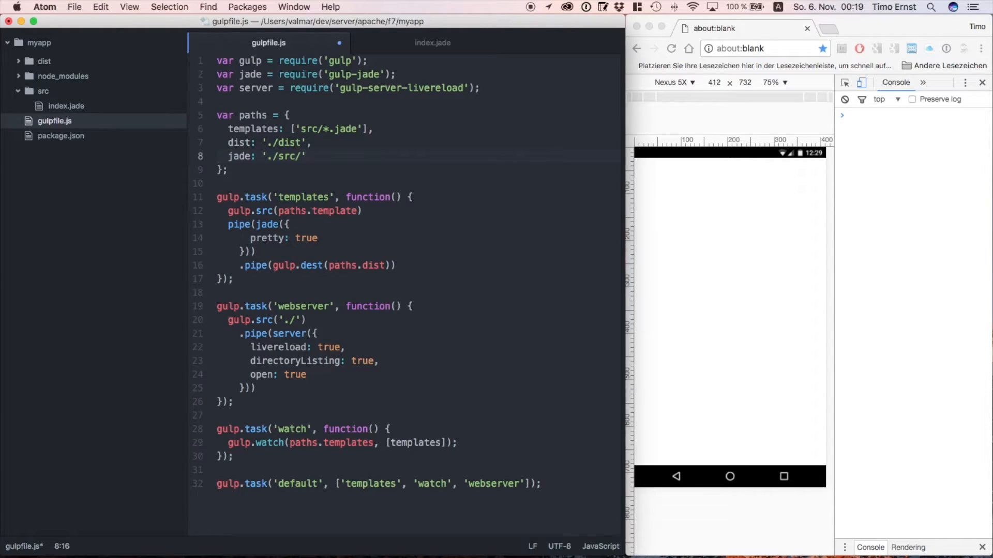
{"action": "type", "text": "**/"}
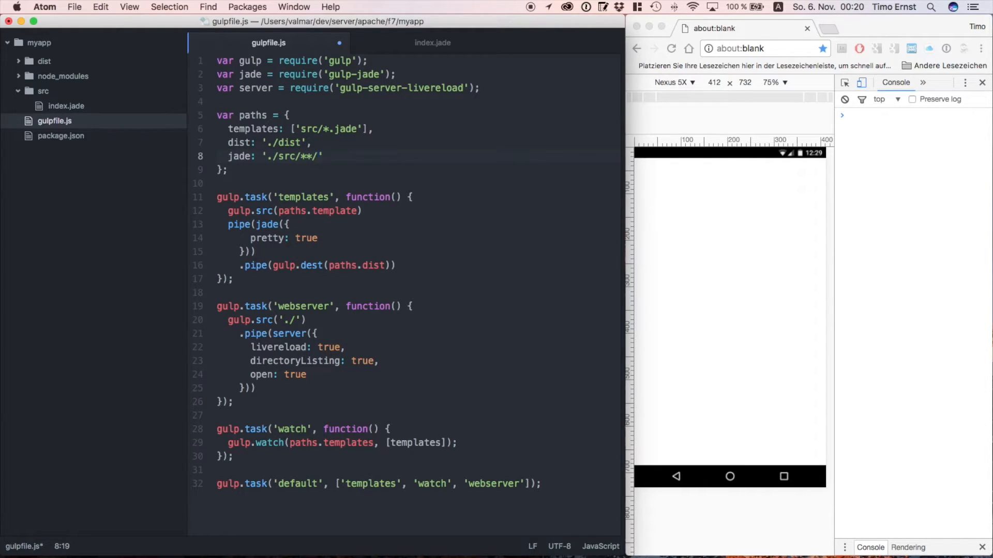
{"action": "type", "text": "*.jade"}
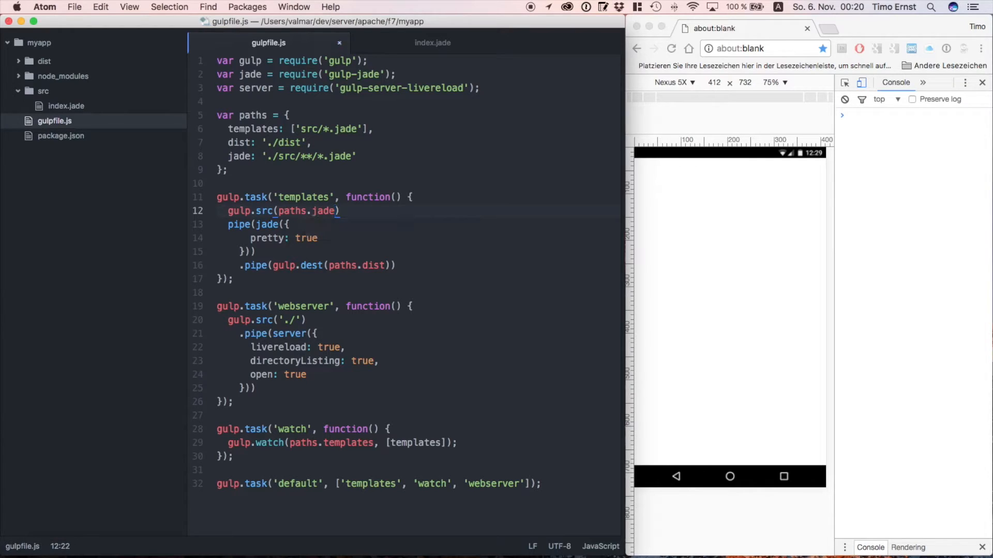
{"action": "left_click", "coordinate": [337, 211]}
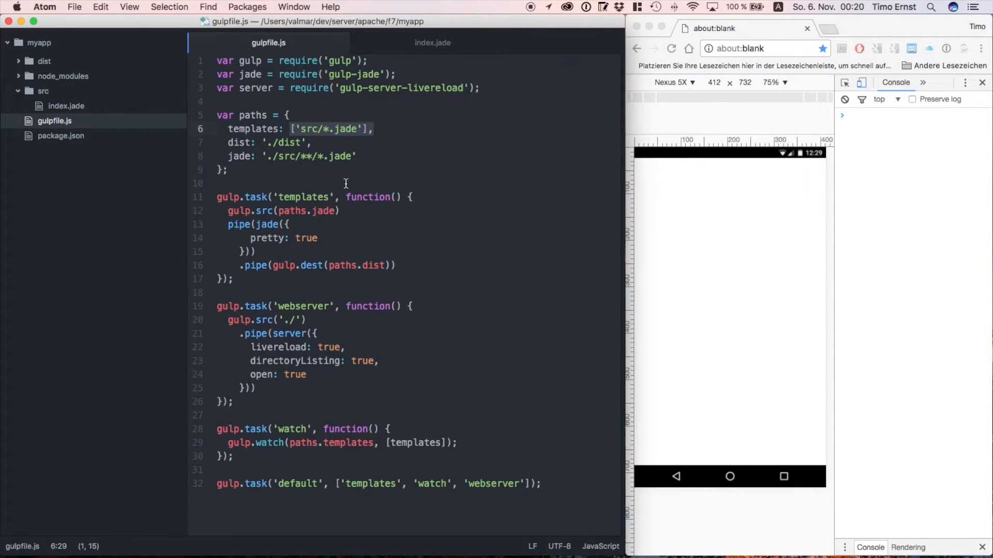
{"action": "left_click", "coordinate": [228, 224]}
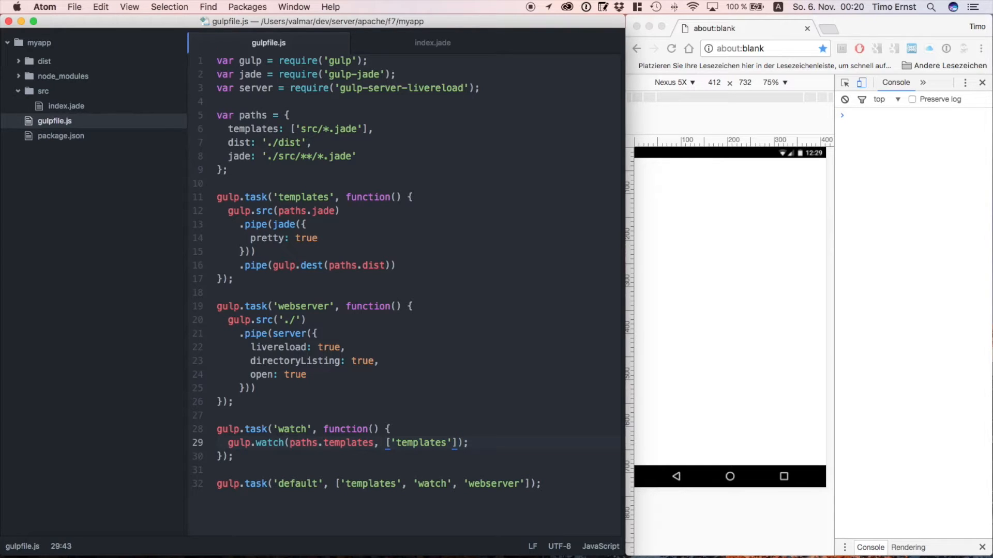
- Run gulp in Terminal and open dist/index.html from localhost:8000 in Chrome
{"action": "key", "text": "Cmd+Tab"}
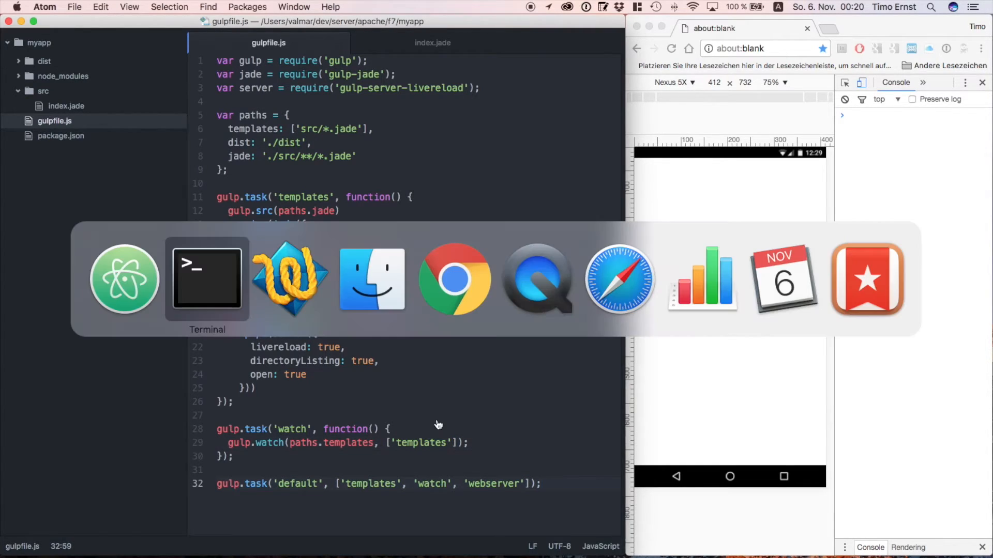
{"action": "left_click", "coordinate": [207, 279]}
{"action": "type", "text": "gulp"}
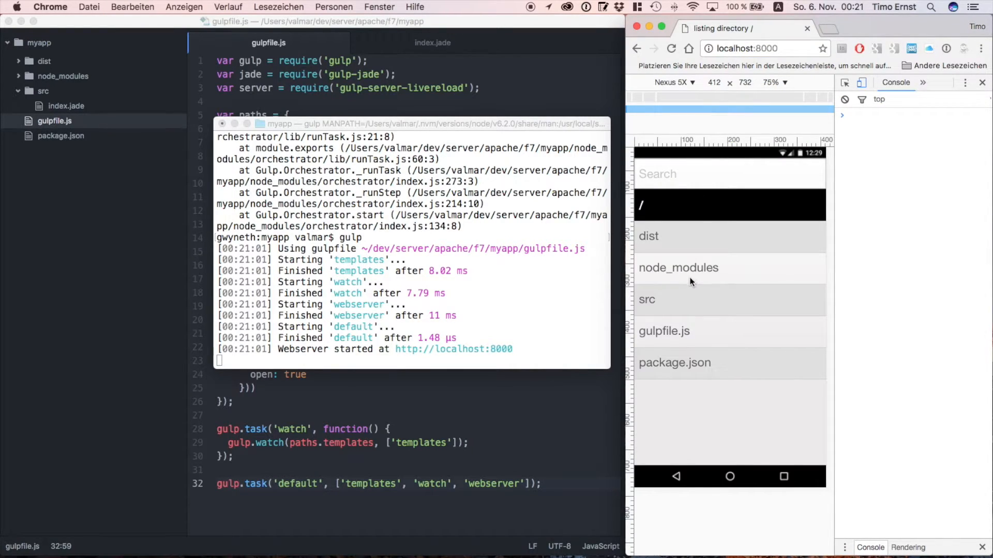
{"action": "left_click", "coordinate": [648, 236]}
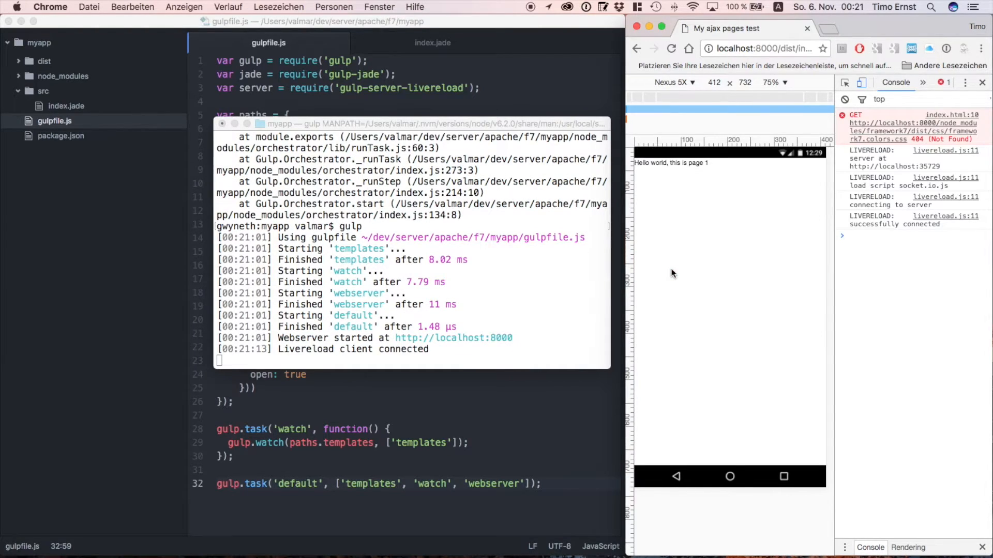
{"action": "mouse_move", "coordinate": [655, 247]}
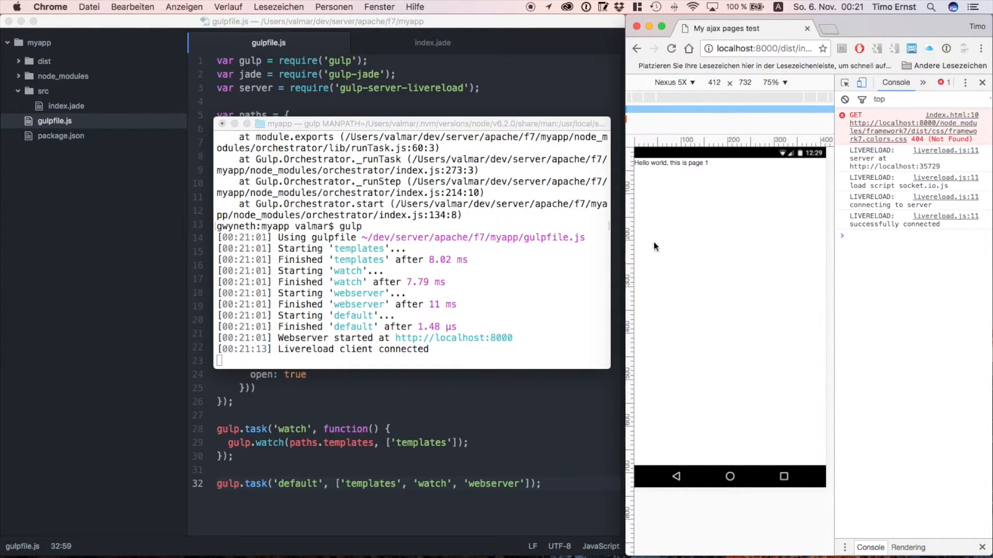
{"action": "mouse_move", "coordinate": [647, 271]}
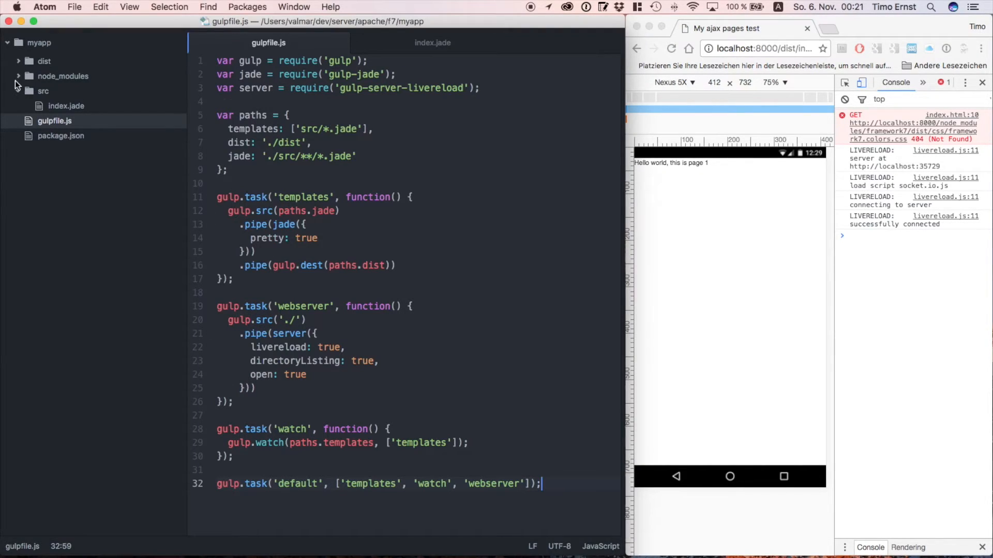
- Check node_modules/framework7/dist/css, then change index.jade's colours link to framework7.material.colors.css
{"action": "left_click", "coordinate": [62, 76]}
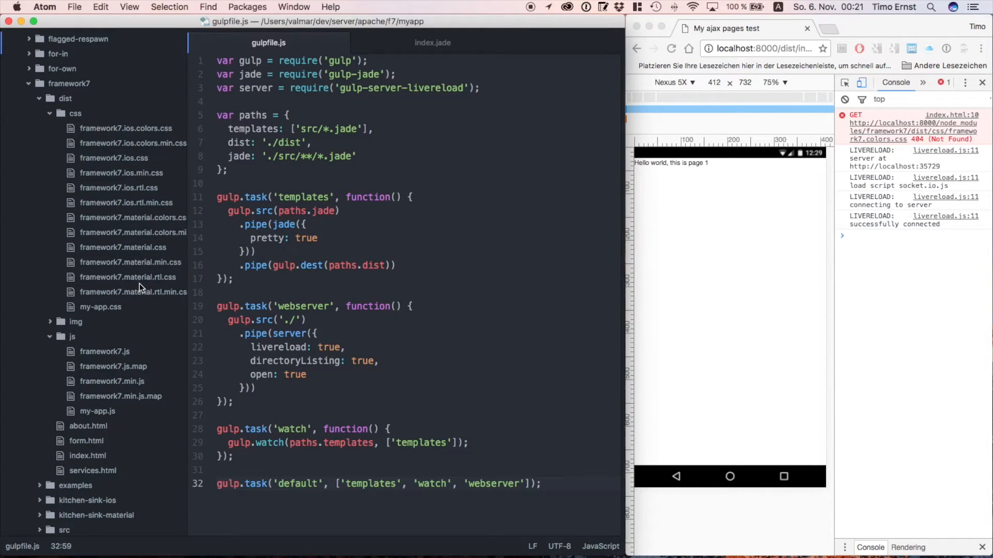
{"action": "left_click", "coordinate": [432, 42]}
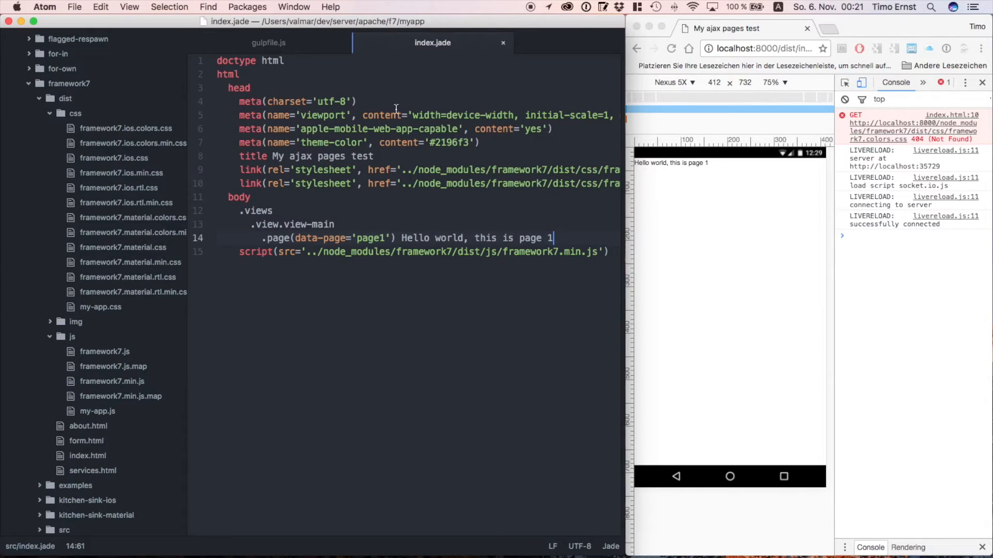
{"action": "scroll", "scroll_direction": "right", "scroll_amount": 3}
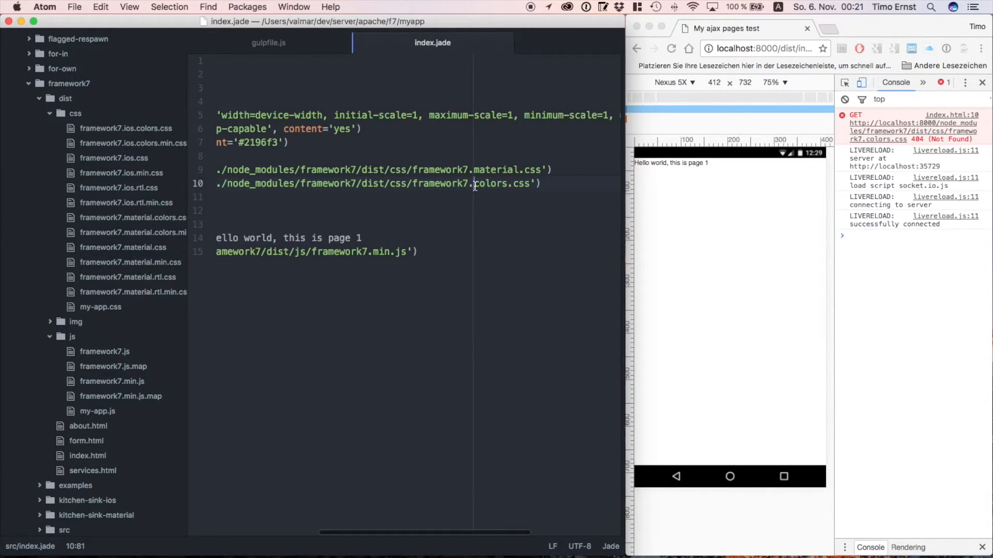
{"action": "type", "text": "material."}
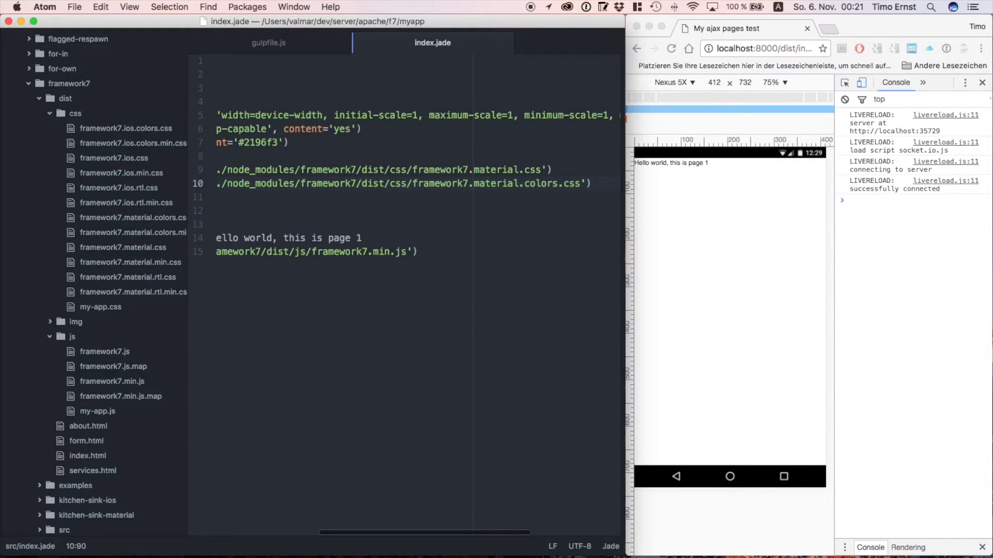
{"action": "scroll", "scroll_direction": "down", "scroll_amount": 3}
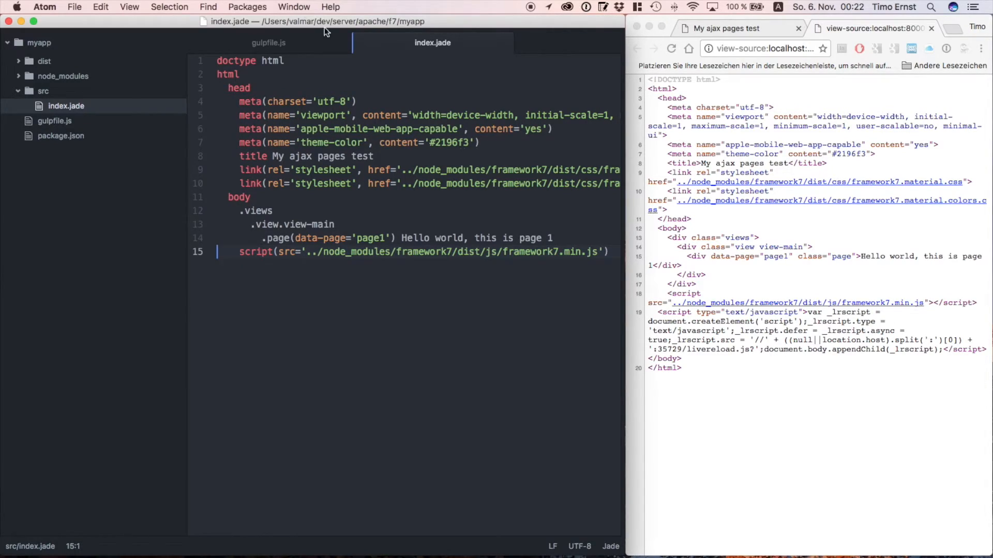
- Open dist/index.html and switch between it and index.jade to compare markup
{"action": "left_click", "coordinate": [66, 76]}
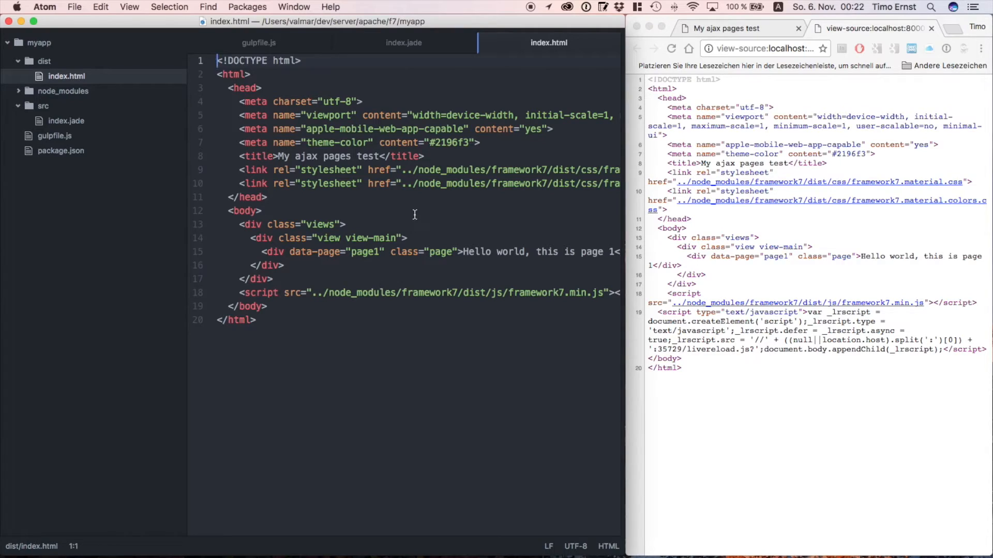
{"action": "left_click", "coordinate": [403, 43]}
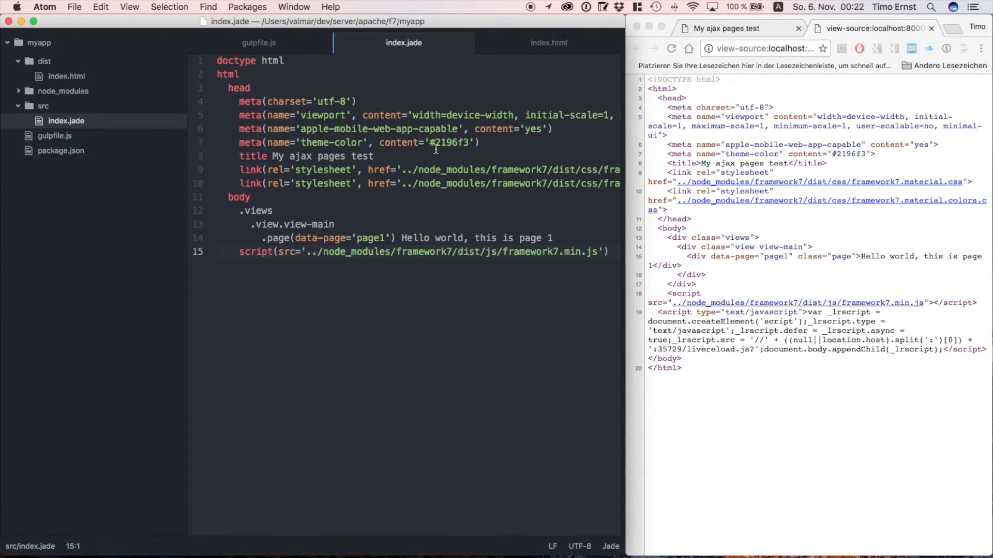
{"action": "left_click", "coordinate": [549, 43]}
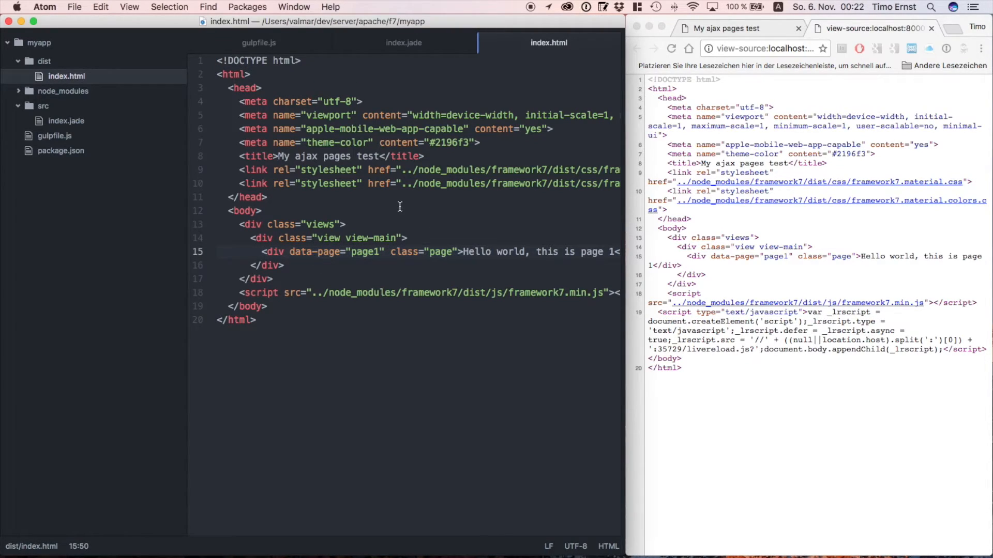
{"action": "left_click", "coordinate": [404, 43]}
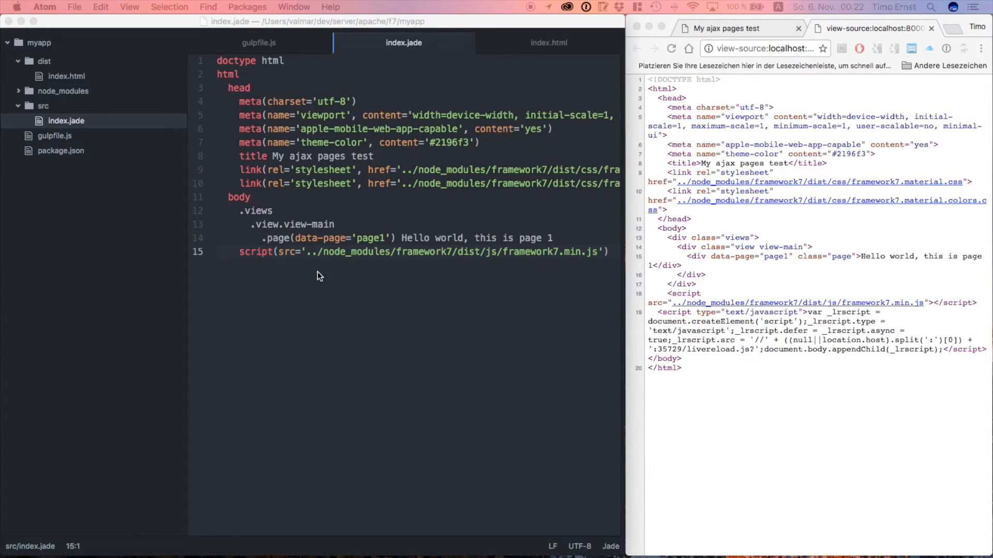
- Create src/page1.jade with a .page-content block
{"action": "right_click", "coordinate": [33, 105]}
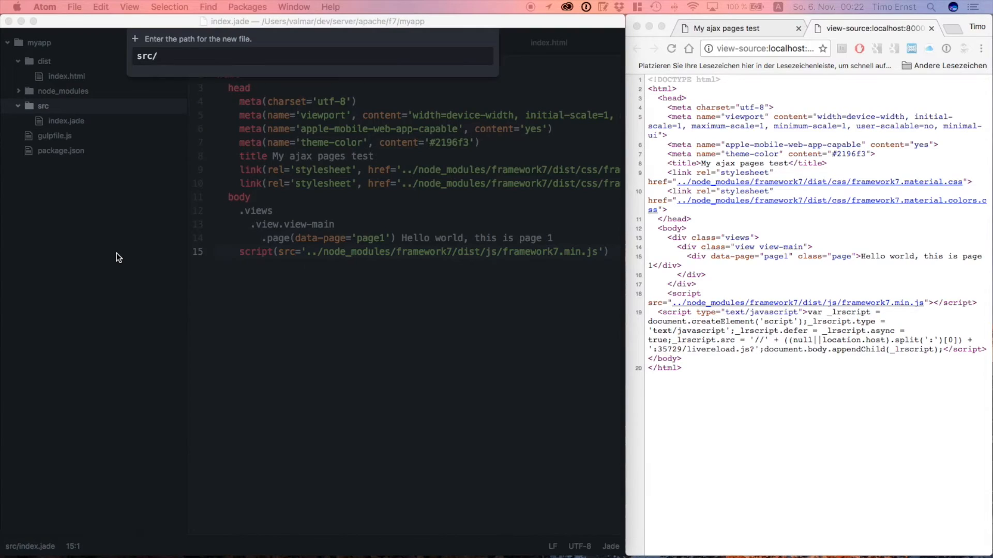
{"action": "mouse_move", "coordinate": [88, 181]}
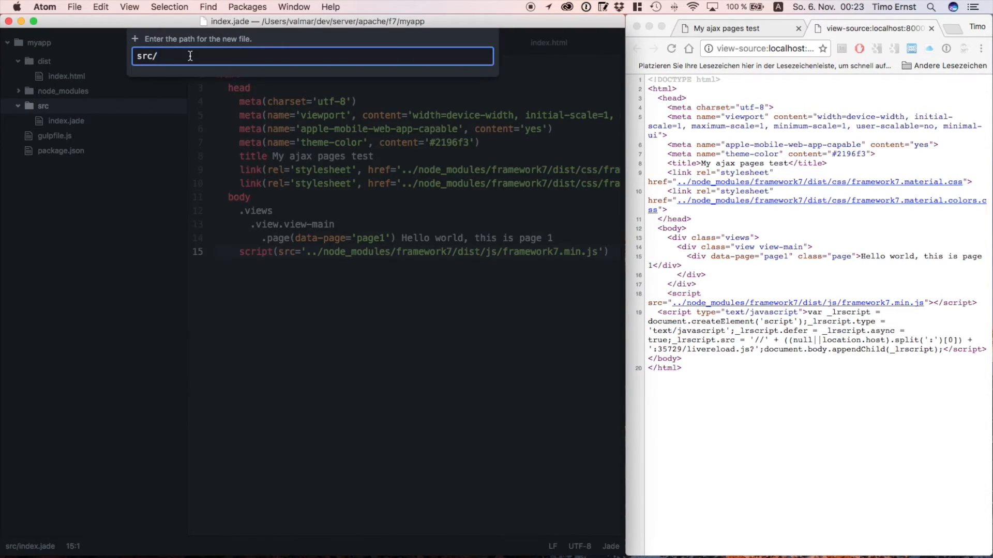
{"action": "type", "text": "page1.jad"}
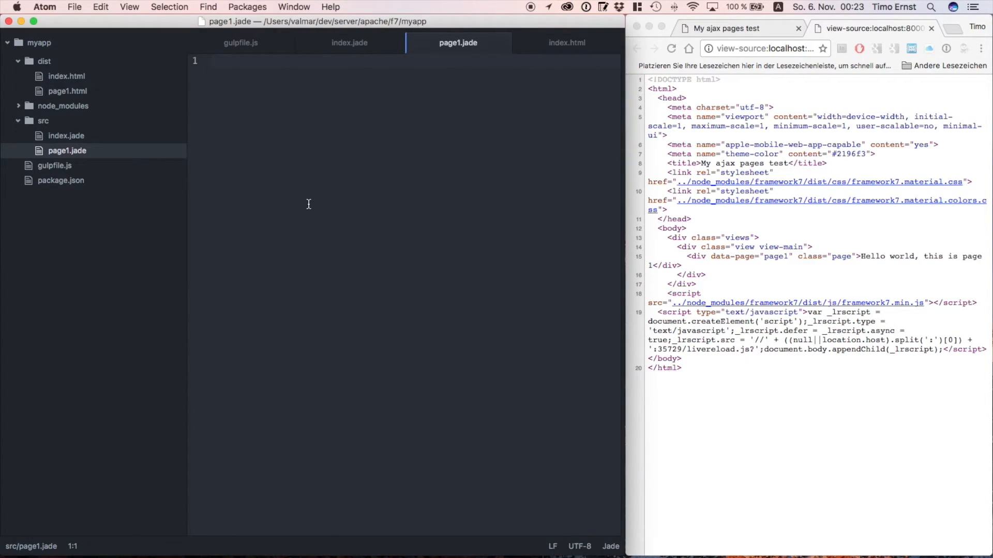
{"action": "type", "text": ".page-content"}
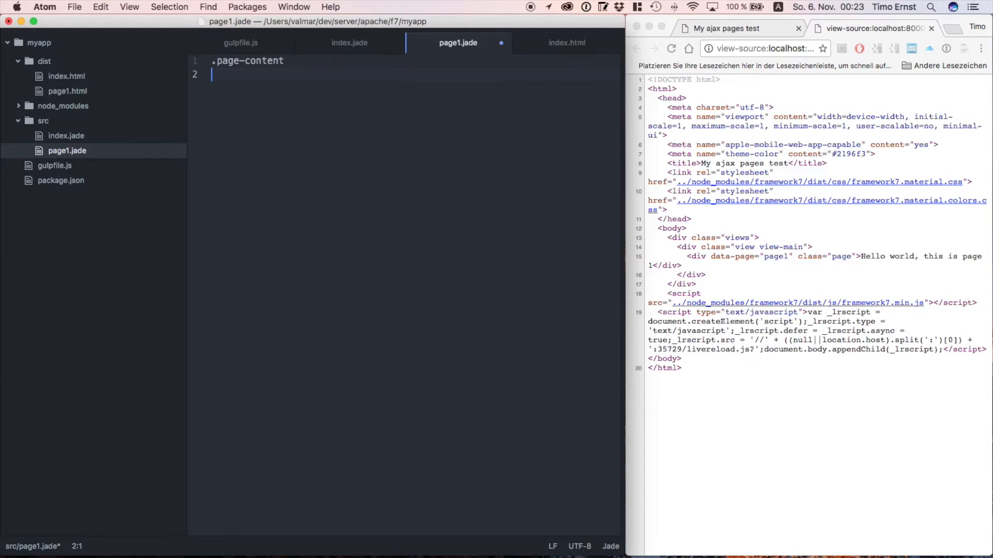
- Add a paragraph with a 'Go to 2nd page' link to #page2
{"action": "type", "text": "p This is page"}
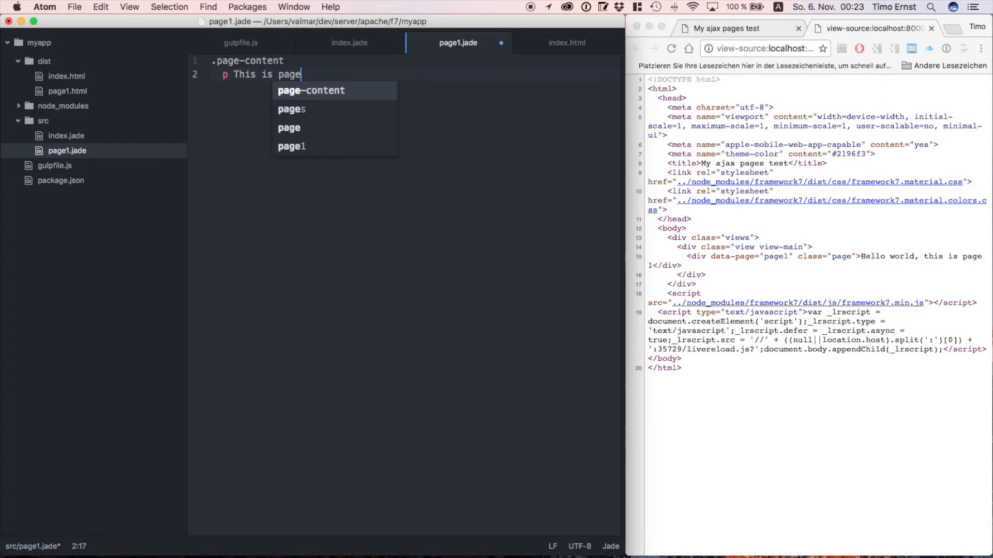
{"action": "type", "text": "1."}
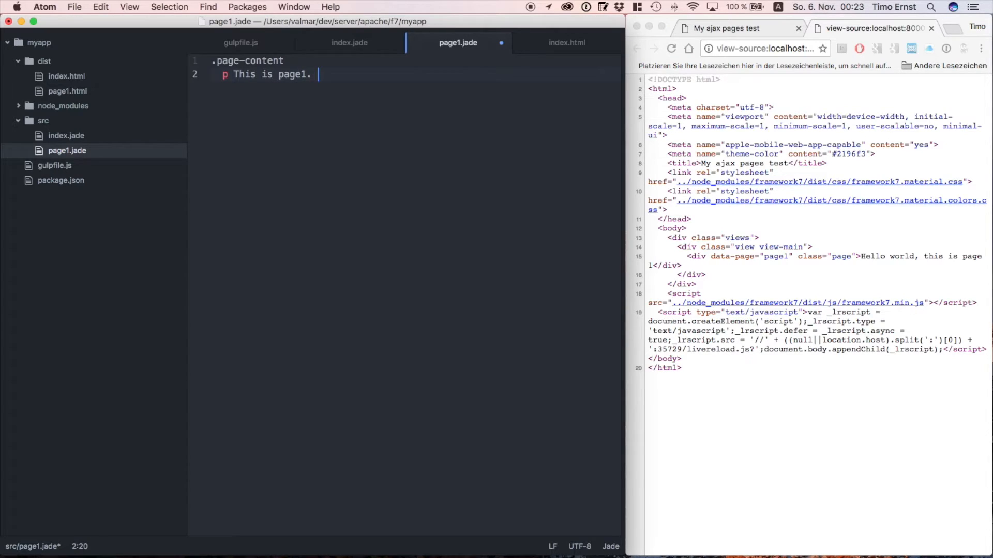
{"action": "type", "text": "<a href"}
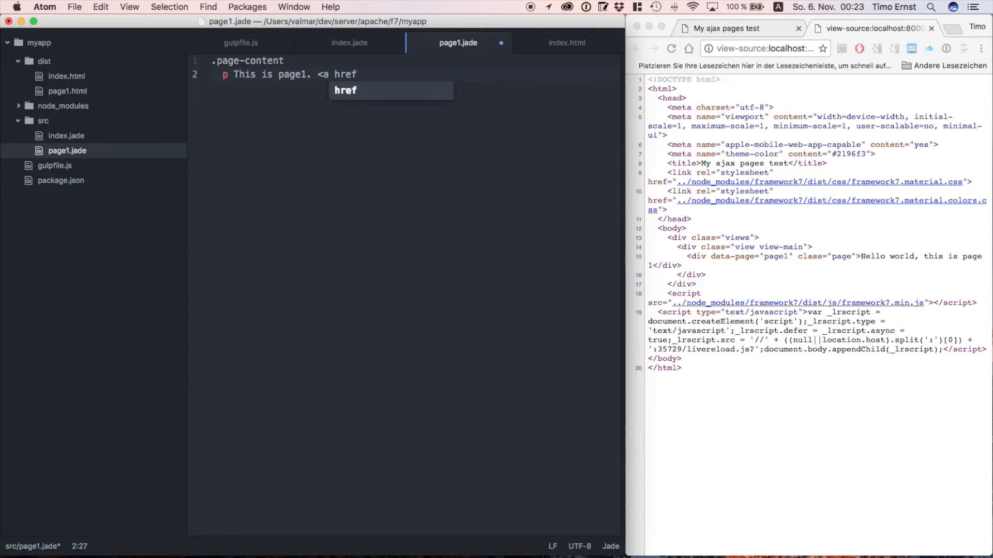
{"action": "type", "text": "=\"\""}
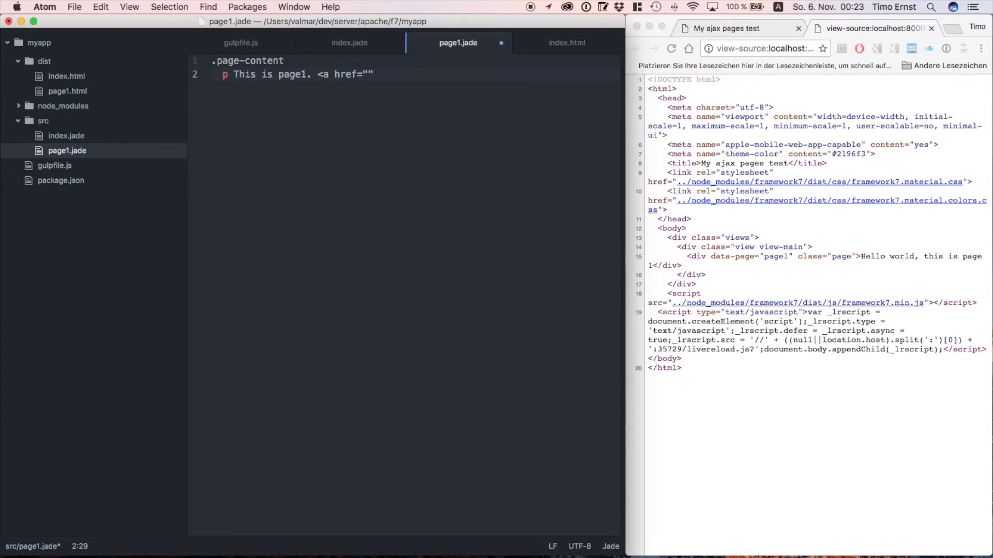
{"action": "type", "text": "#page2"}
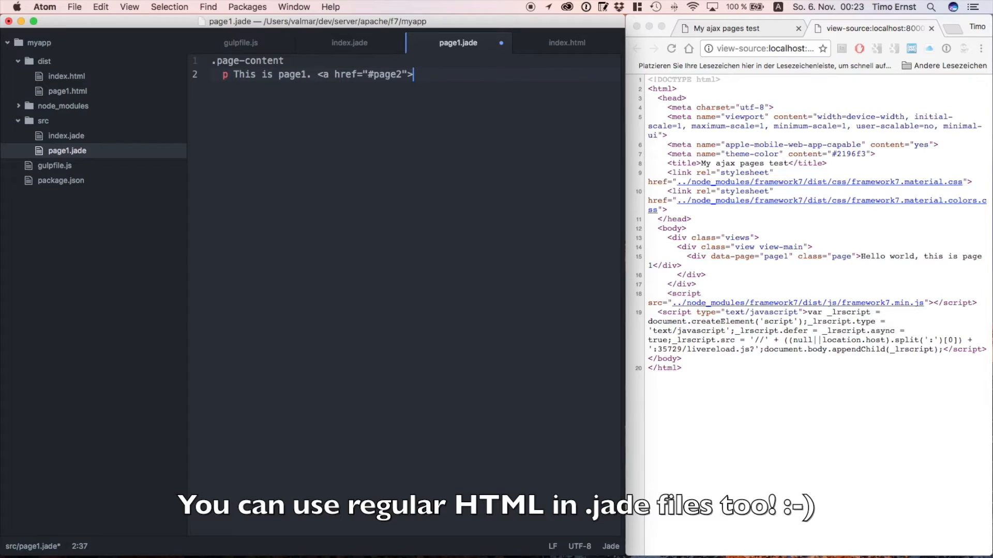
{"action": "type", "text": "go to"}
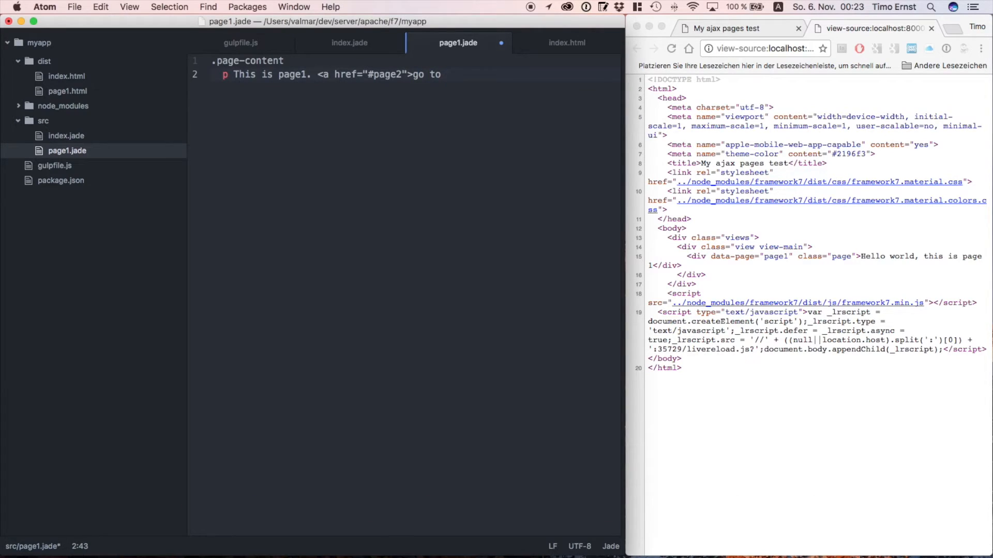
{"action": "type", "text": "2nd page</"}
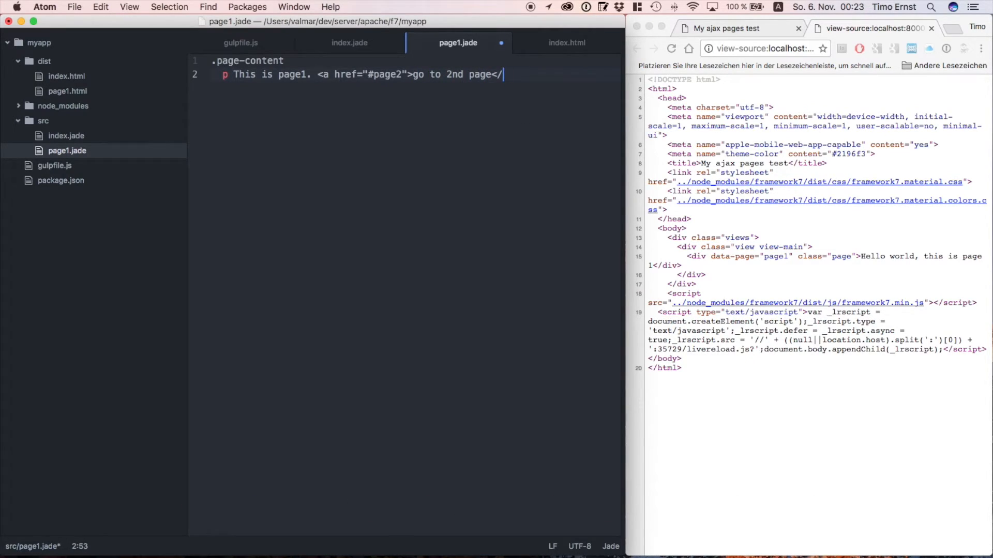
{"action": "type", "text": "a>"}
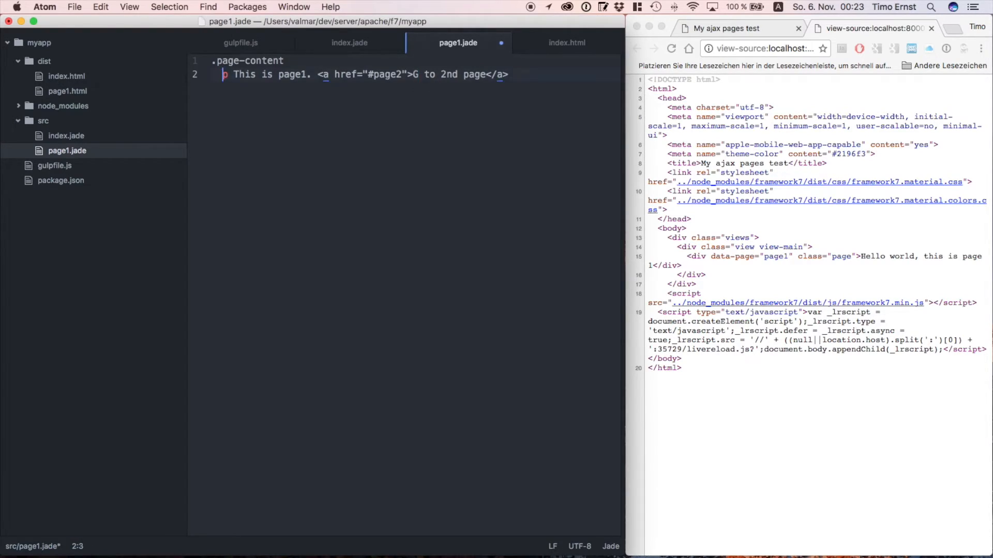
- Add .navbar > .navbar-inner > .center 'Page 1' above the page content
{"action": "type", "text": ".navbar"}
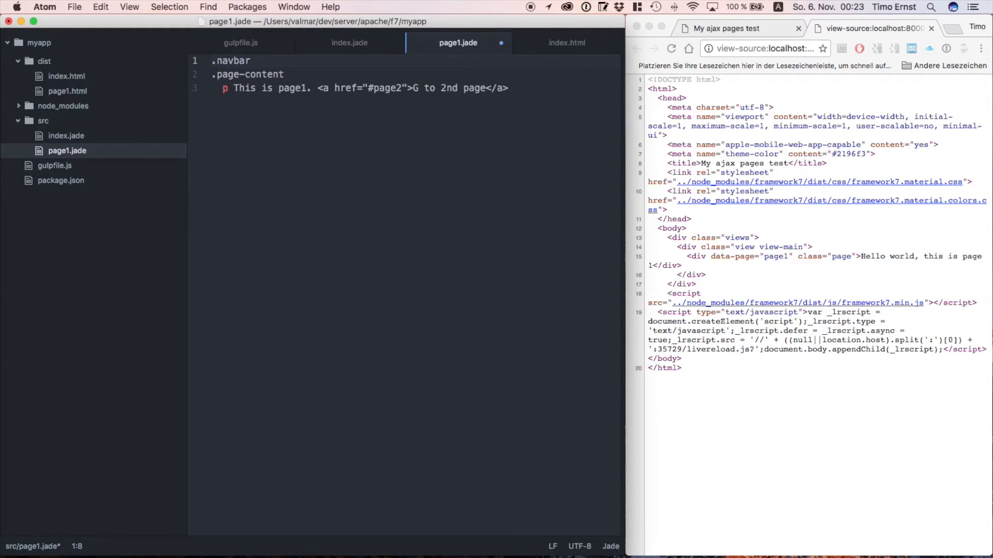
{"action": "type", "text": ".navbar-inner"}
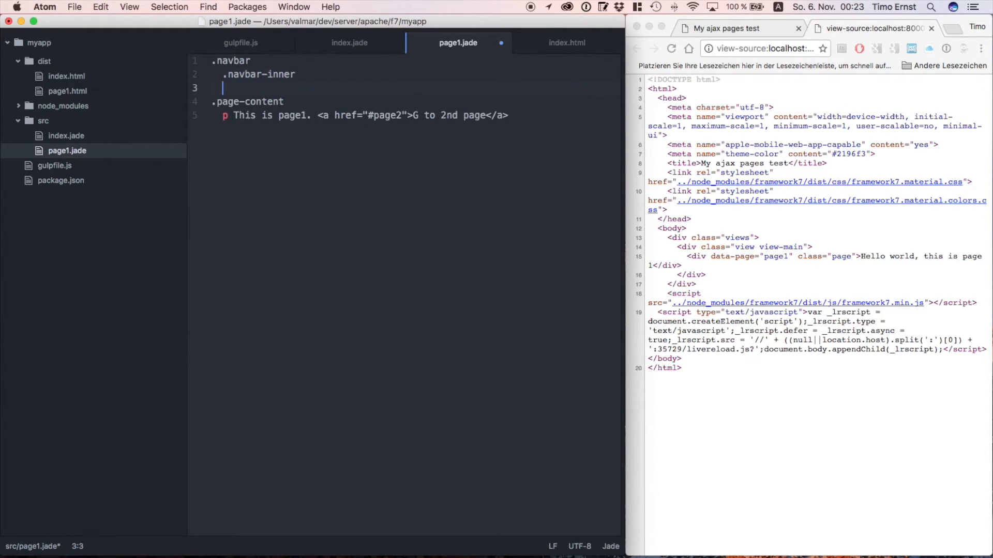
{"action": "type", "text": ".center Page 1"}
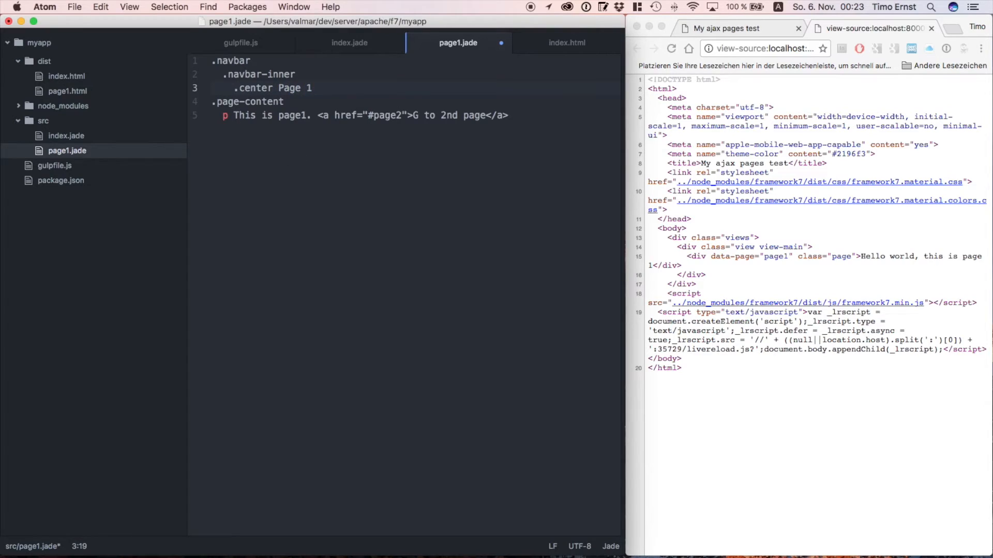
- Create src/page2.jade titled 'Page 2' with a class="back" link to #page1
{"action": "right_click", "coordinate": [41, 121]}
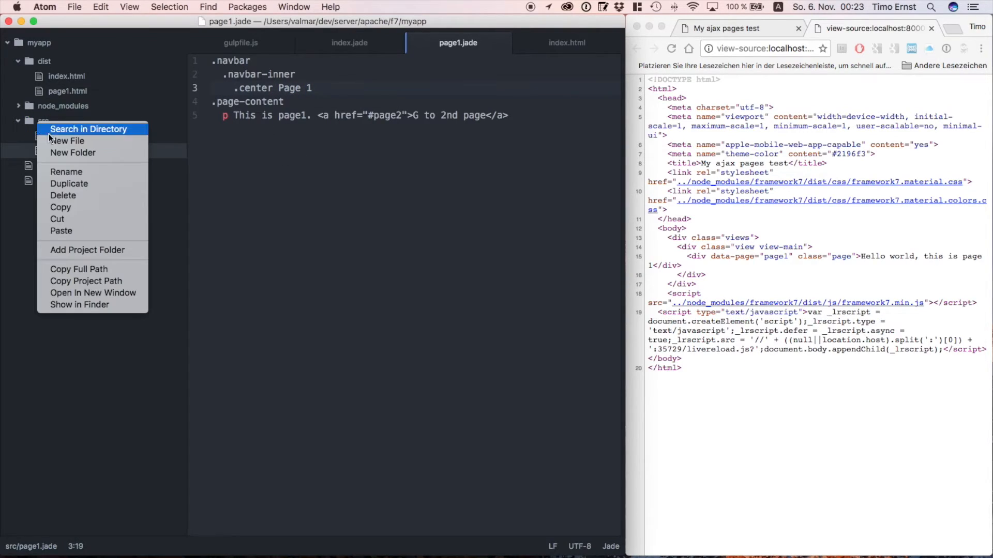
{"action": "left_click", "coordinate": [67, 141]}
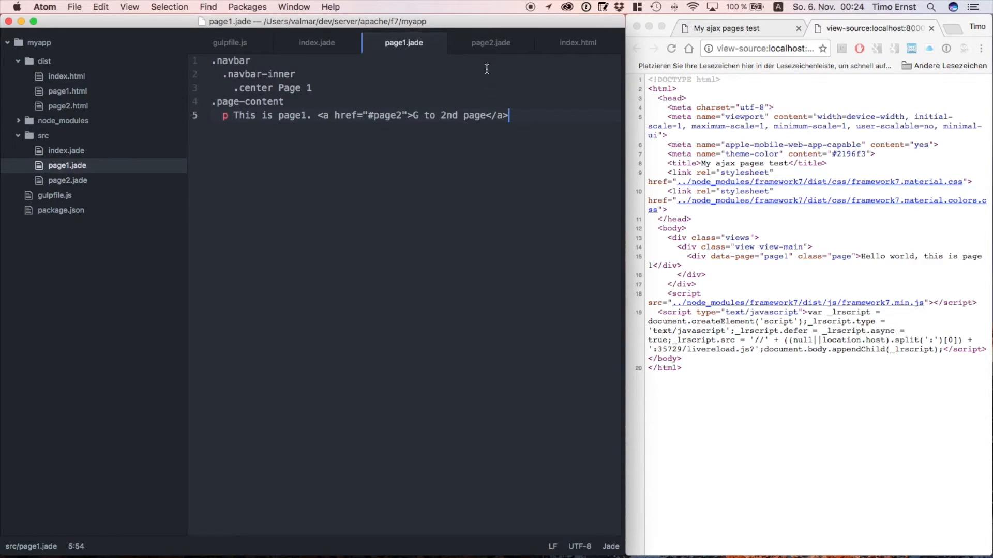
{"action": "left_click", "coordinate": [490, 43]}
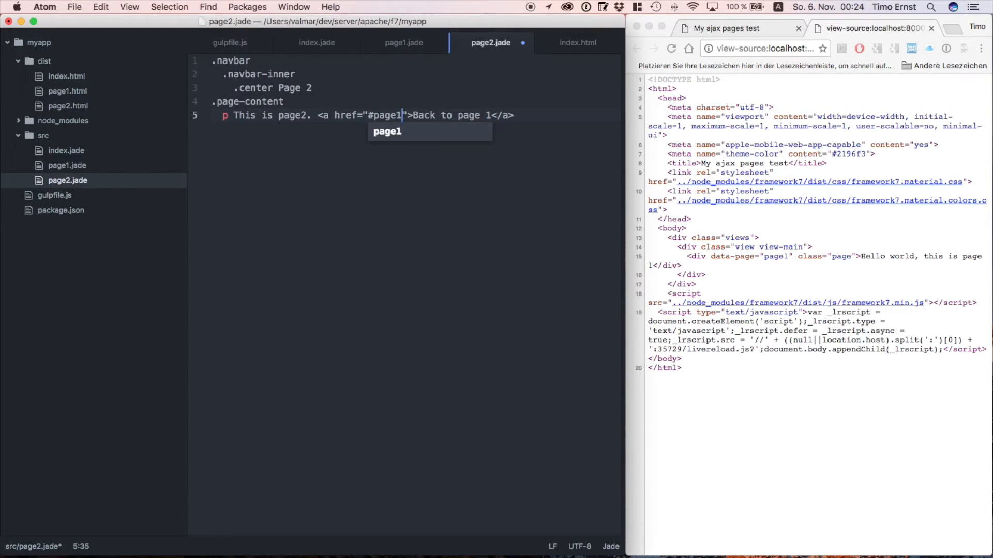
{"action": "type", "text": "class=\"back"}
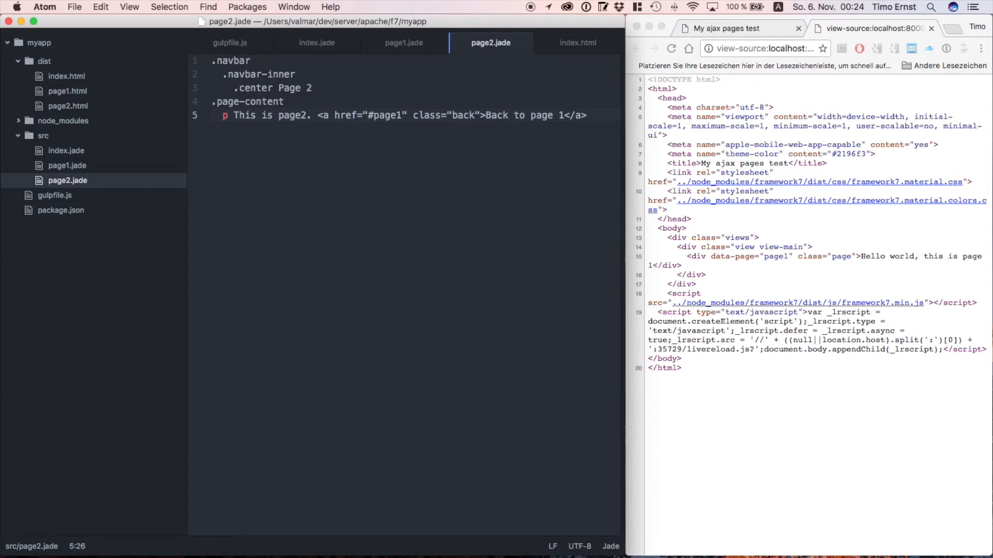
{"action": "left_click", "coordinate": [403, 43]}
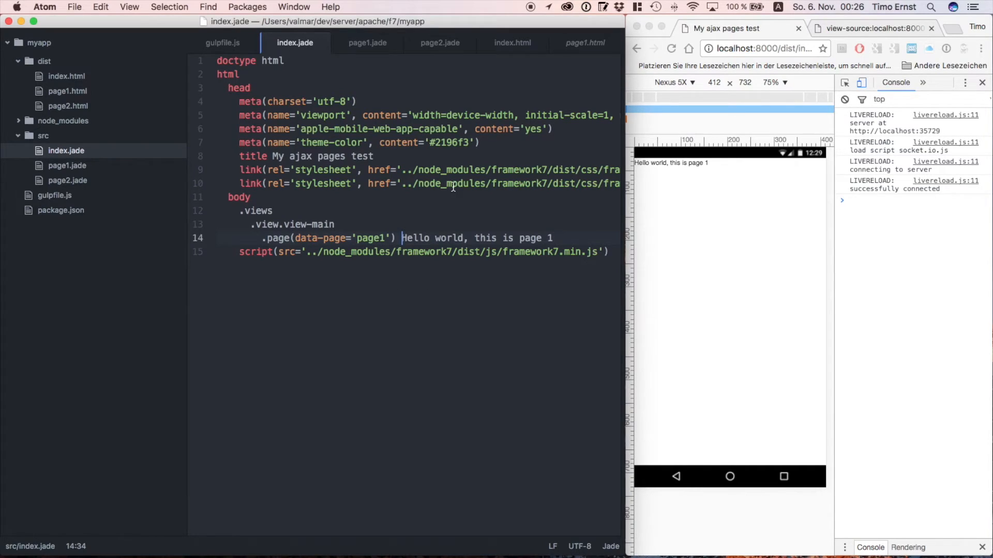
- Replace 'Hello world, this is page 1' in the page1 div with include page1
{"action": "left_click_drag", "start_coordinate": [401, 238], "coordinate": [552, 237]}
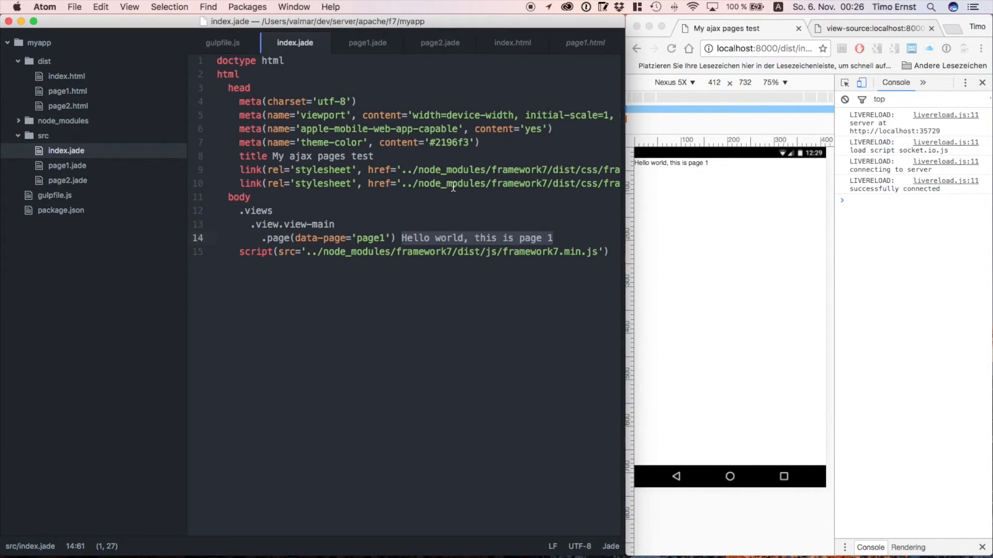
{"action": "key", "text": "Delete"}
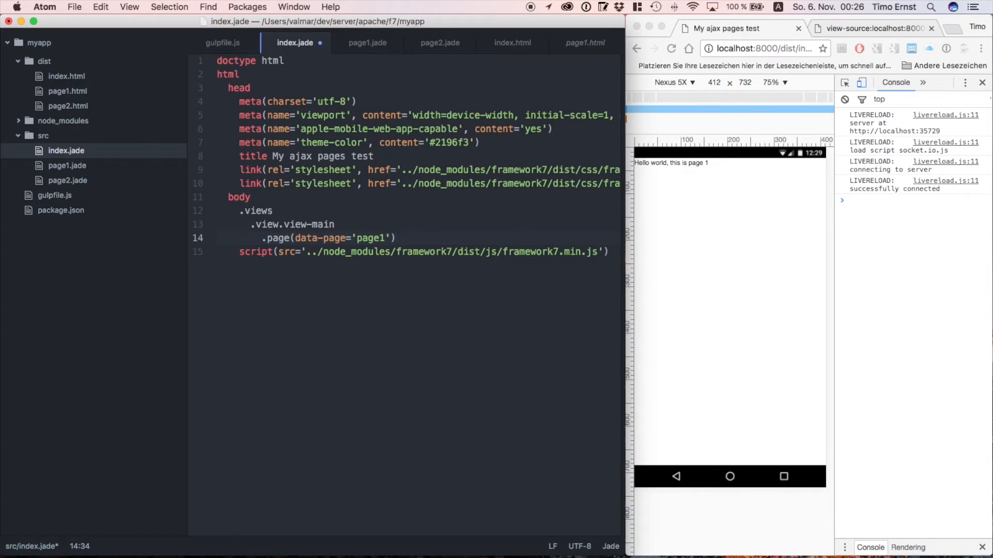
{"action": "key", "text": "enter"}
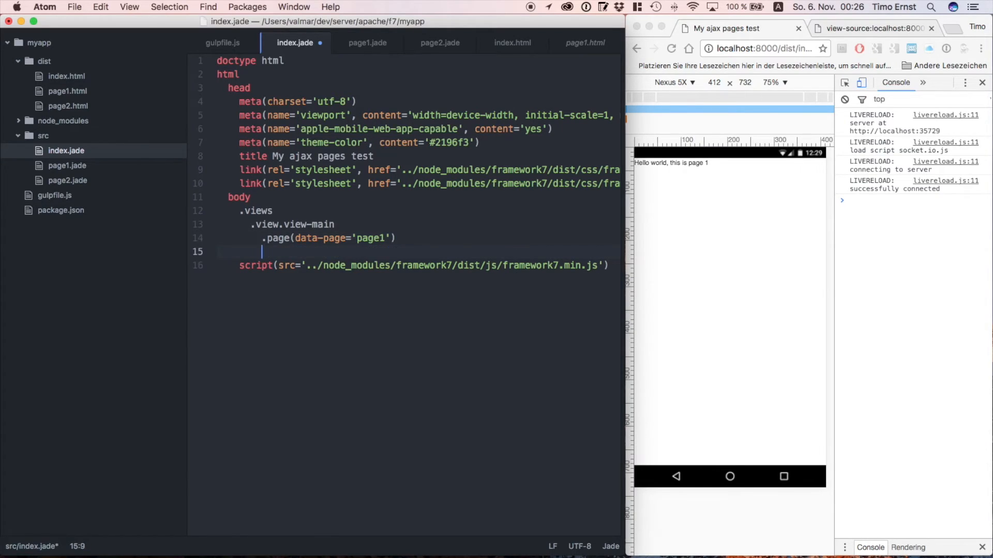
{"action": "type", "text": "inc"}
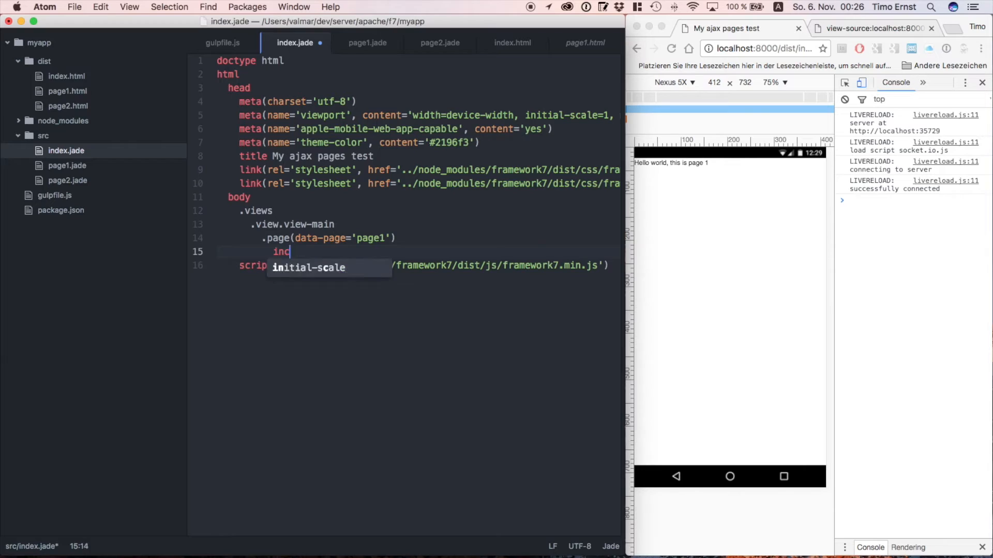
{"action": "type", "text": "lude"}
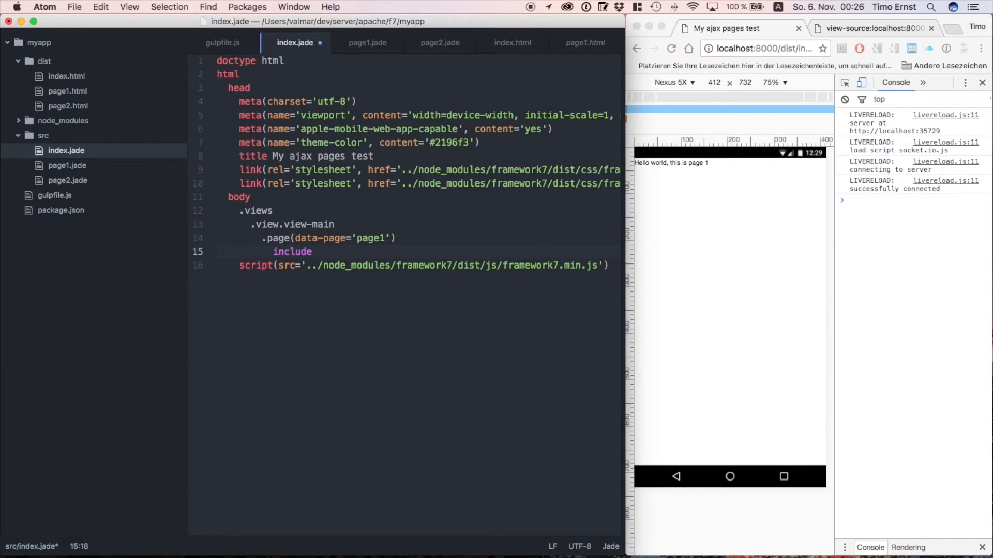
{"action": "type", "text": "page1"}
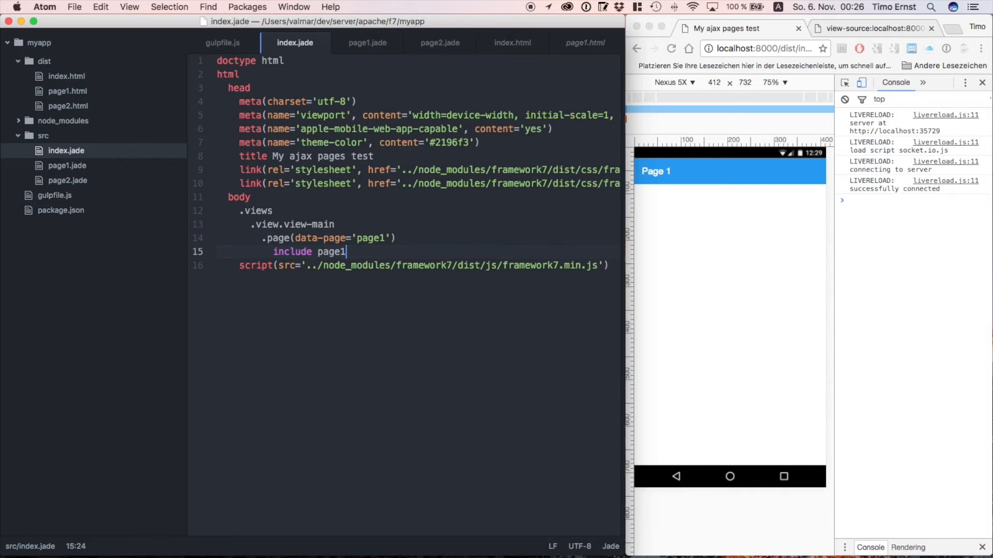
- Add a .page.cached(data-page='page2') div with include page2, and start a script. block
{"action": "type", "text": ".page(data-page='page1')"}
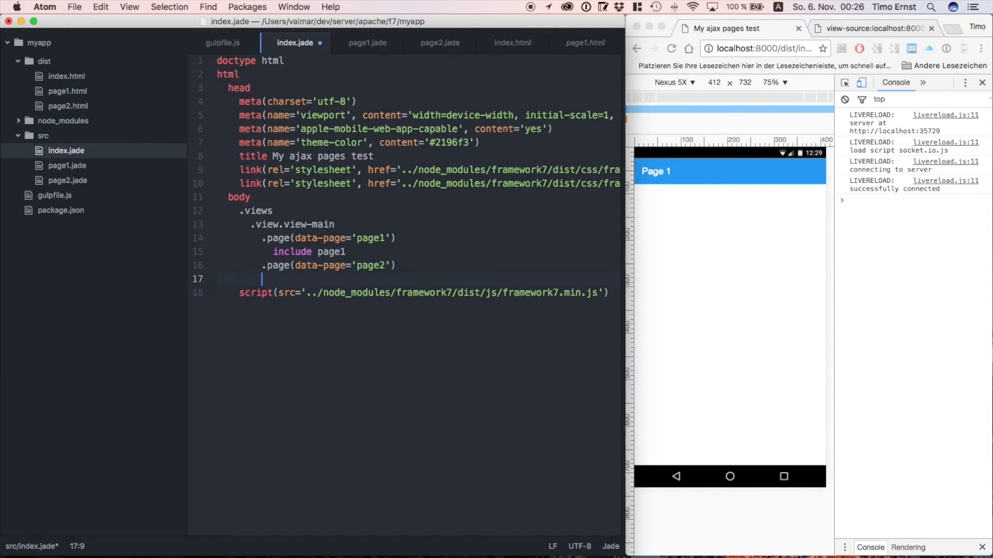
{"action": "type", "text": "include page2"}
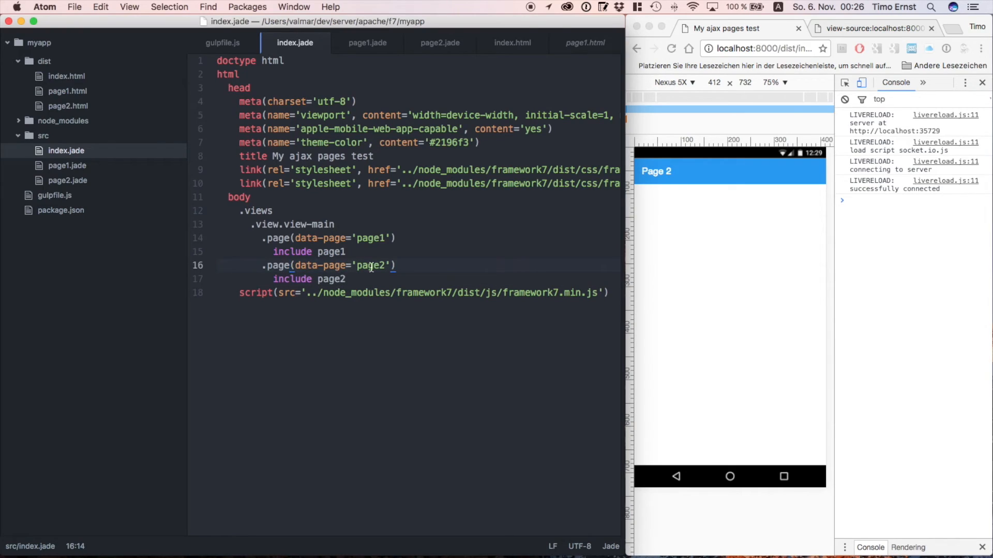
{"action": "type", "text": ".cached"}
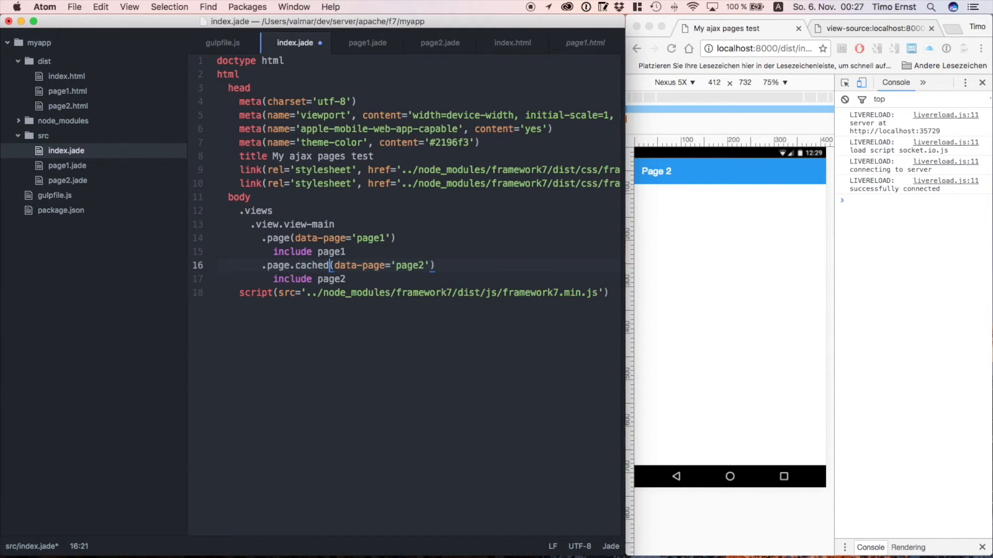
{"action": "type", "text": "script"}
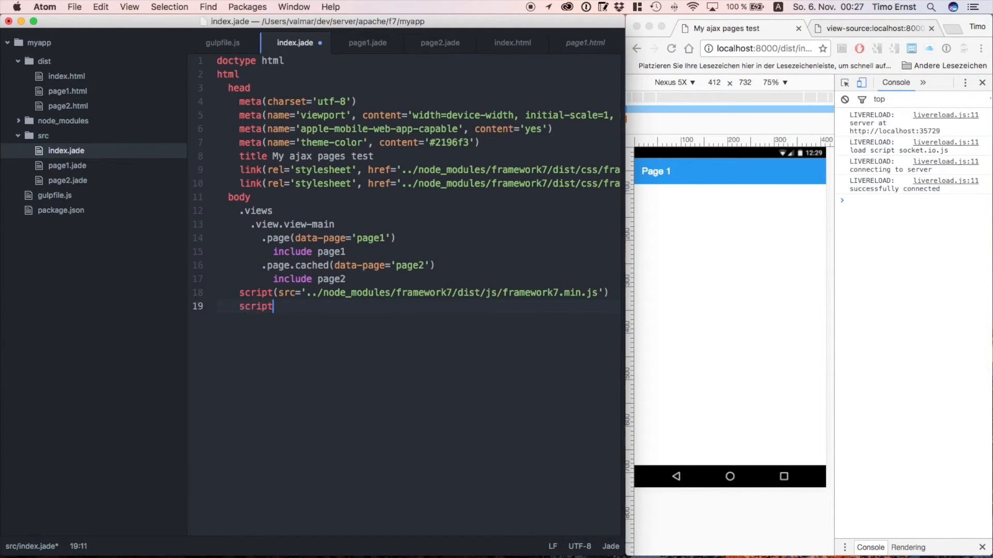
{"action": "type", "text": "."}
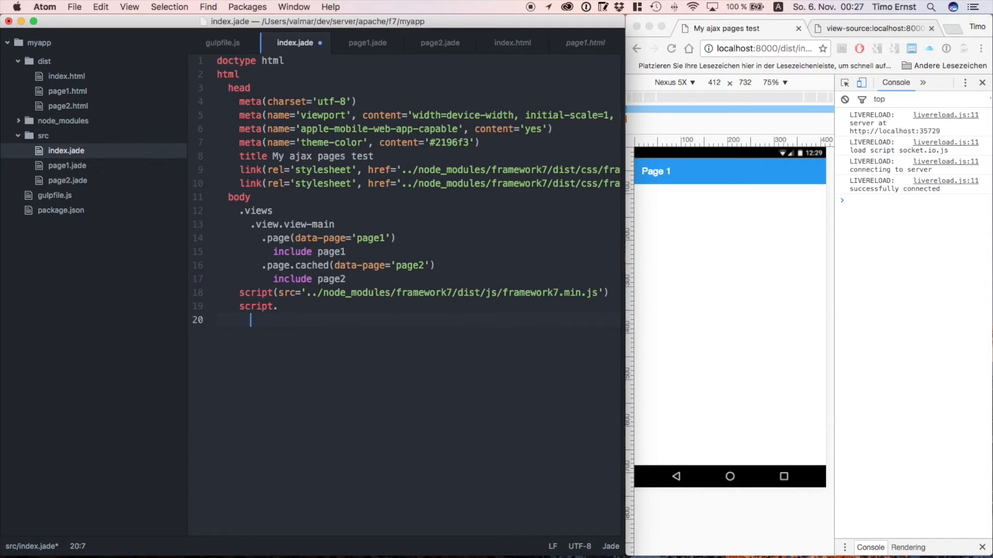
- On DOMContentLoaded, create f7app = new Framework7({pushState:true})
{"action": "type", "text": "document.addEvne"}
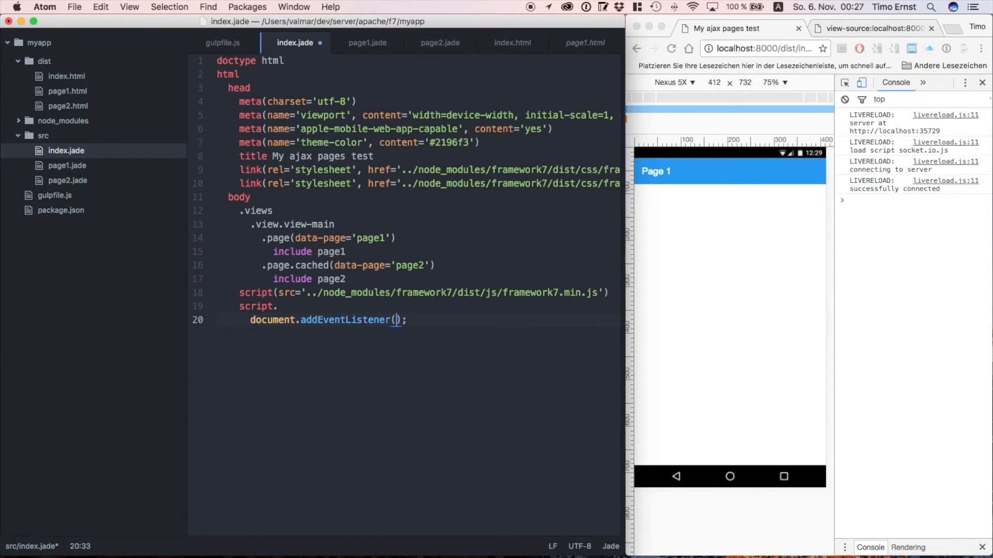
{"action": "type", "text": "'DOMC"}
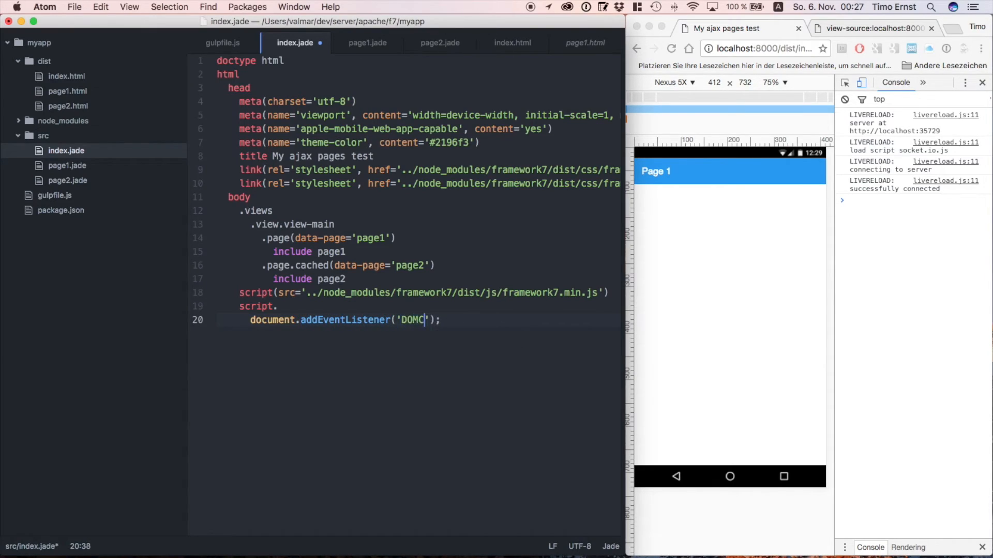
{"action": "type", "text": "ontentLoaded"}
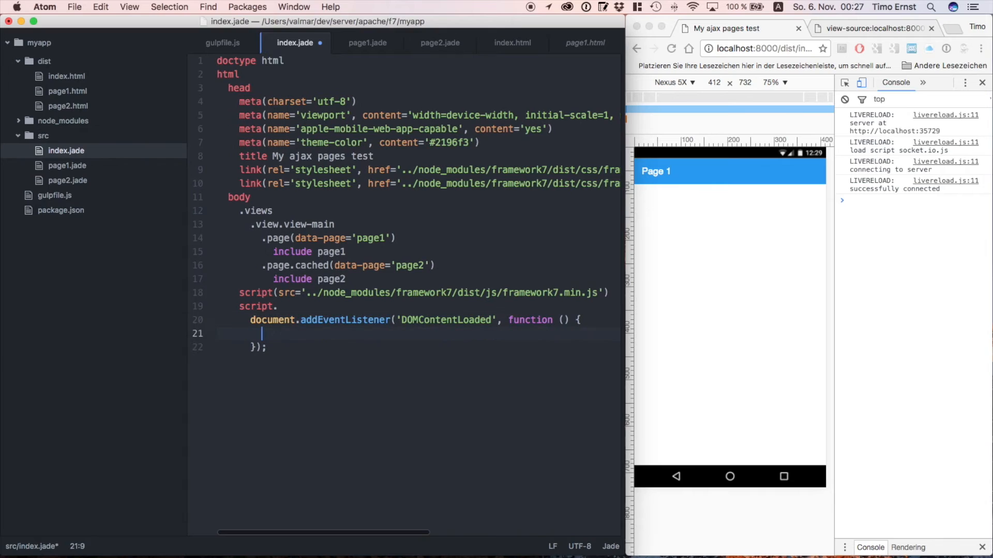
{"action": "type", "text": "var"}
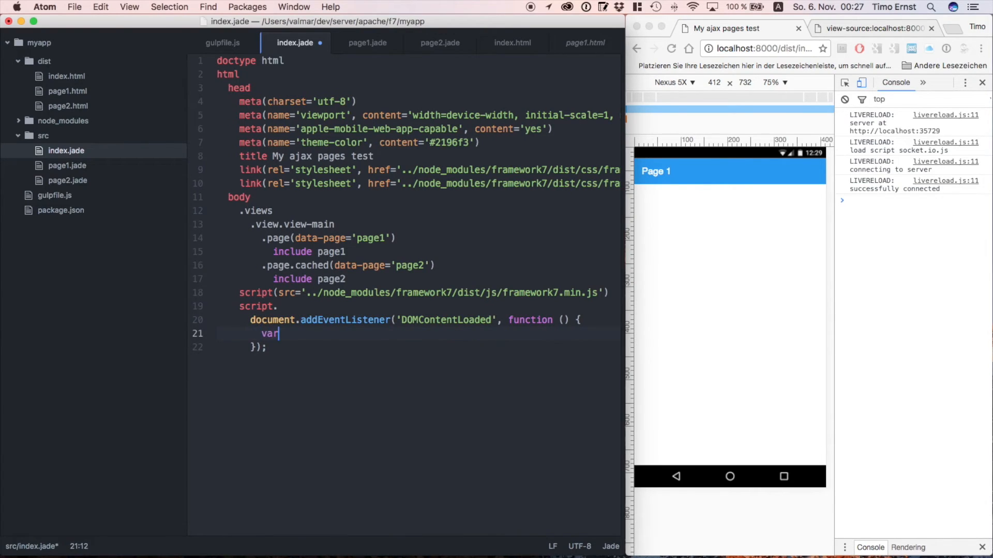
{"action": "type", "text": "f7app"}
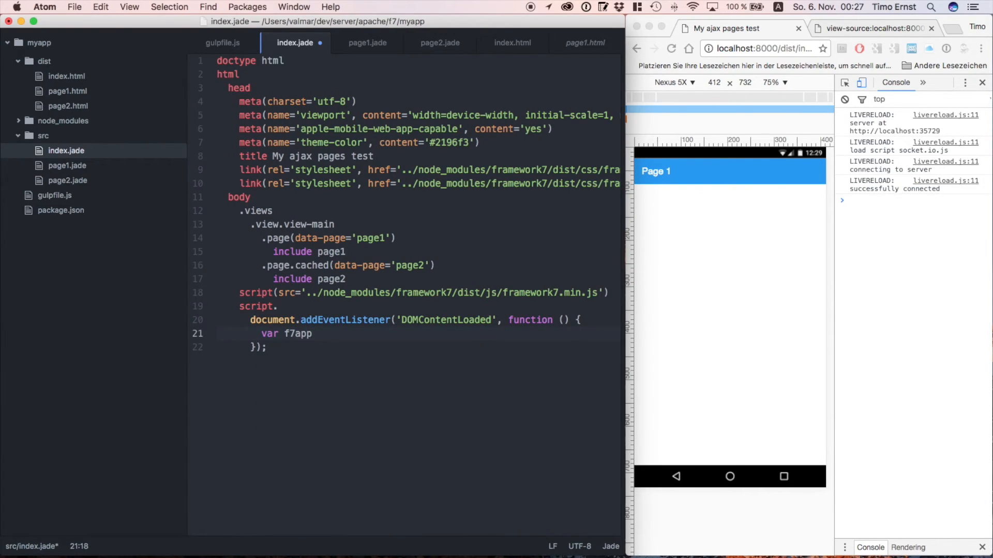
{"action": "type", "text": "= new Fr"}
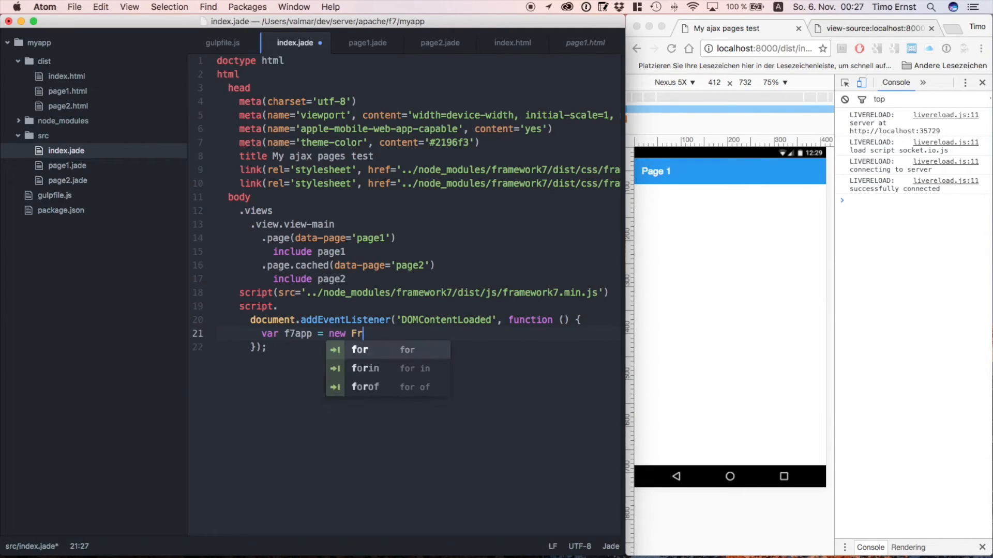
{"action": "type", "text": "amework7"}
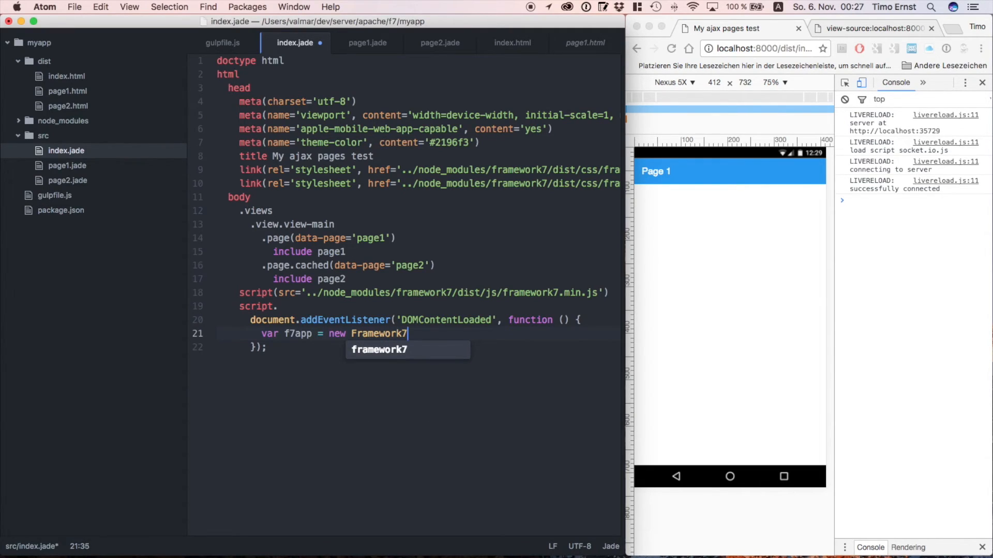
{"action": "type", "text": "();"}
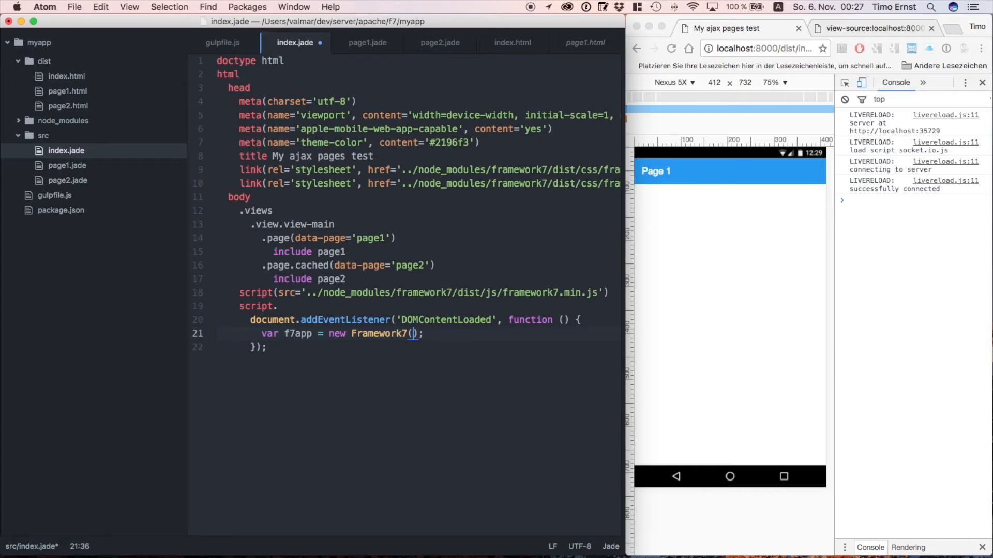
{"action": "type", "text": "{"}
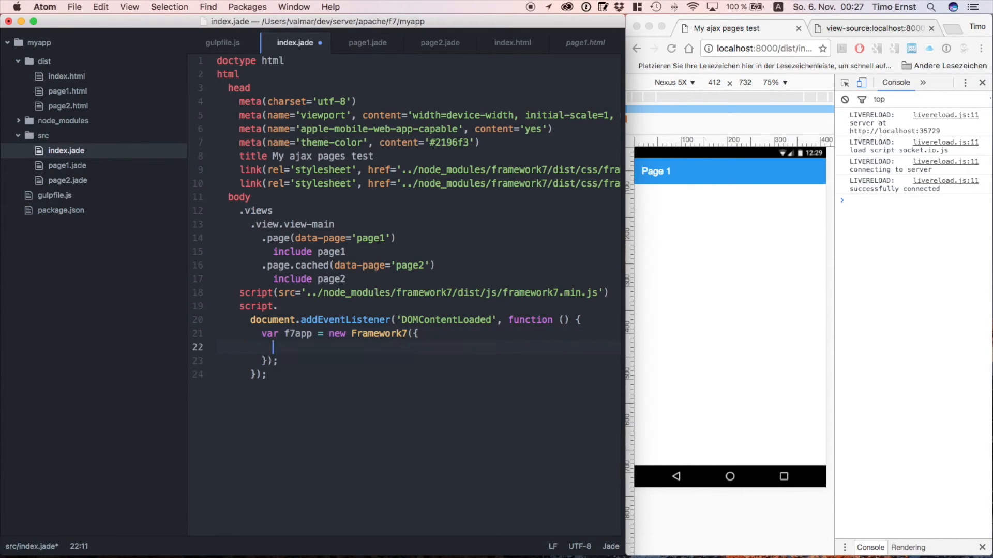
{"action": "type", "text": "pushState"}
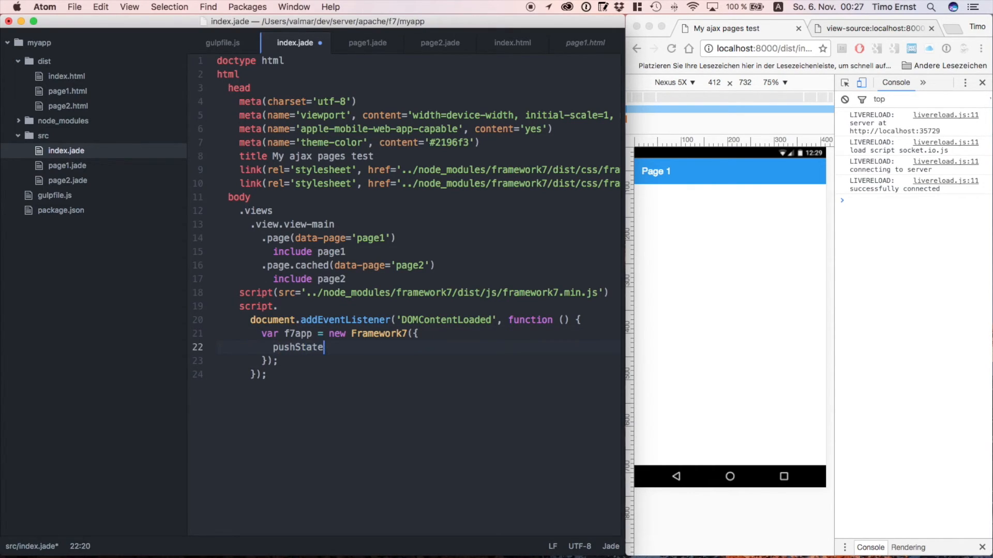
{"action": "type", "text": ":true"}
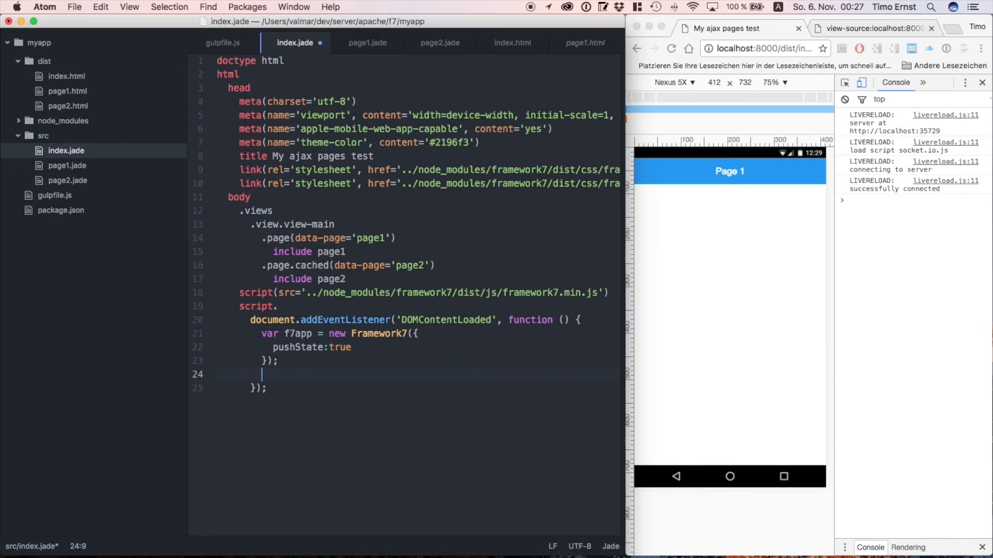
- Add var mainView = f7app.addView(); below the init
{"action": "type", "text": "var mainView"}
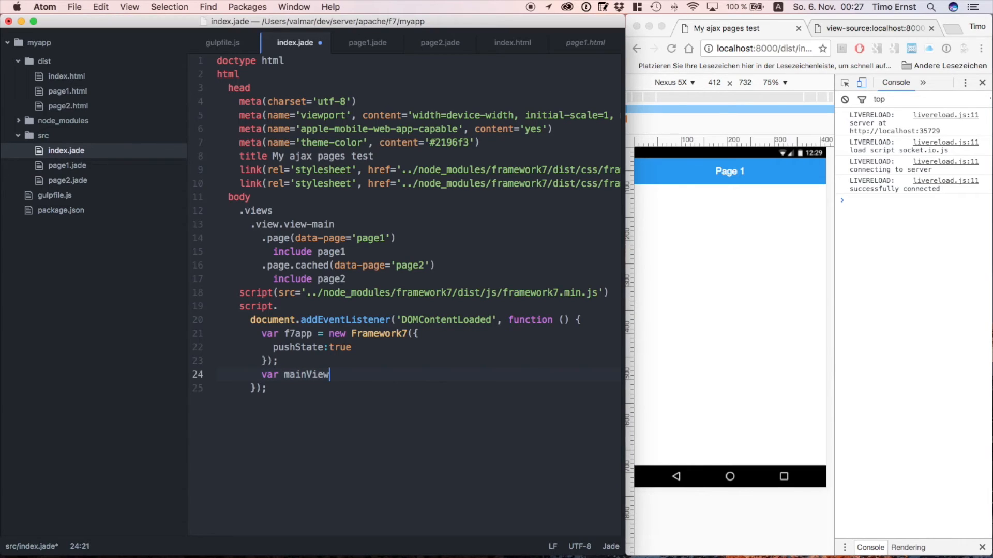
{"action": "type", "text": "= f7a"}
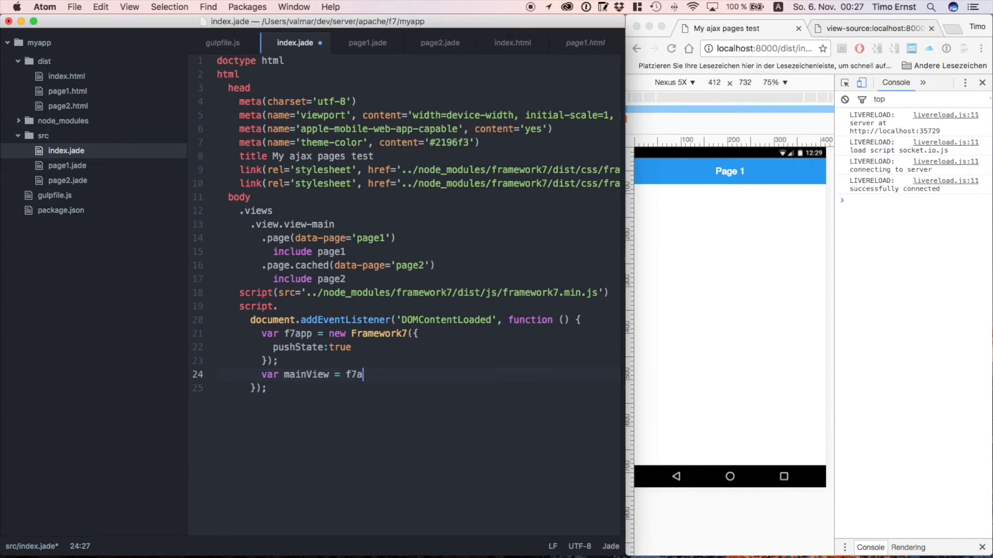
{"action": "type", "text": "pp.add"}
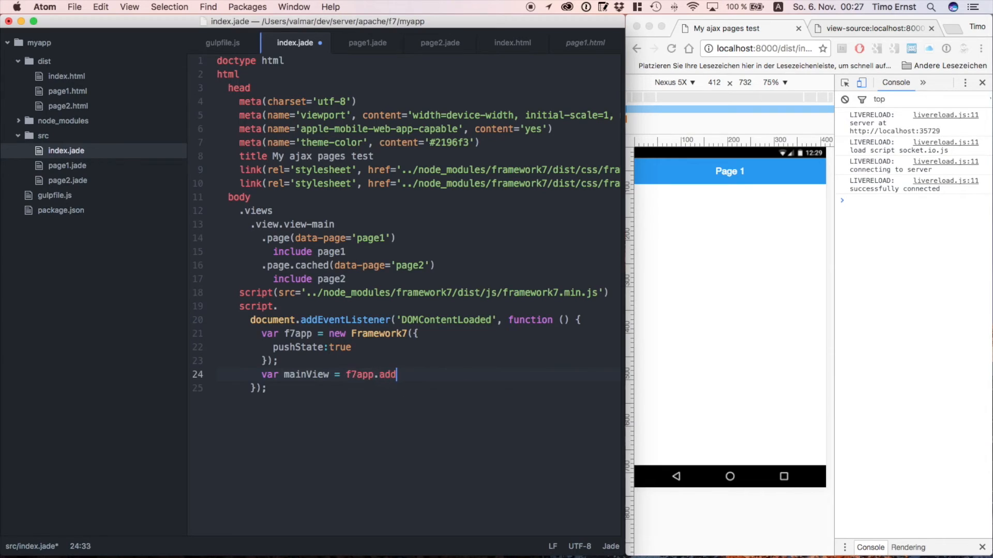
{"action": "type", "text": "View()"}
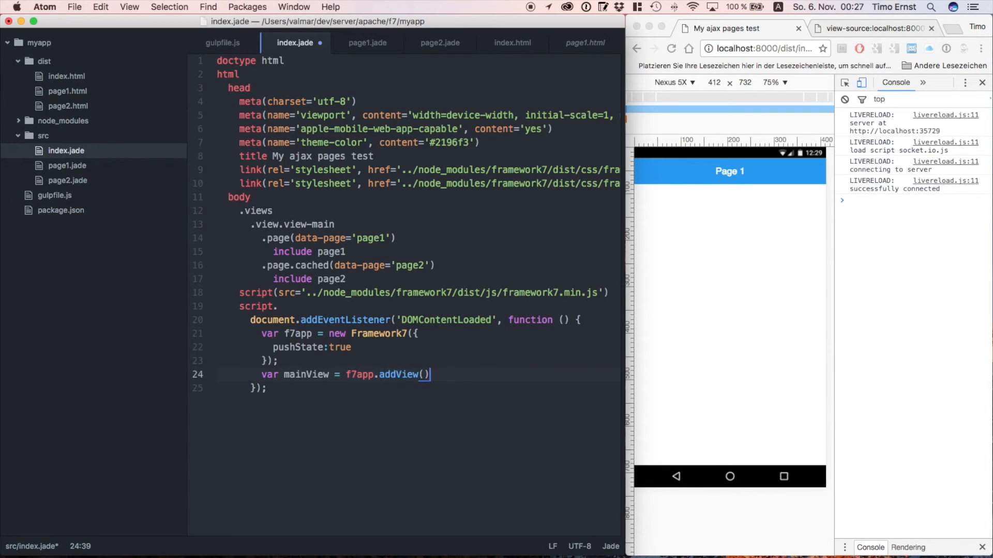
{"action": "type", "text": ";"}
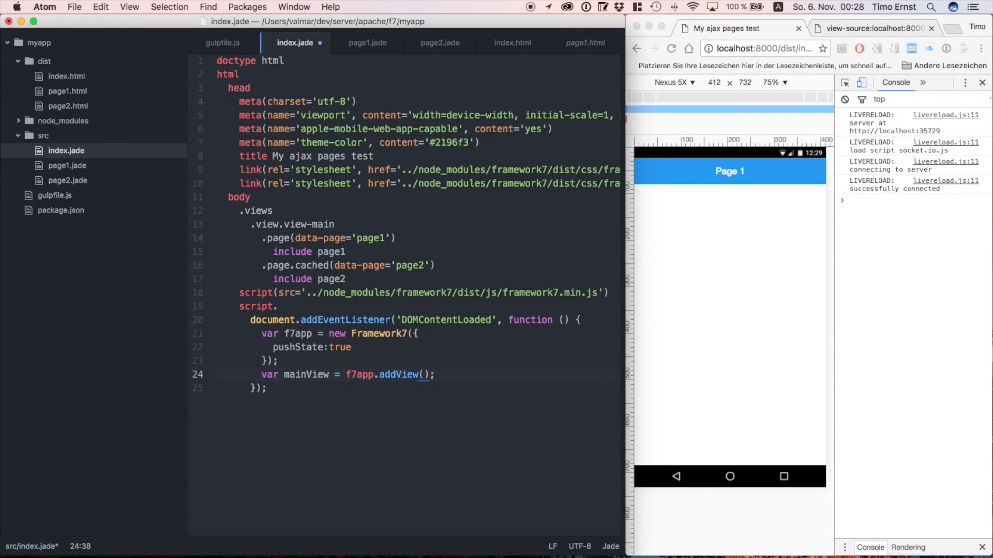
- Pass '.view-main' and the options { domCache:true } to addView
{"action": "left_click", "coordinate": [425, 374]}
{"action": "type", "text": "'.view-main'"}
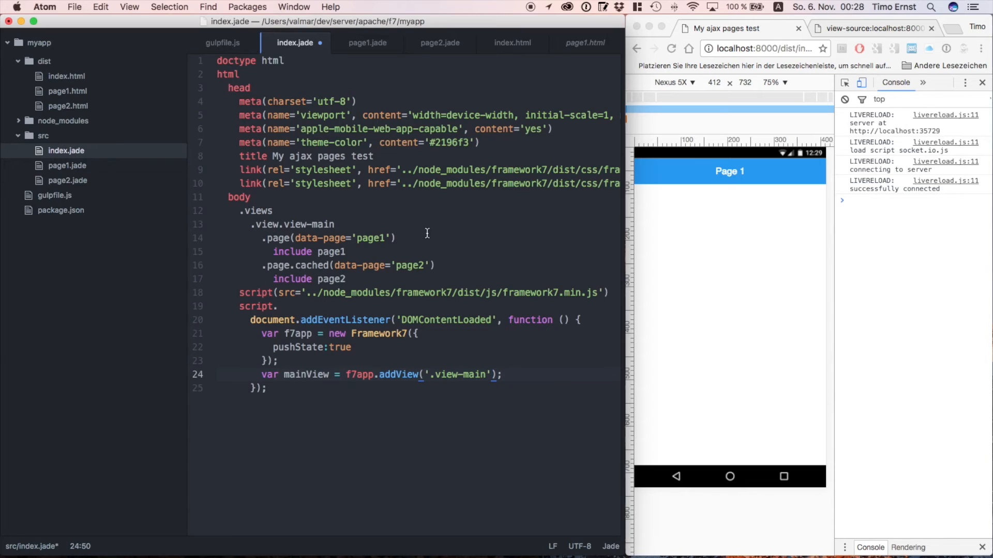
{"action": "double_click", "coordinate": [452, 374]}
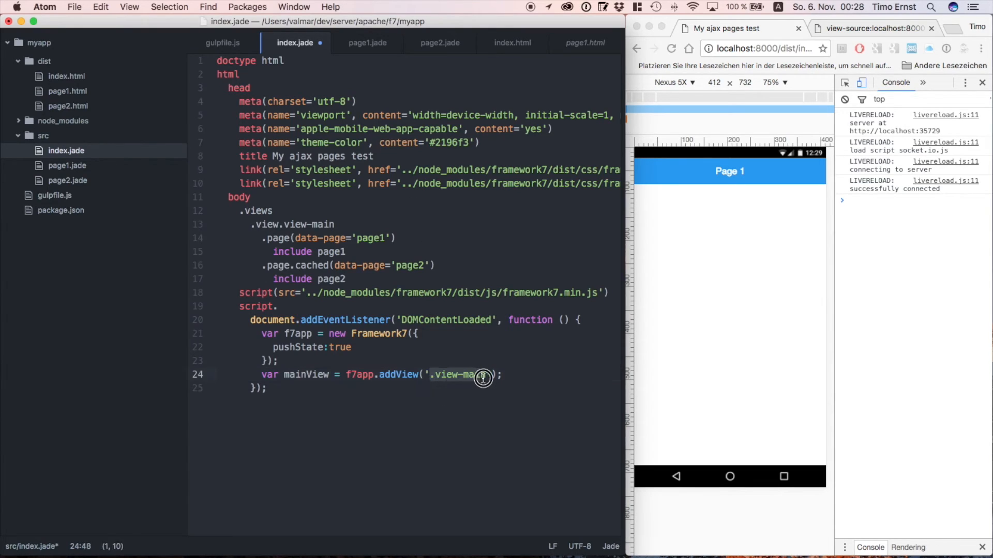
{"action": "left_click", "coordinate": [312, 224]}
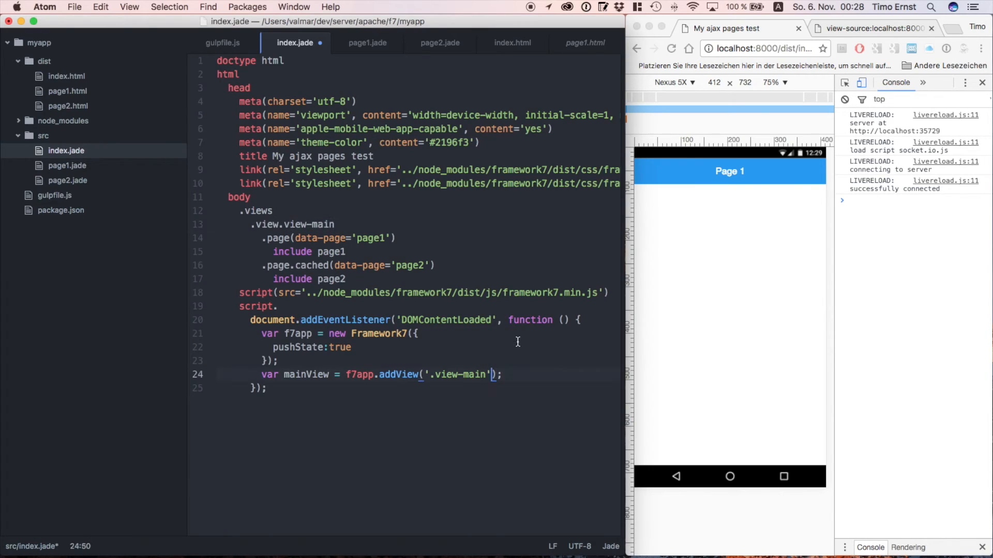
{"action": "type", "text": ", funct"}
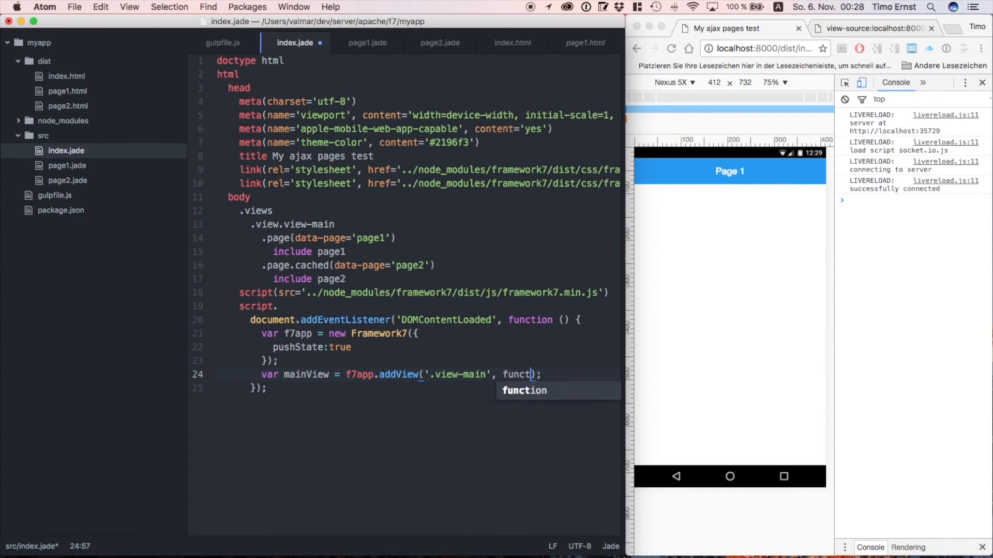
{"action": "type", "text": "{}"}
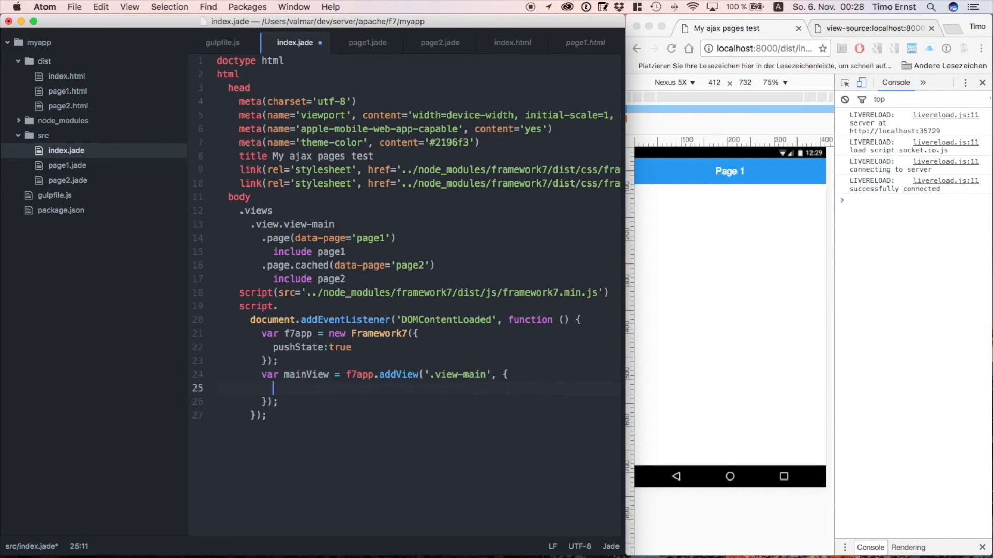
{"action": "type", "text": "domCac"}
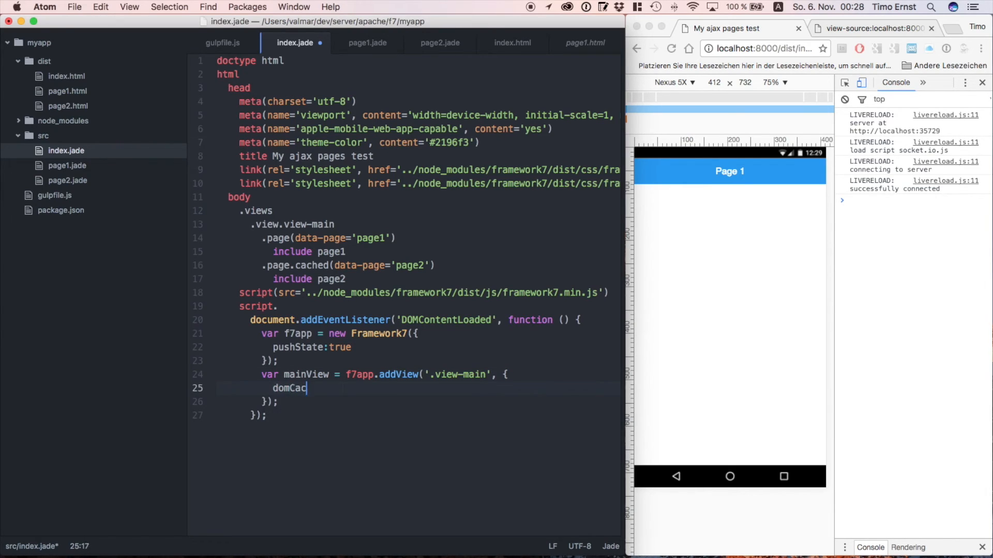
{"action": "type", "text": "he:tr"}
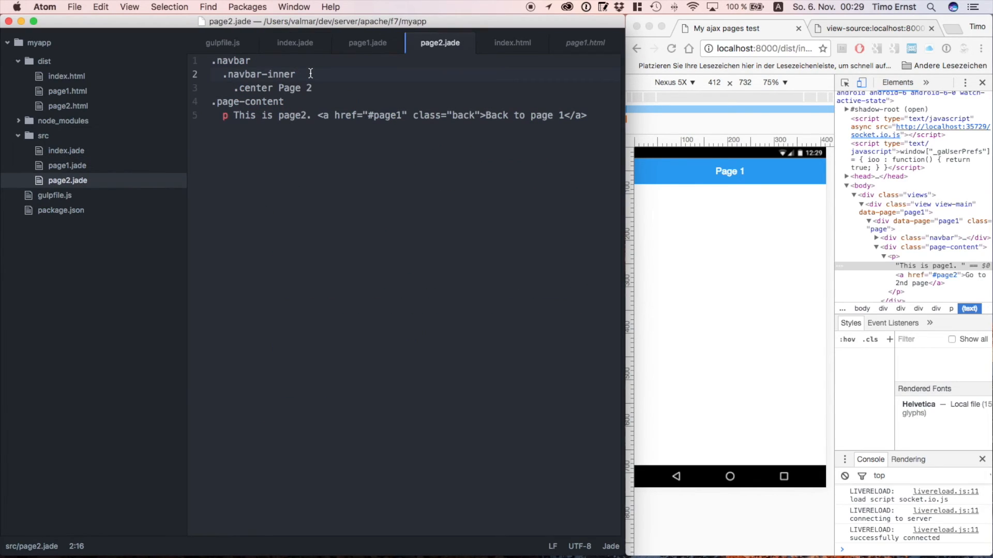
- Add .cached to page2's navbar-inner, then start a new line in index.jade
{"action": "type", "text": ".cached"}
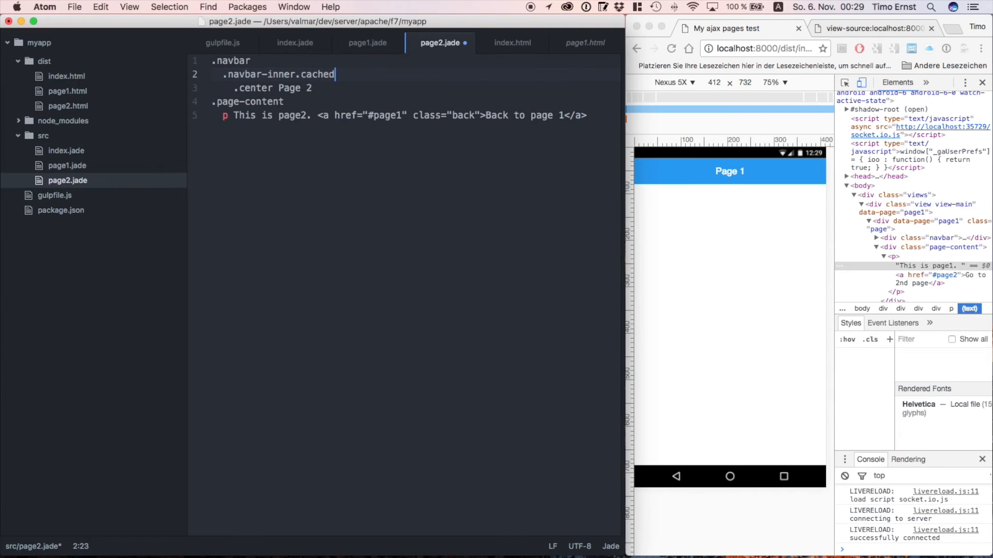
{"action": "left_click", "coordinate": [294, 42]}
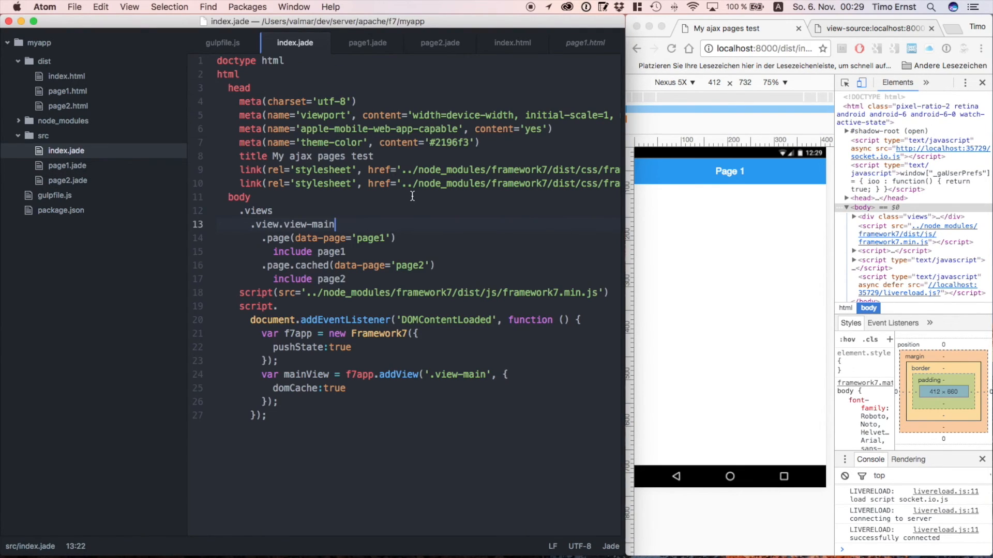
{"action": "key", "text": "enter"}
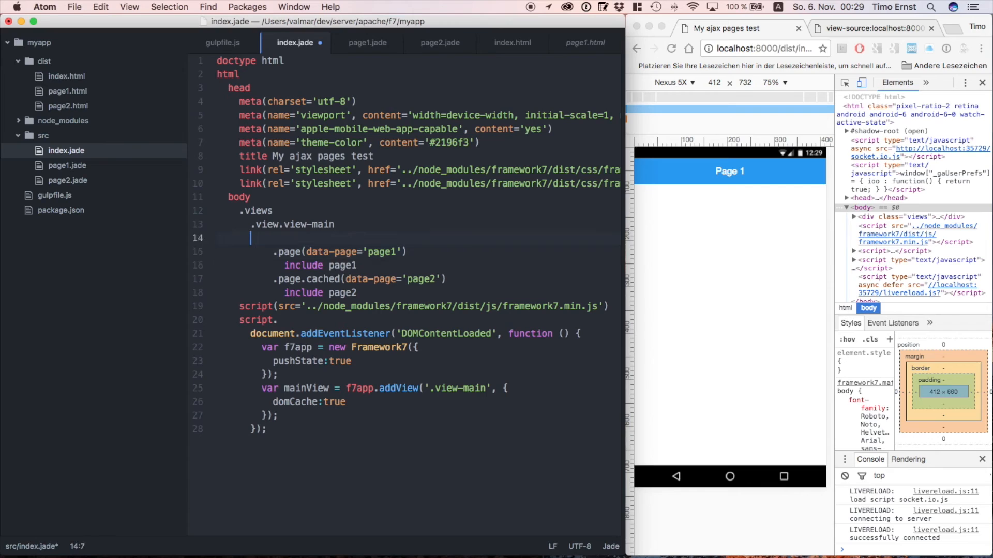
- Wrap both pages in a .pages.navbar-fixed container, check page links in the preview, then view dist/index.html
{"action": "type", "text": ".page"}
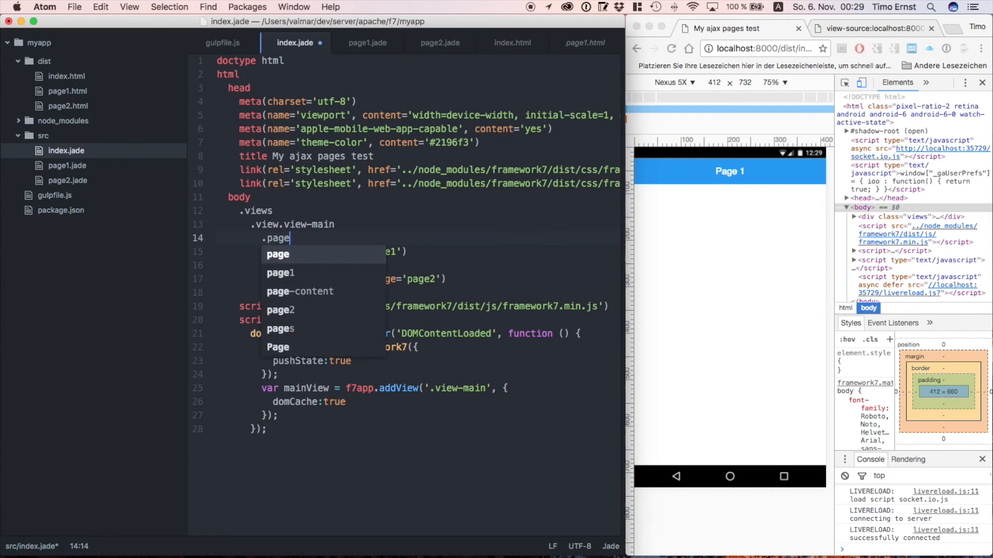
{"action": "type", "text": ".navbar-fixed"}
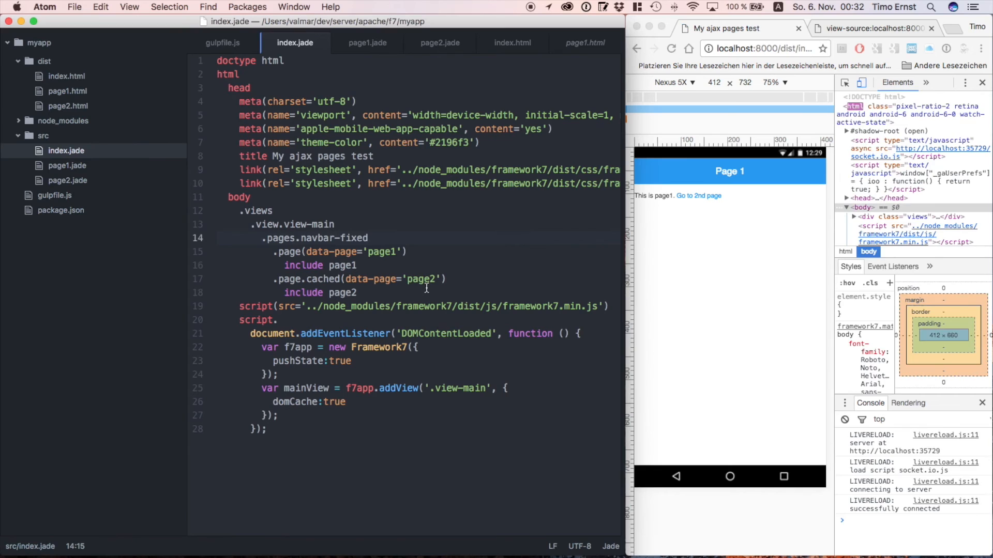
{"action": "left_click", "coordinate": [696, 196]}
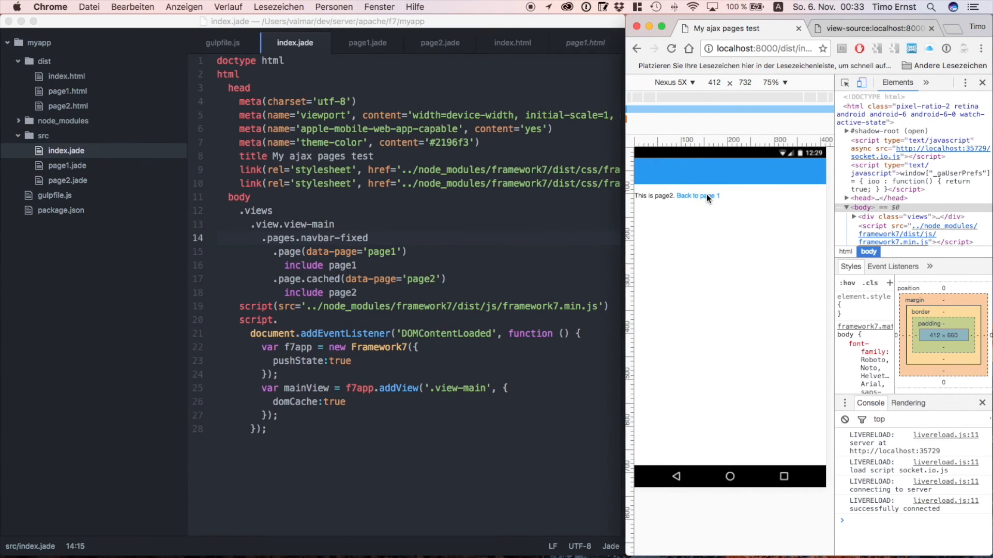
{"action": "left_click", "coordinate": [697, 195]}
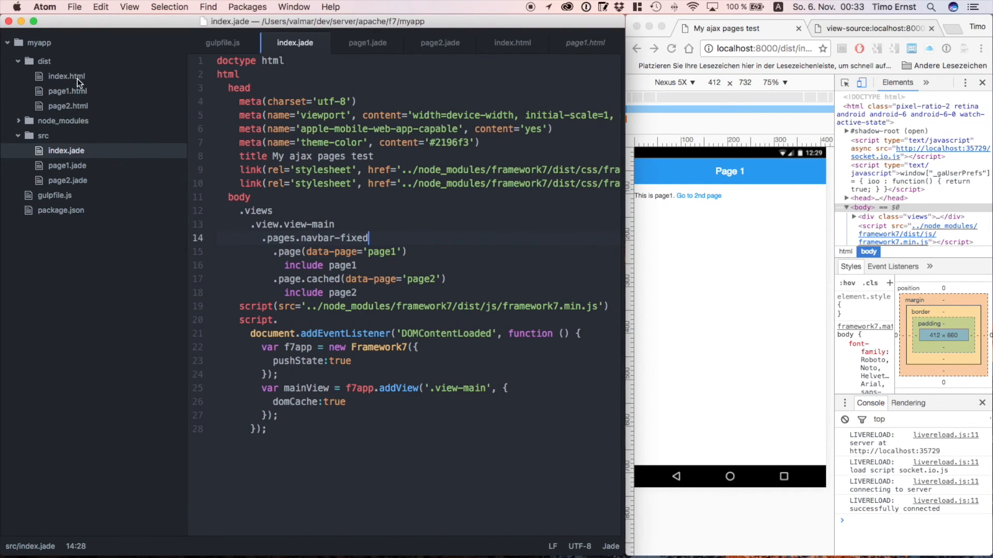
{"action": "left_click", "coordinate": [66, 77]}
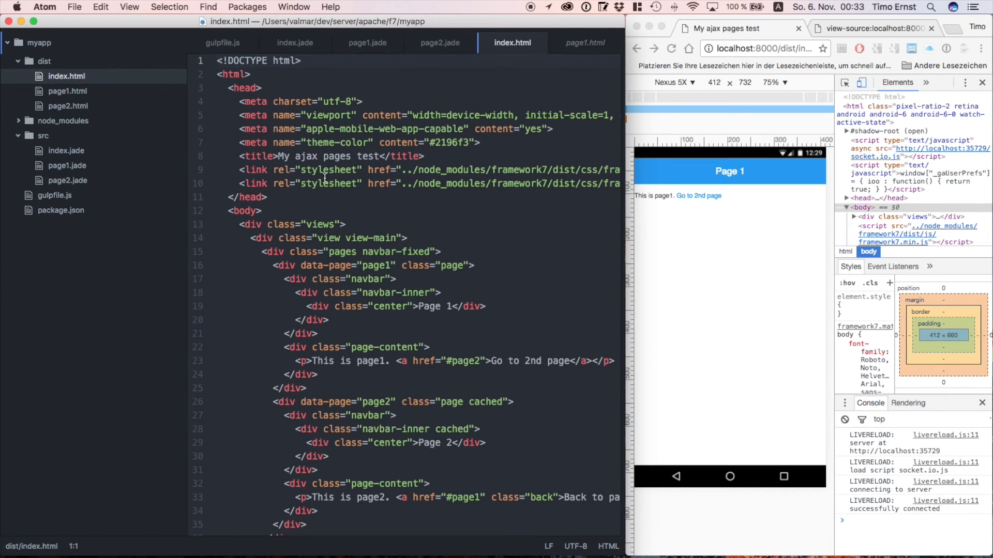
- Delete the compiled page1.html and page2.html from dist, moving them to the trash
{"action": "scroll", "scroll_direction": "down", "scroll_amount": 3}
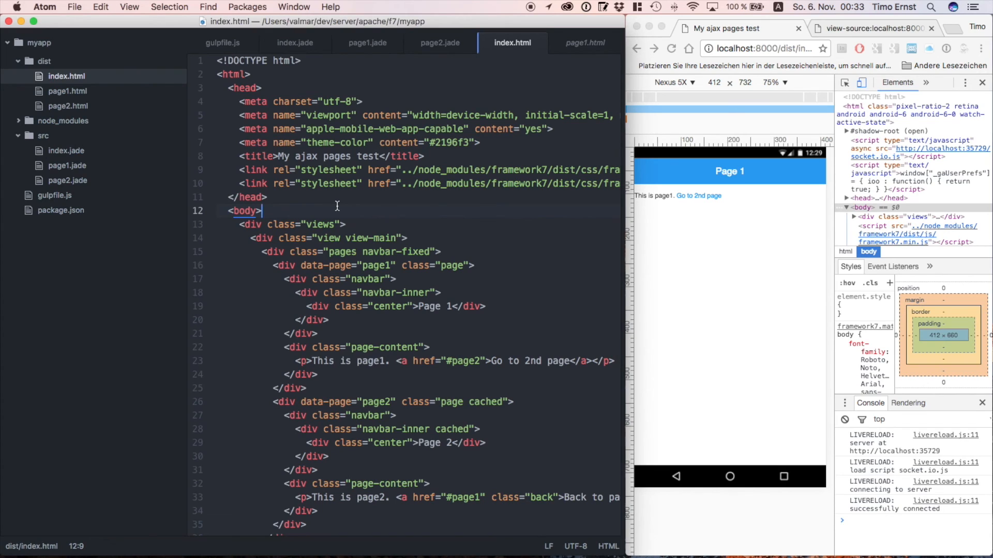
{"action": "left_click", "coordinate": [67, 91]}
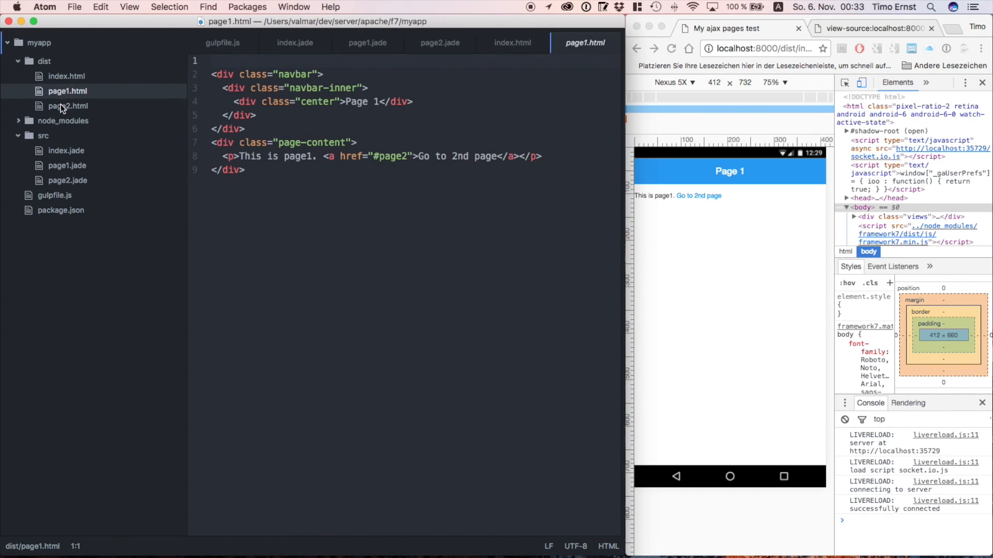
{"action": "left_click", "coordinate": [67, 91]}
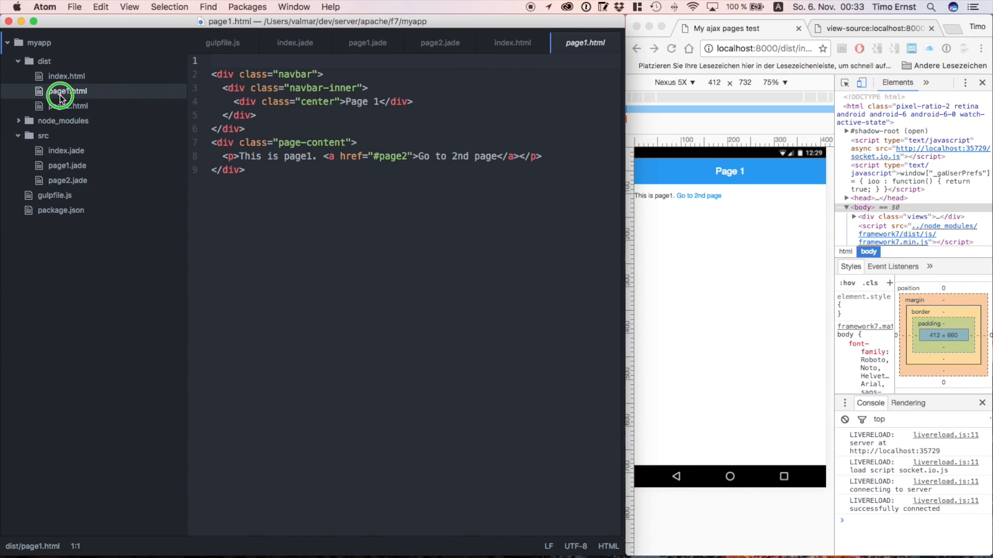
{"action": "right_click", "coordinate": [66, 91]}
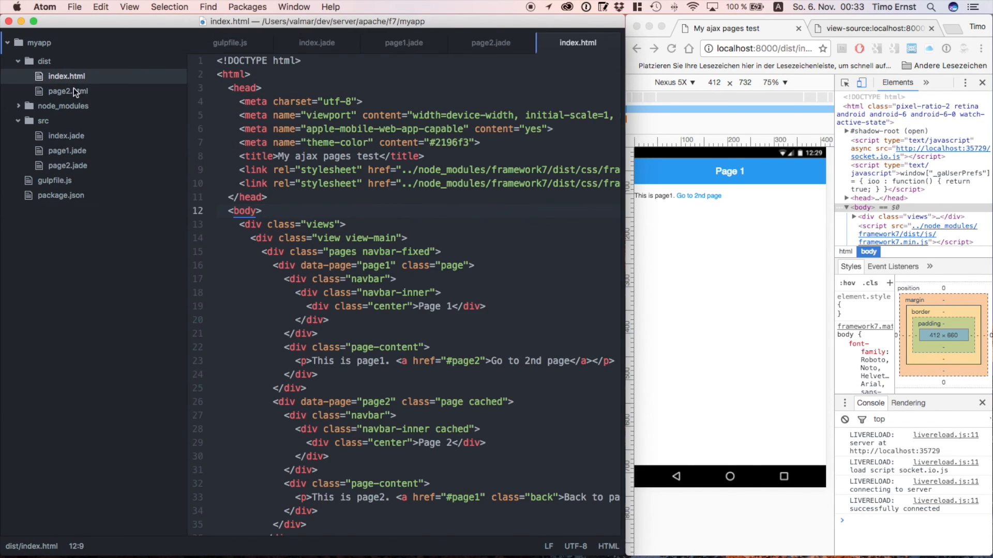
{"action": "right_click", "coordinate": [66, 91]}
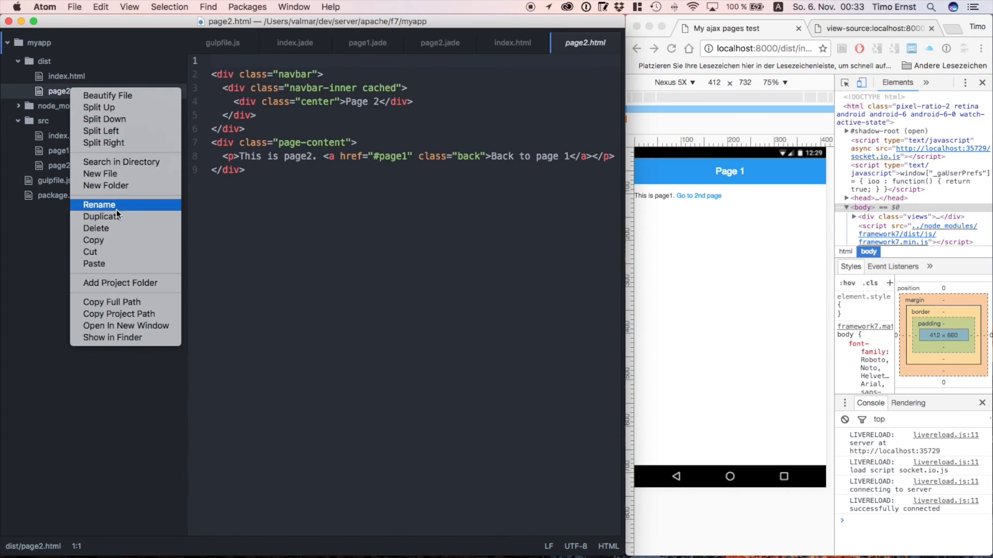
{"action": "left_click", "coordinate": [96, 228]}
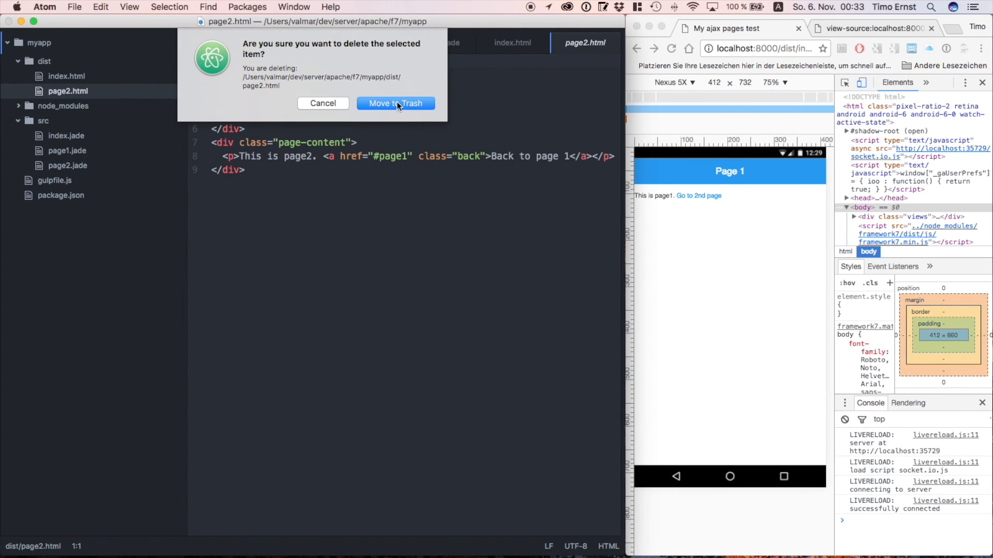
{"action": "left_click", "coordinate": [395, 103]}
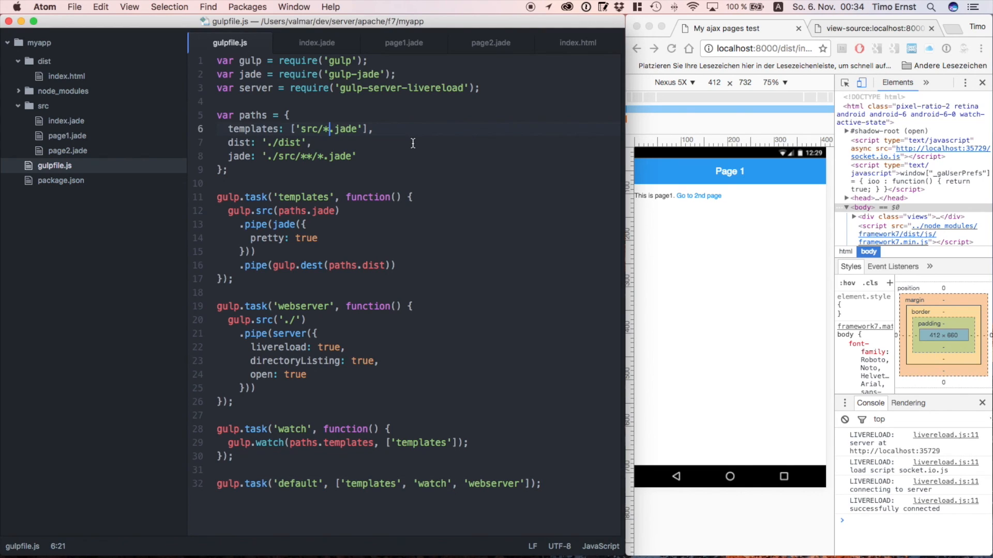
- Retype the gulpfile templates source from 'src/*.jade' toward 'src/index.jade'
{"action": "type", "text": "inde"}
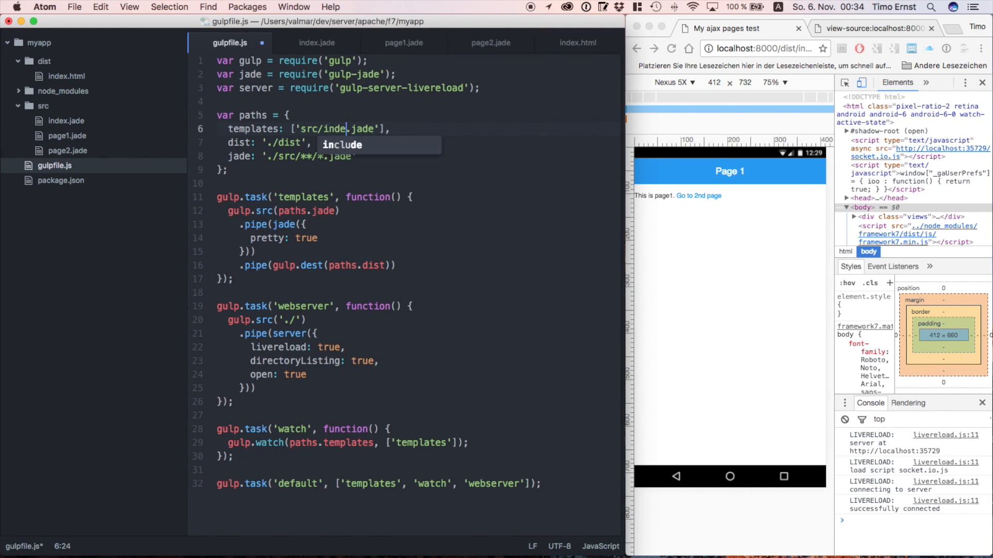